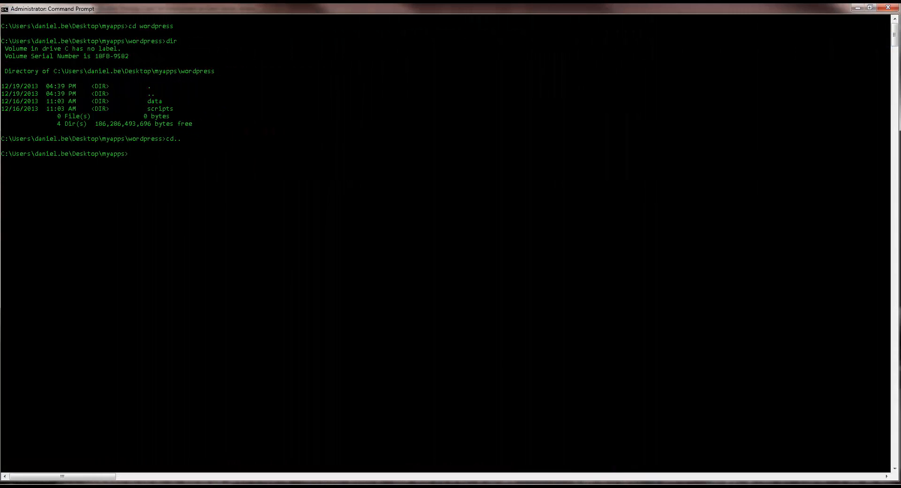
Begin entering the zdpack.exe pack command for the application folder in myapps.
{"action": "type", "text": "zdpack.exe"}
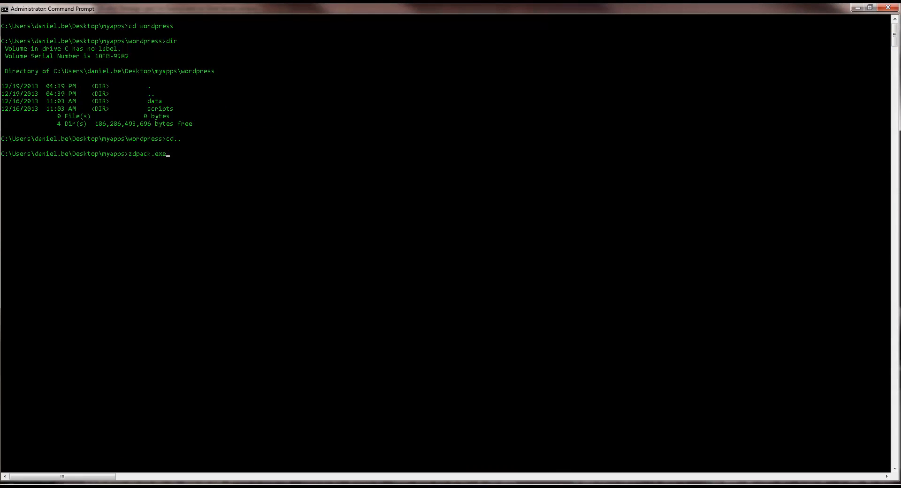
{"action": "type", "text": "pack"}
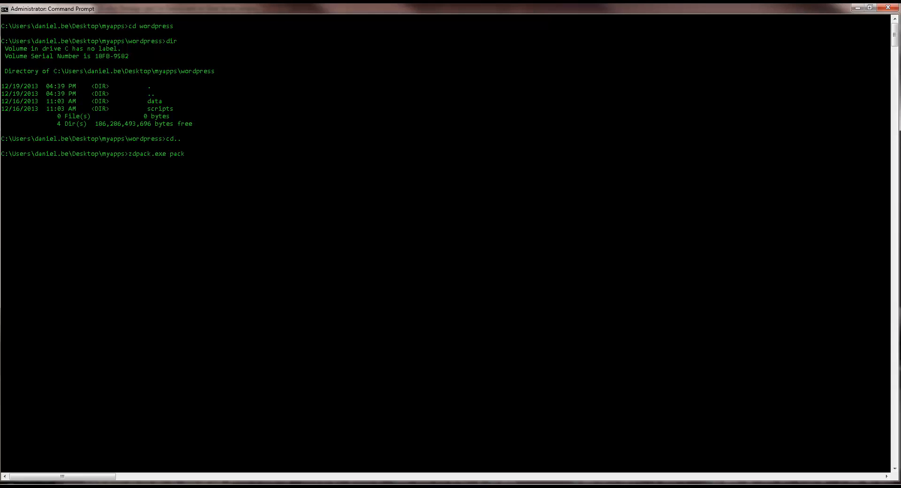
{"action": "type", "text": "n"}
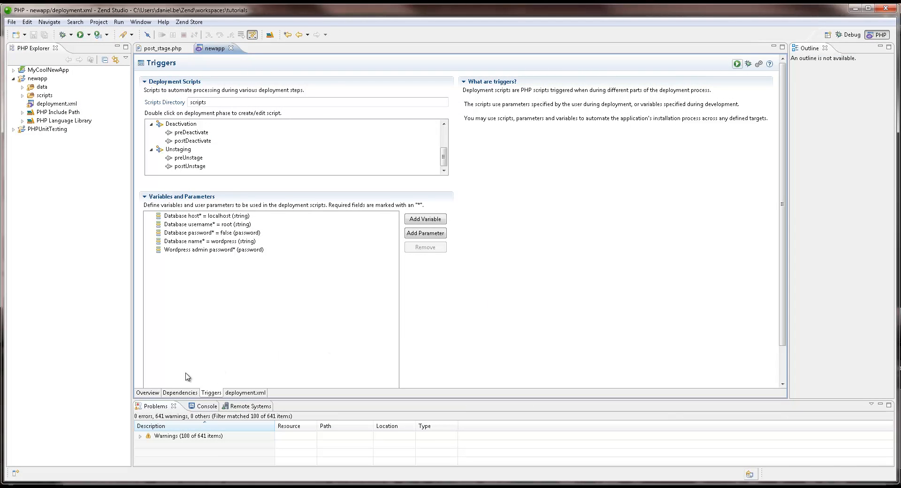
View the newapp descriptor's Overview, start the Export Wizard and cancel it.
{"action": "left_click", "coordinate": [147, 393]}
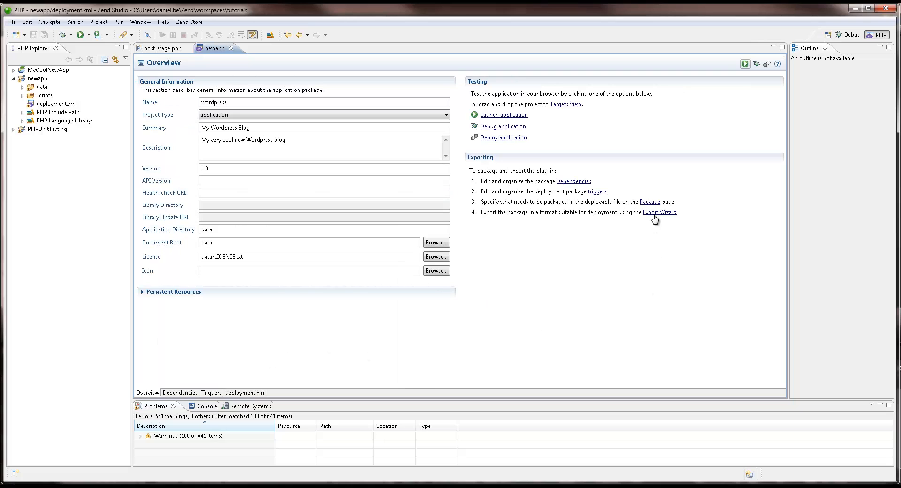
{"action": "left_click", "coordinate": [661, 211]}
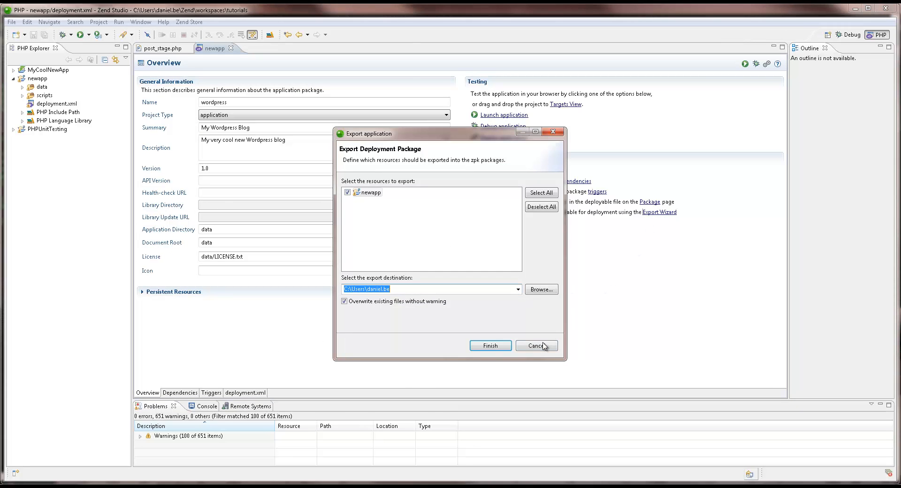
{"action": "left_click", "coordinate": [536, 346]}
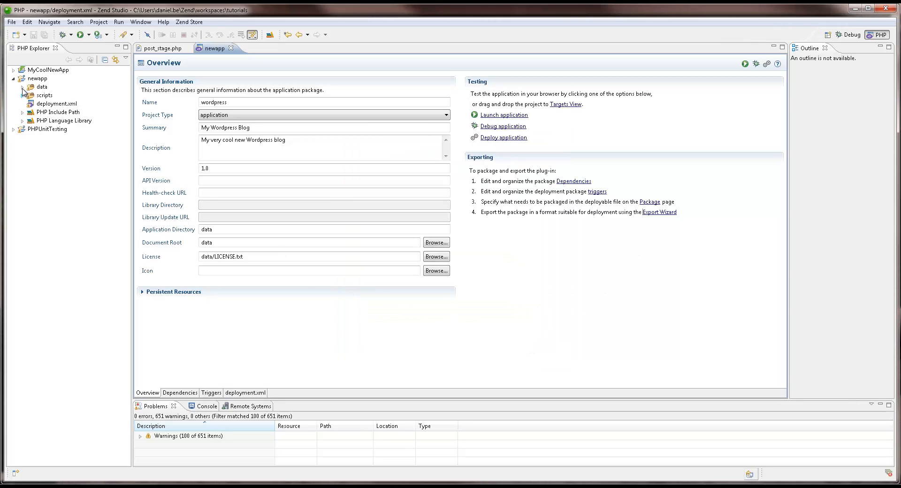
Expand the data and scripts folders in PHP Explorer to list their files.
{"action": "left_click", "coordinate": [22, 87]}
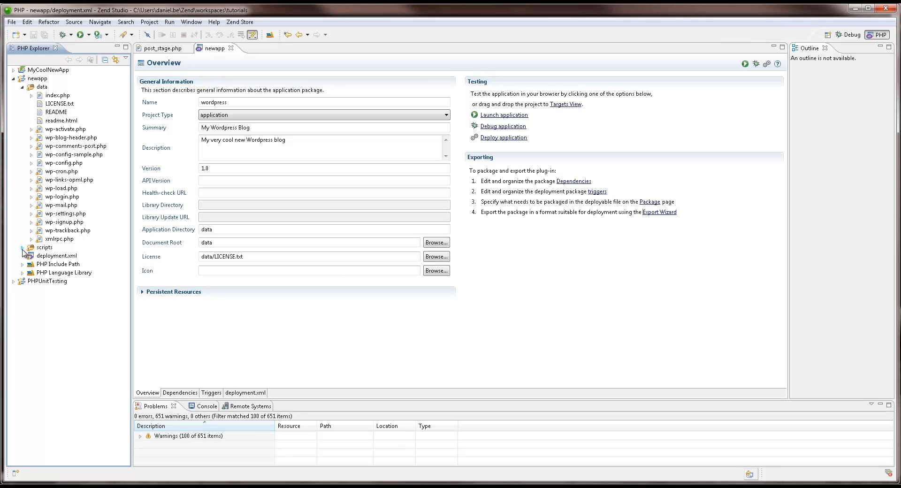
{"action": "left_click", "coordinate": [30, 247]}
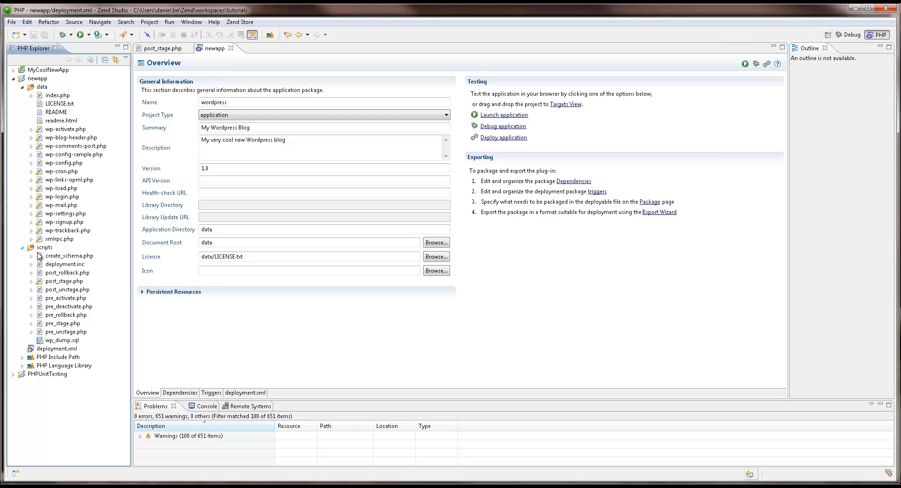
{"action": "left_click", "coordinate": [245, 393]}
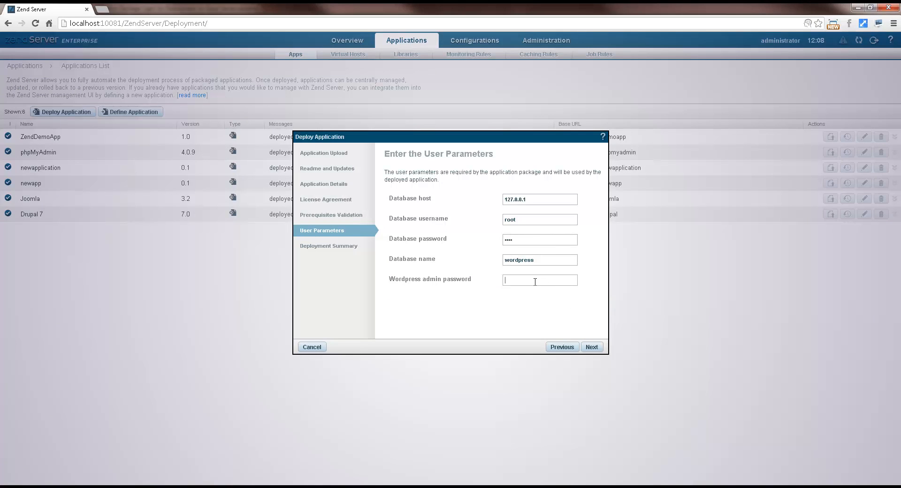
{"action": "left_click", "coordinate": [592, 347]}
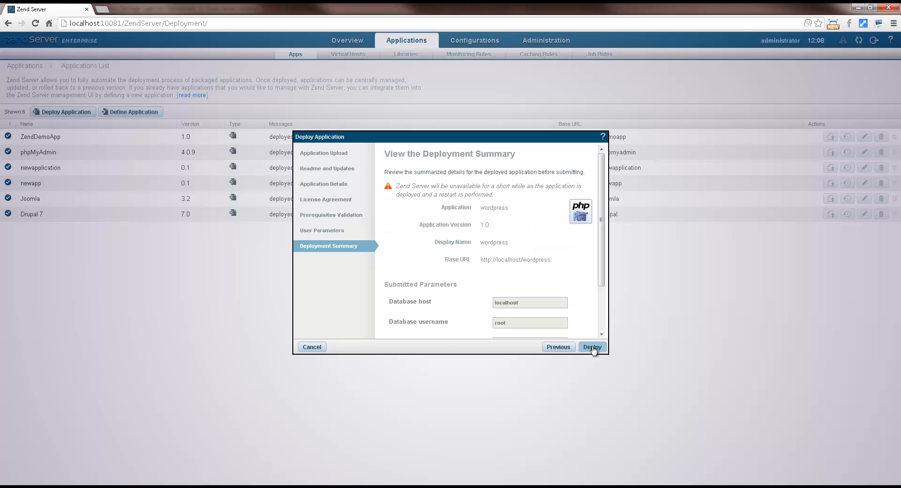
{"action": "left_click", "coordinate": [593, 347]}
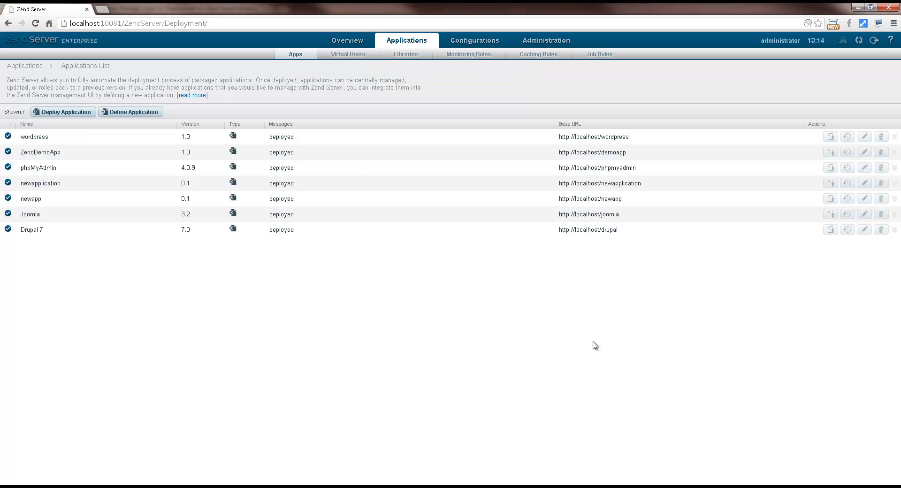
{"action": "mouse_move", "coordinate": [82, 151]}
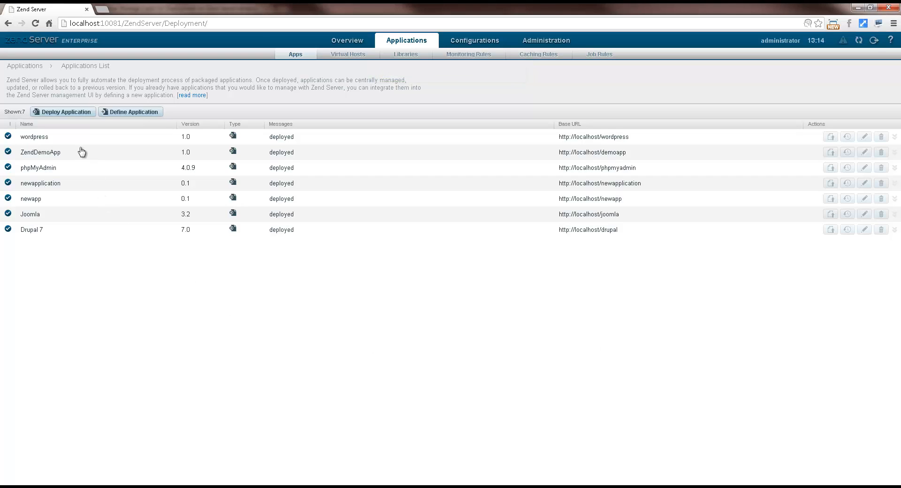
{"action": "left_click", "coordinate": [34, 136]}
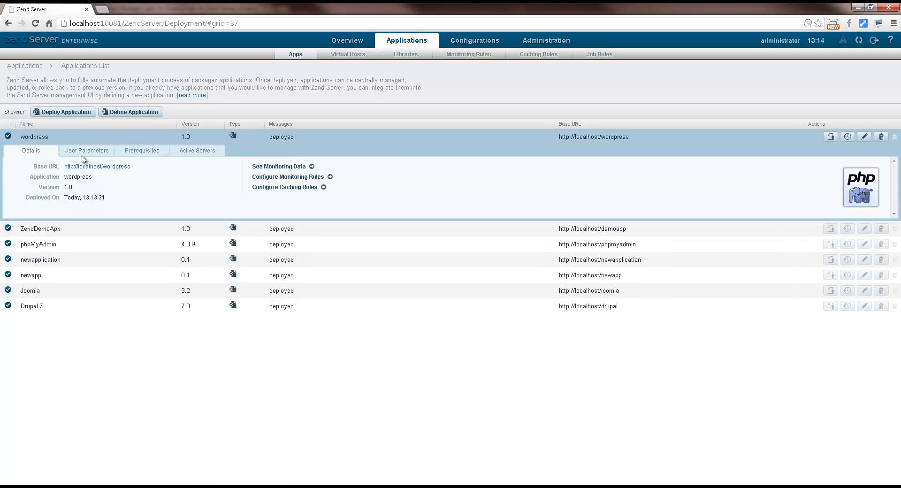
{"action": "left_click", "coordinate": [96, 166]}
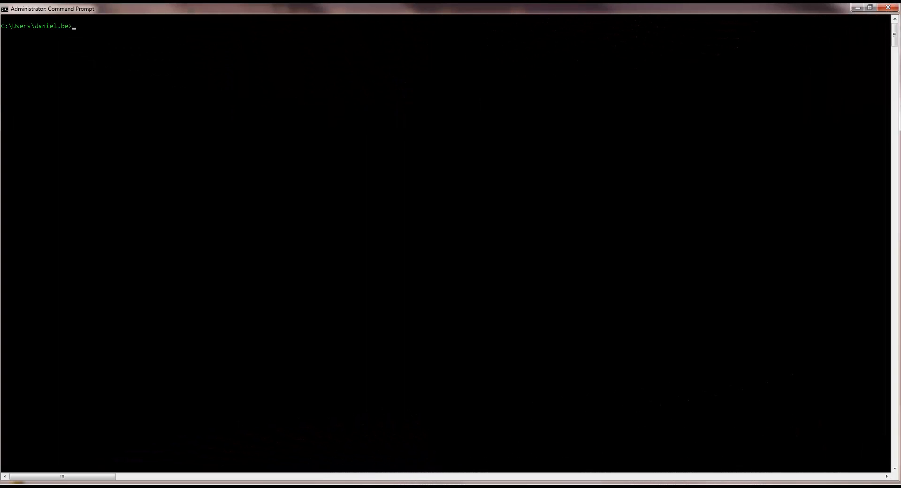
Create a myapps folder on the Desktop and change into it.
{"action": "type", "text": "cd desktop"}
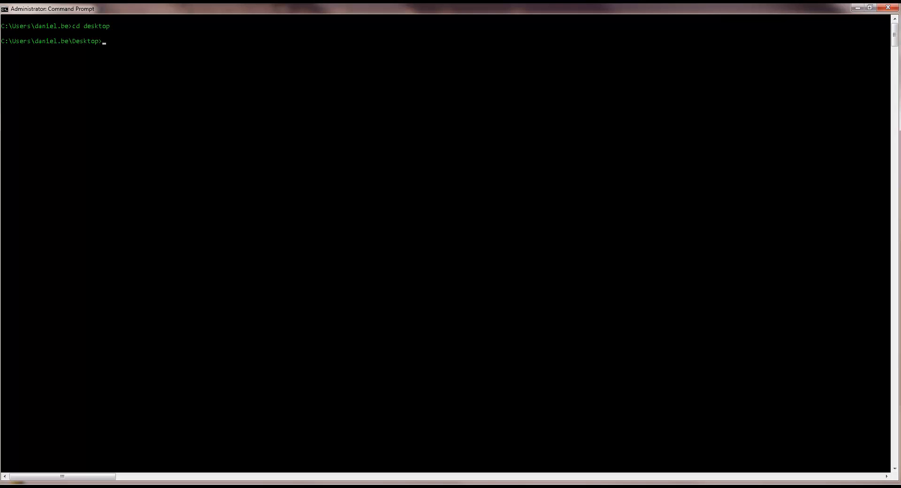
{"action": "type", "text": "mkdir"}
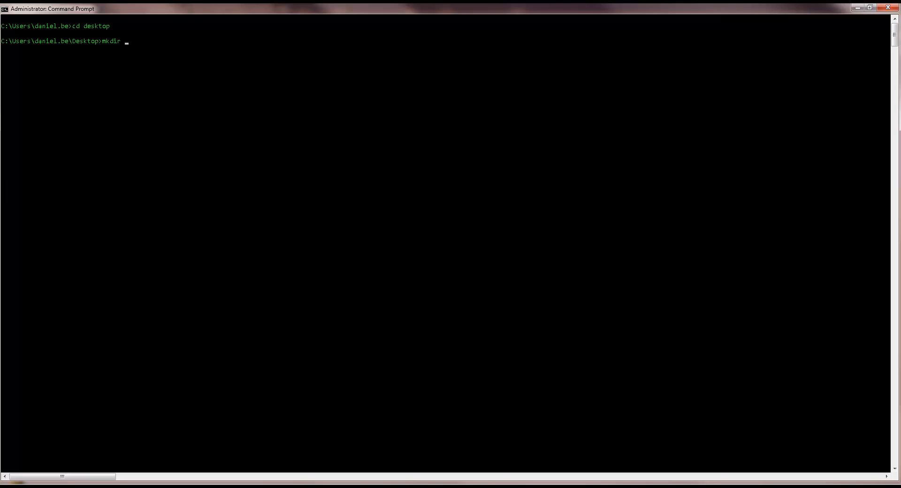
{"action": "type", "text": "myapps"}
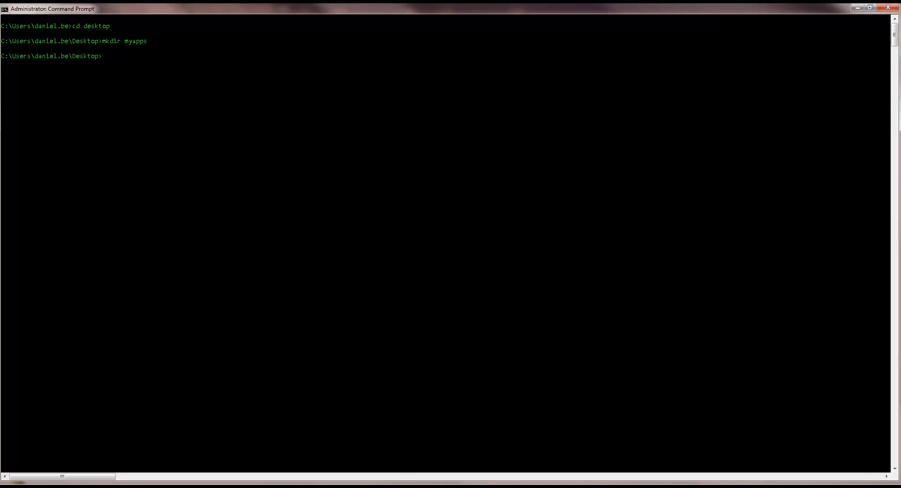
{"action": "type", "text": "cd"}
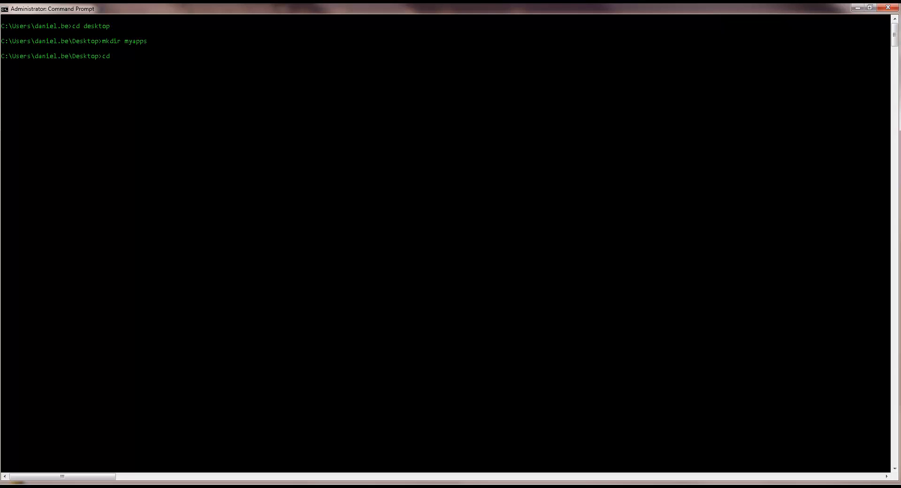
{"action": "type", "text": "myapps"}
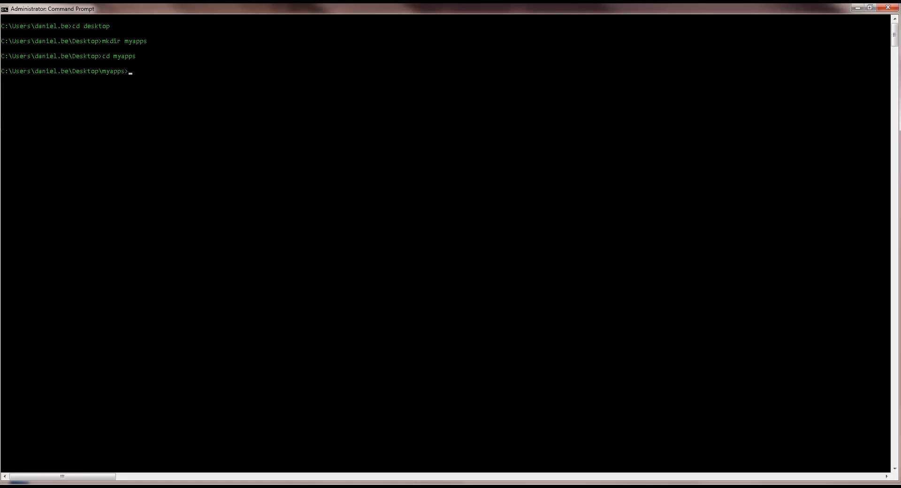
Show zdpack.exe --help to review its available commands.
{"action": "type", "text": "zdpack.e"}
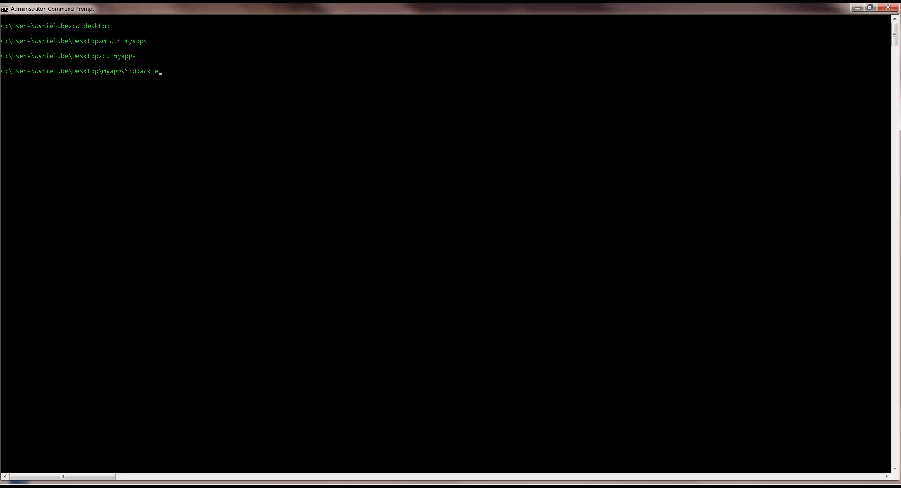
{"action": "type", "text": "xe --hel"}
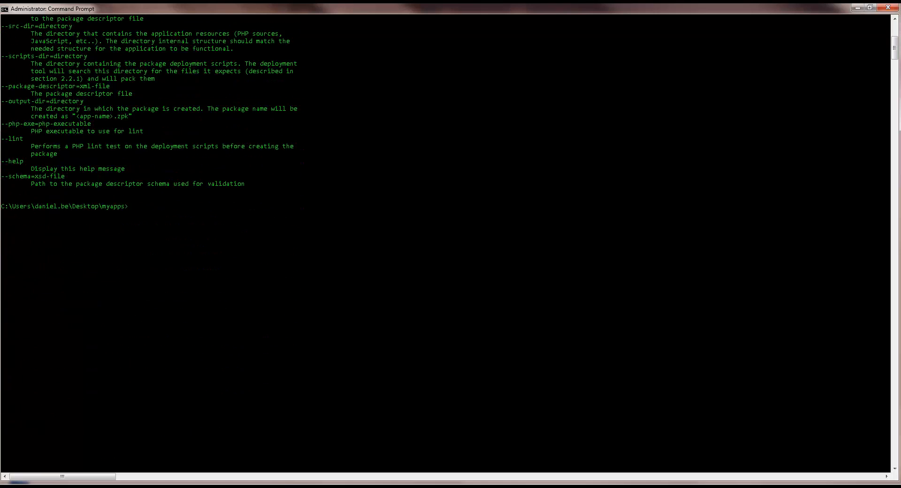
{"action": "scroll", "scroll_direction": "down", "scroll_amount": 3}
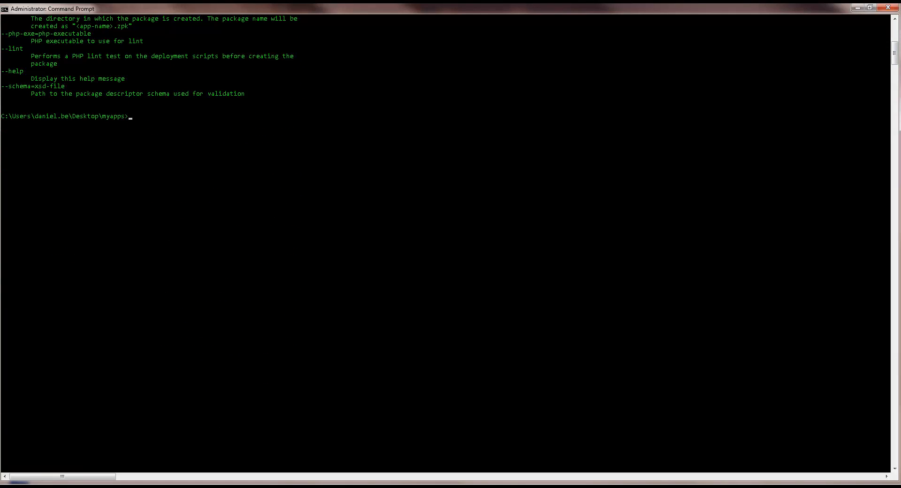
Generate the newapp skeleton package files with zdpack.exe create newapp.
{"action": "type", "text": "zdpack.exe"}
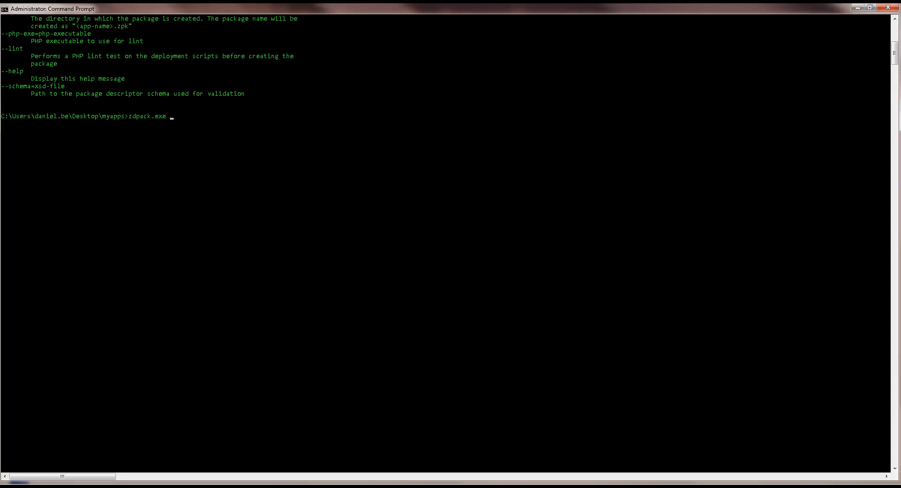
{"action": "type", "text": "create"}
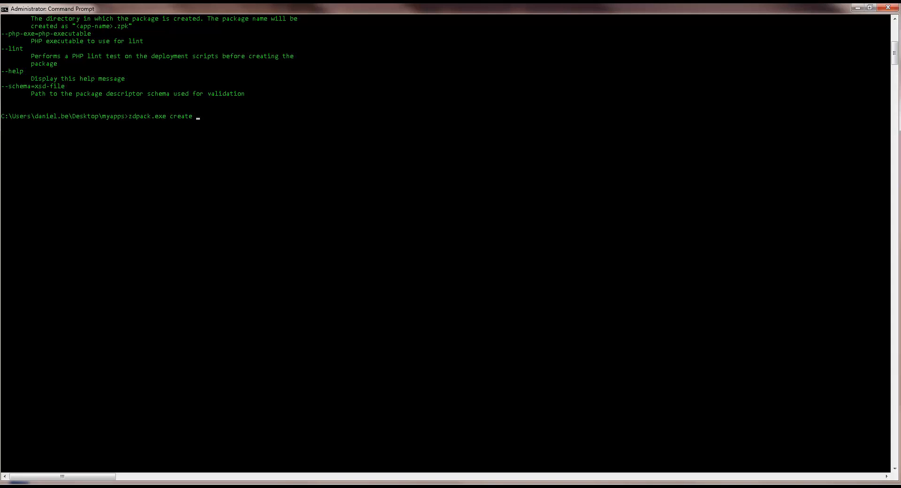
{"action": "type", "text": "newa"}
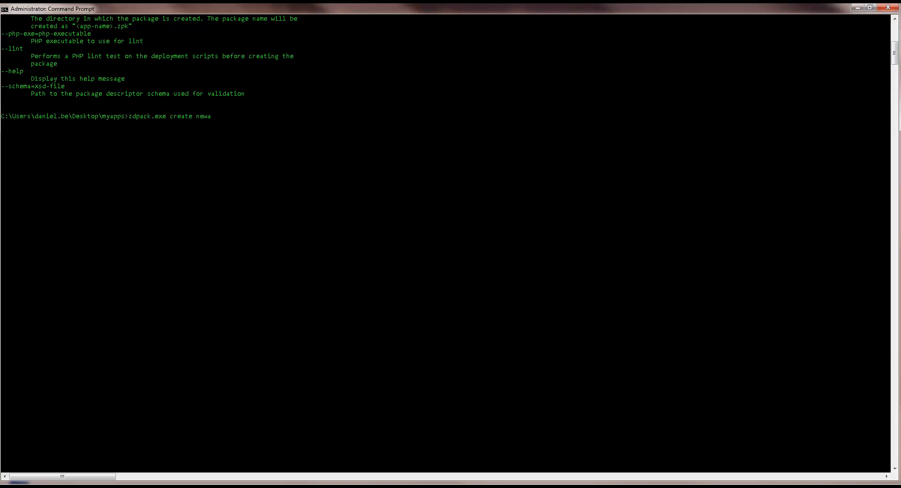
{"action": "type", "text": "pp"}
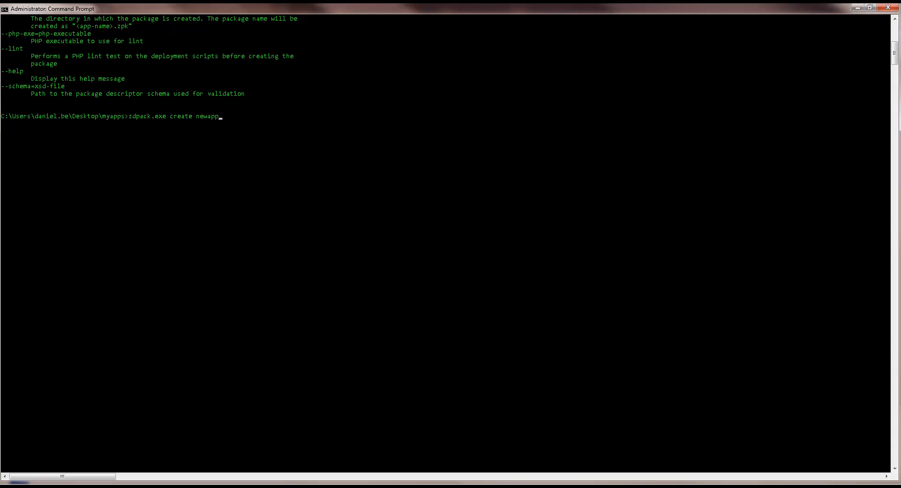
{"action": "key", "text": "Enter"}
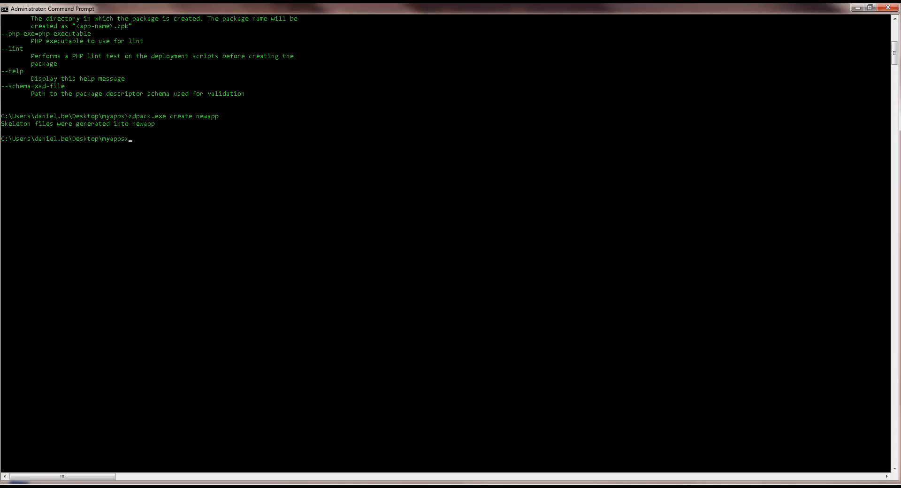
List newapp and its data folder, print the sample index.php, and return to newapp.
{"action": "type", "text": "cd newapp"}
{"action": "type", "text": "dir"}
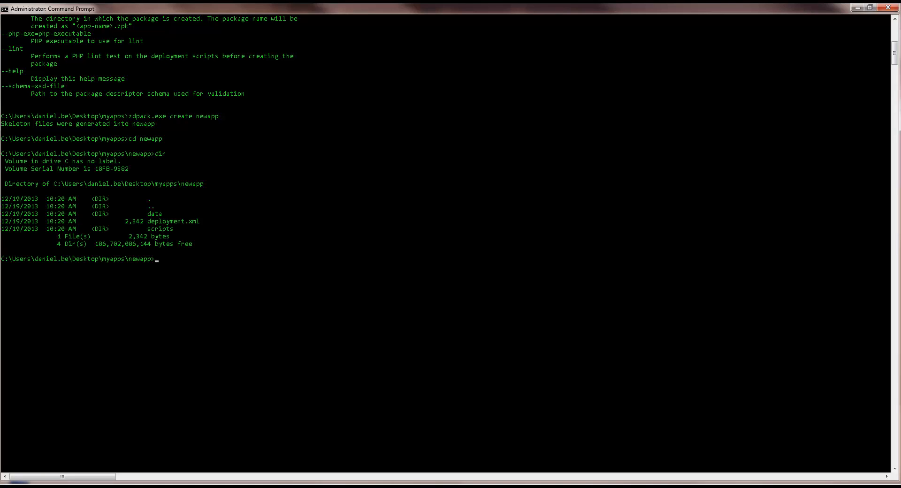
{"action": "type", "text": "cd data"}
{"action": "type", "text": "dir"}
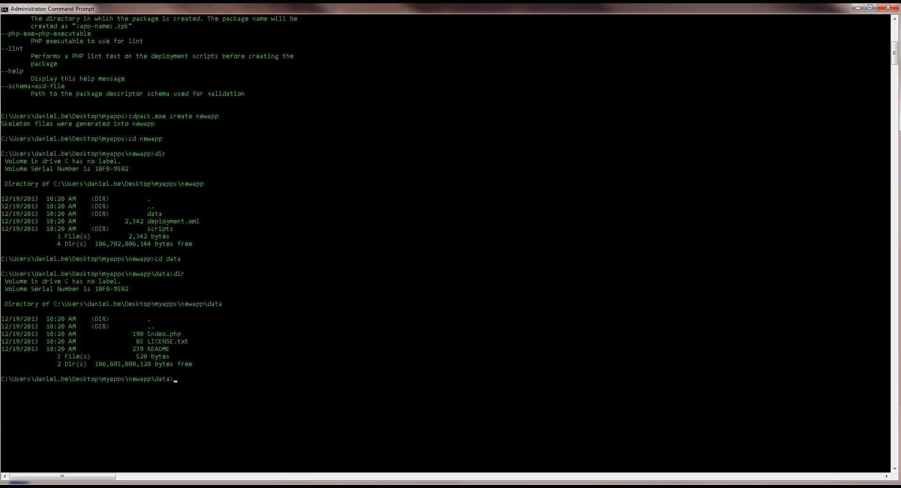
{"action": "type", "text": "type index.php"}
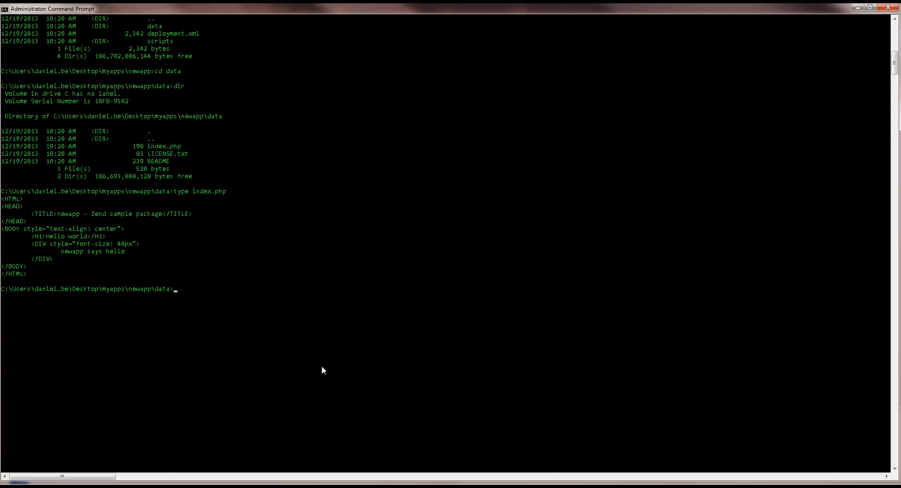
List the ten hook scripts in newapp's scripts folder.
{"action": "type", "text": "cd.."}
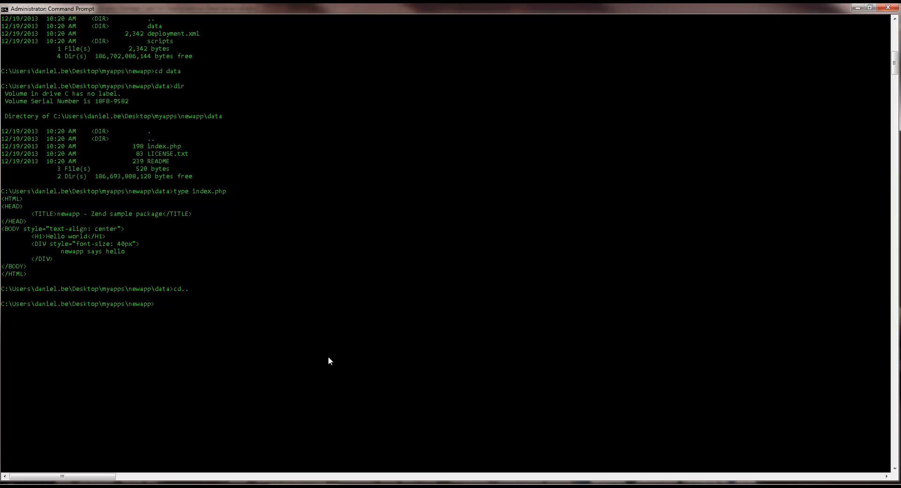
{"action": "type", "text": "cd scripts"}
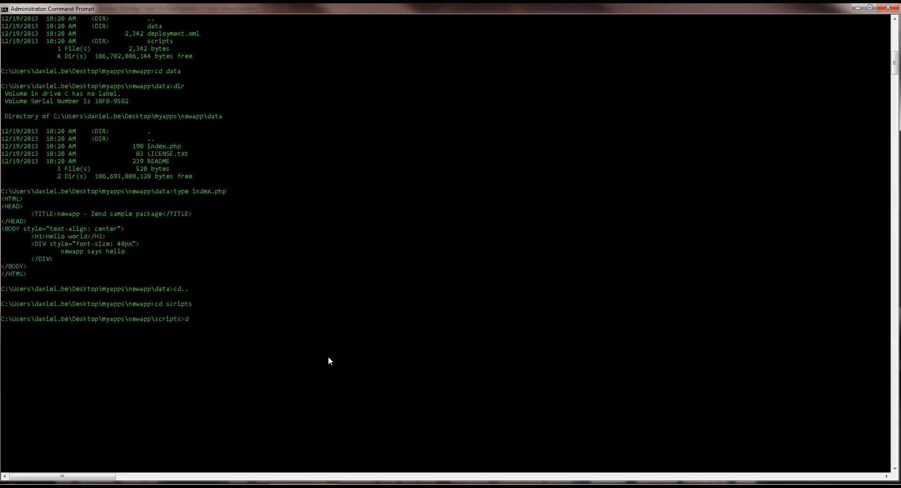
{"action": "type", "text": "ir"}
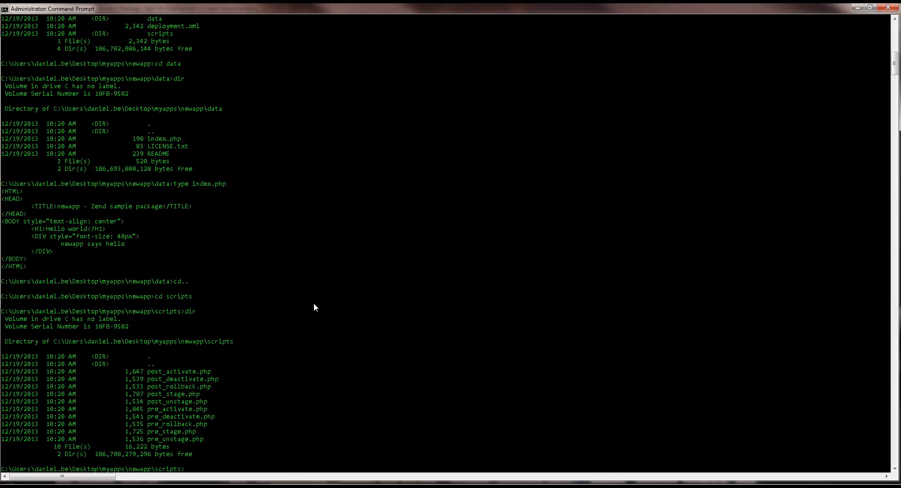
{"action": "scroll", "scroll_direction": "down", "scroll_amount": 3}
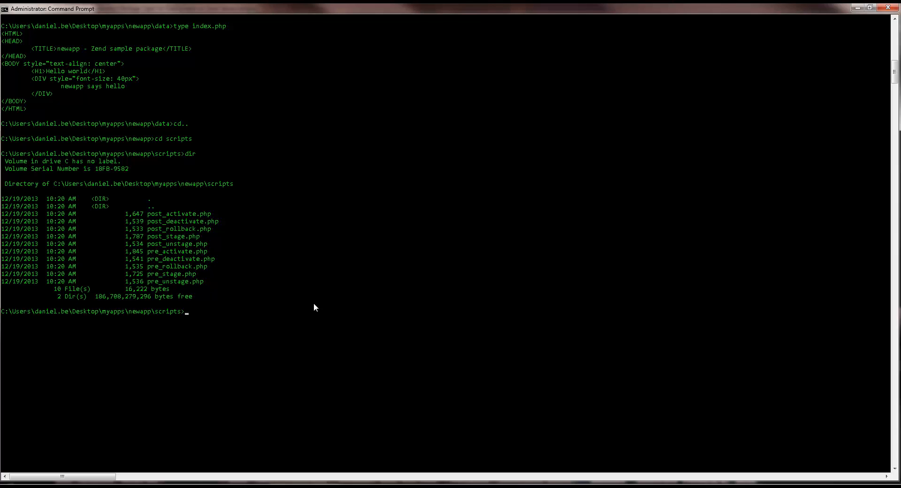
Print the full post_activate.php script and head back toward newapp.
{"action": "type", "text": "type post"}
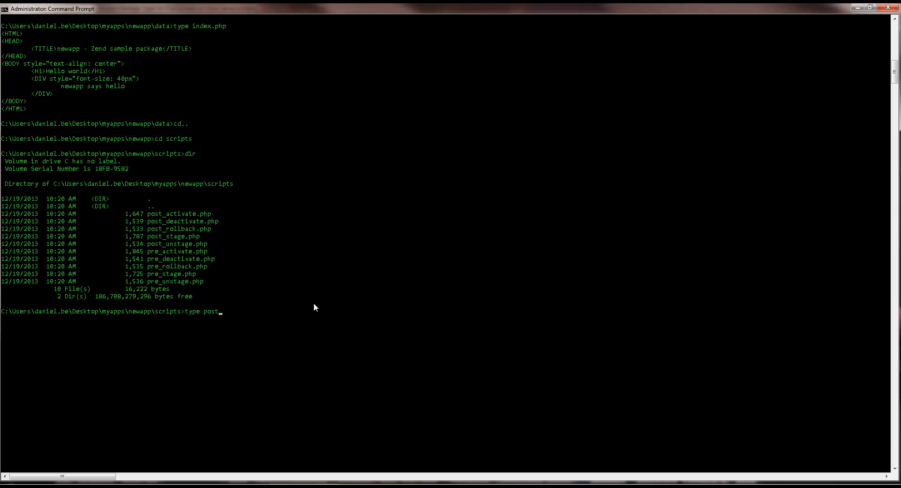
{"action": "type", "text": "_activate"}
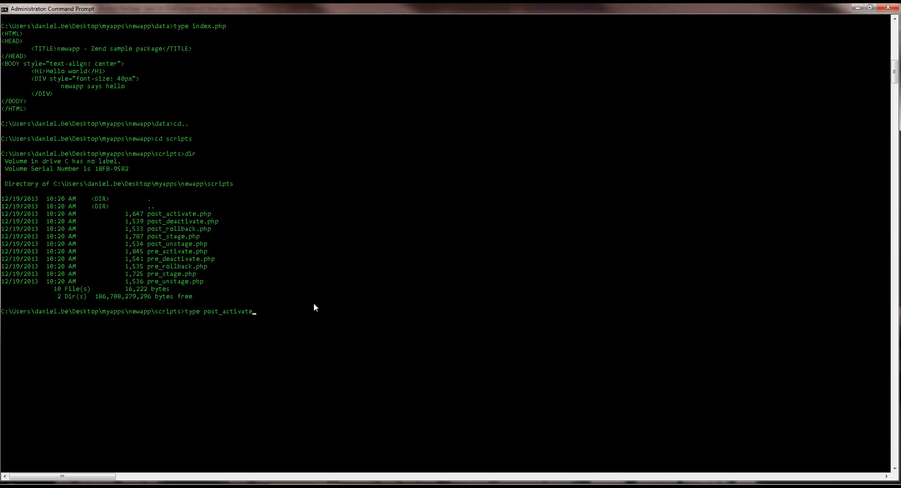
{"action": "key", "text": "Enter"}
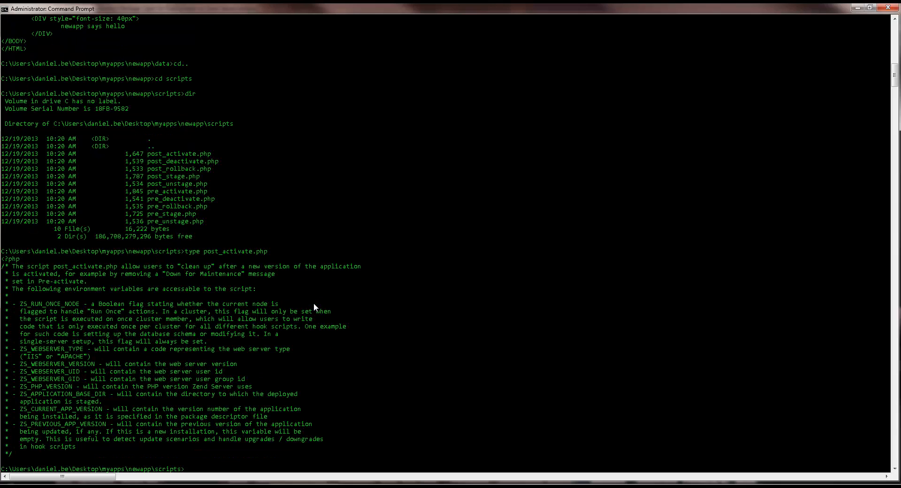
{"action": "scroll", "scroll_direction": "down", "scroll_amount": 3}
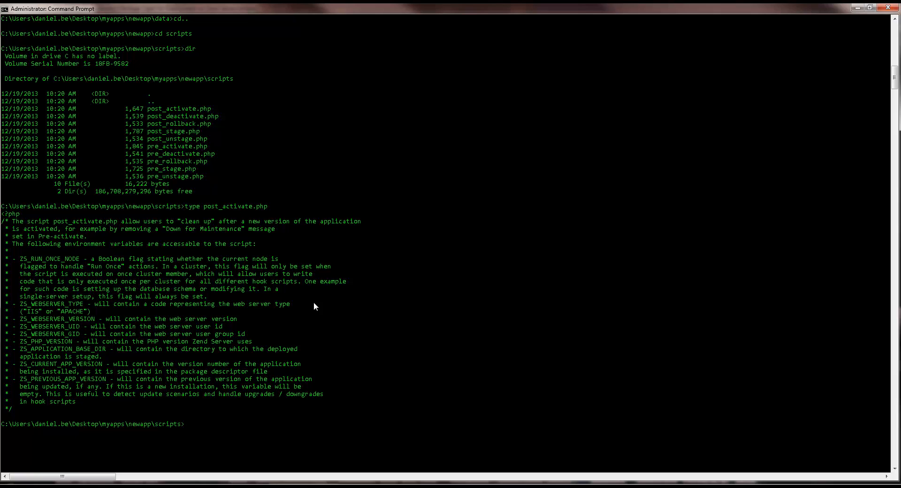
{"action": "type", "text": "cd.."}
{"action": "type", "text": "type de"}
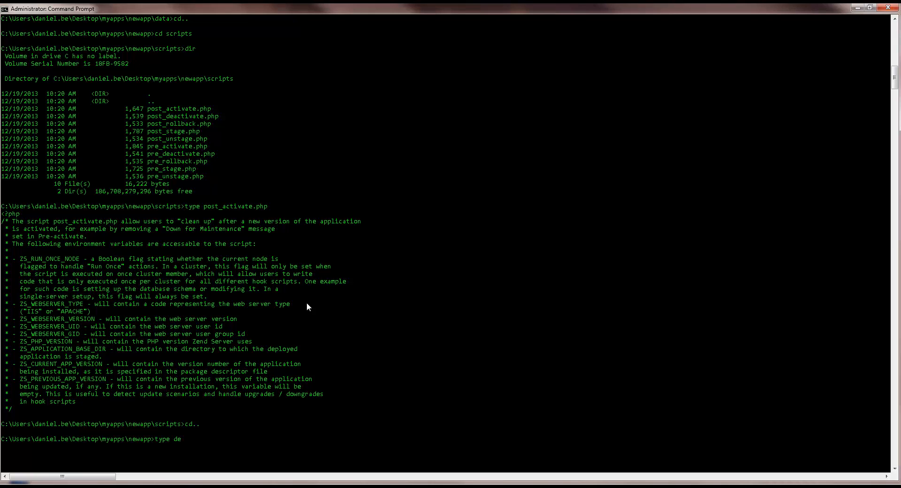
Print the complete deployment.xml descriptor from the newapp folder.
{"action": "type", "text": "ployment.xml"}
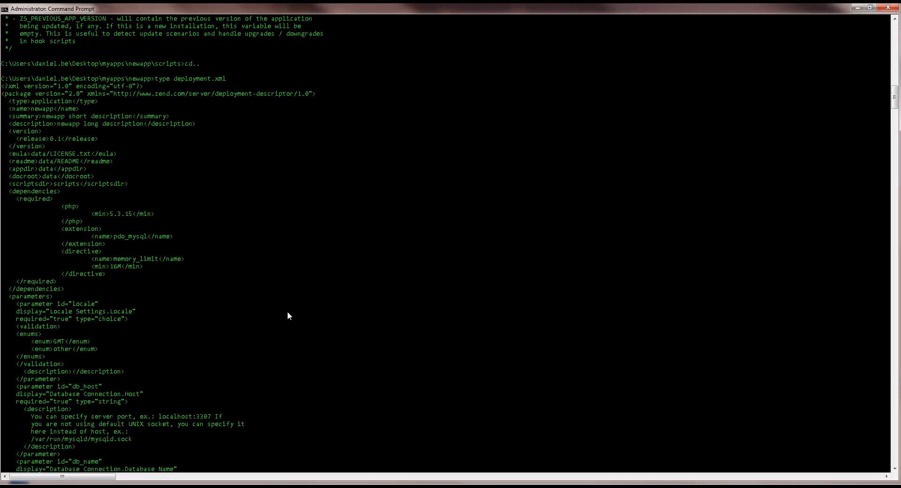
{"action": "scroll", "scroll_direction": "down", "scroll_amount": 3}
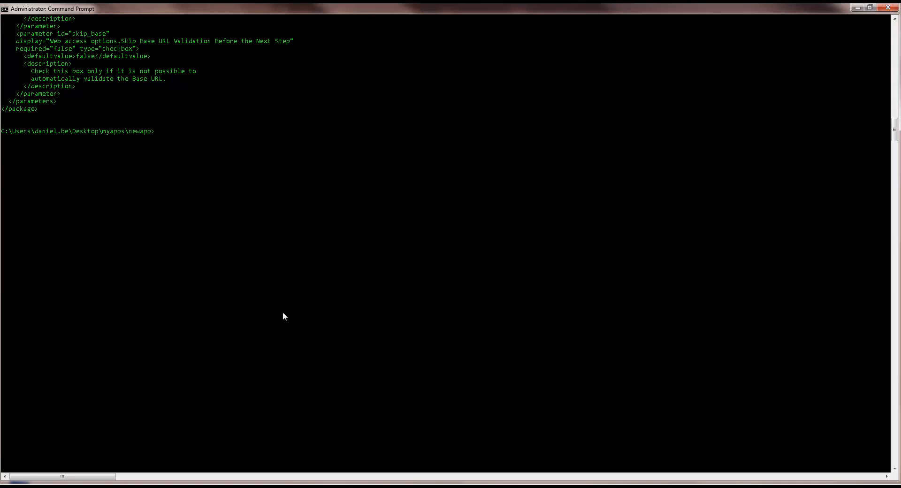
Validate deployment.xml against C:\Program Files (x86)\Zend\ZendServer\share\deployment.xsd with zdpack.
{"action": "type", "text": "zdpack.exe"}
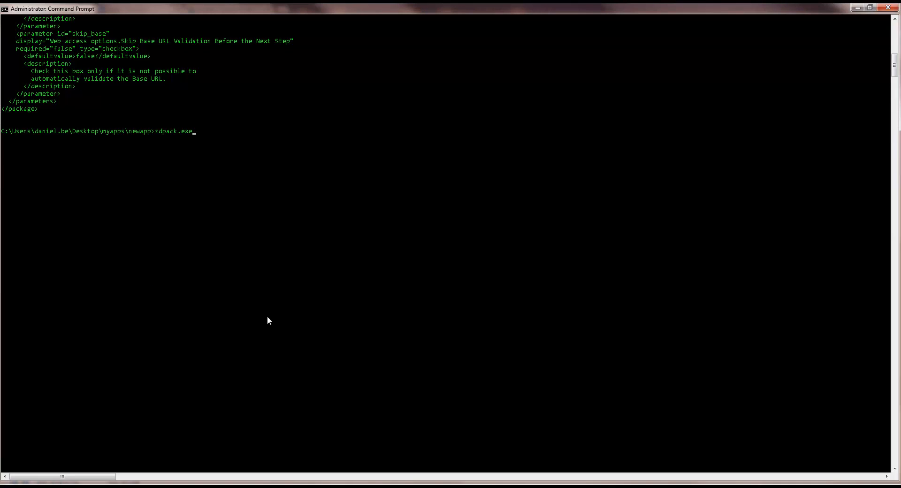
{"action": "type", "text": "validate"}
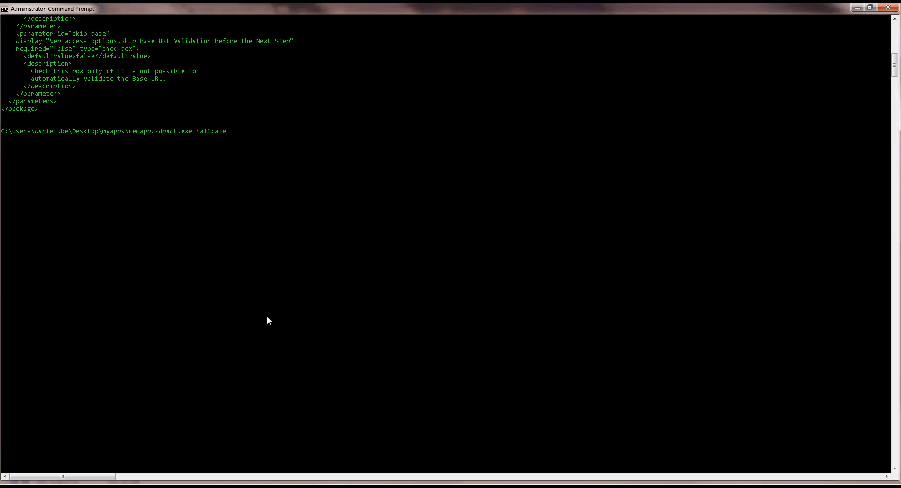
{"action": "type", "text": "--schema="}
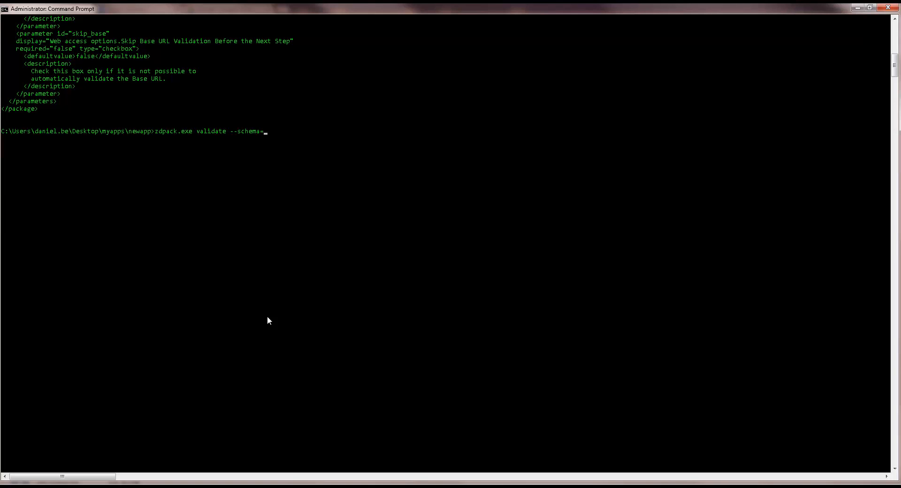
{"action": "mouse_move", "coordinate": [265, 138]}
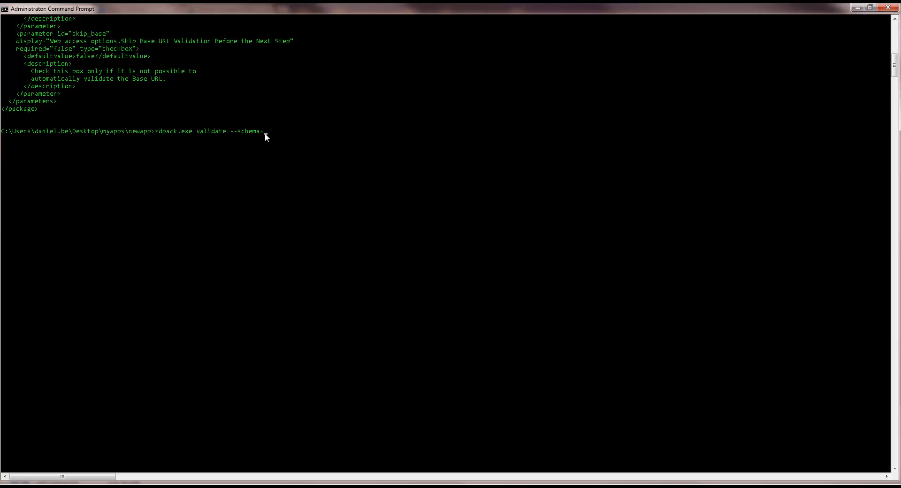
{"action": "type", "text": "\"C:\\Program Files (x86)\\Zend\\ZendServer\\share\\deployment.xsd\""}
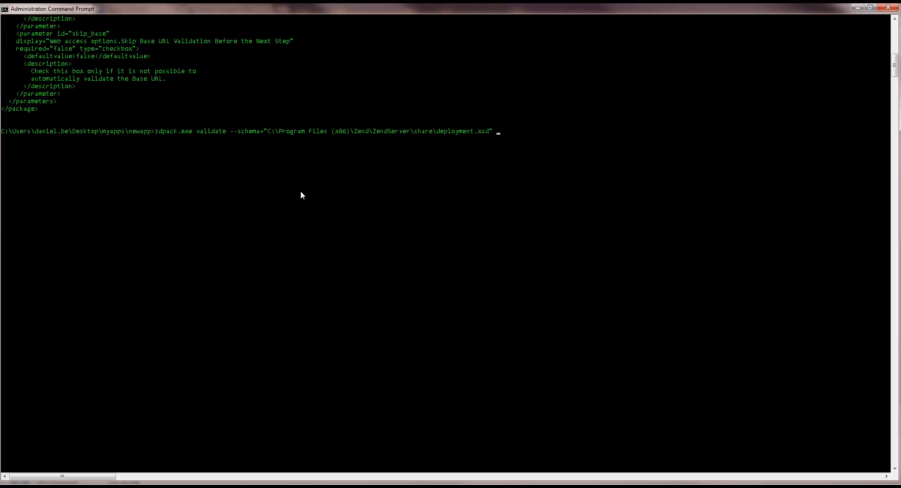
{"action": "type", "text": "deployment"}
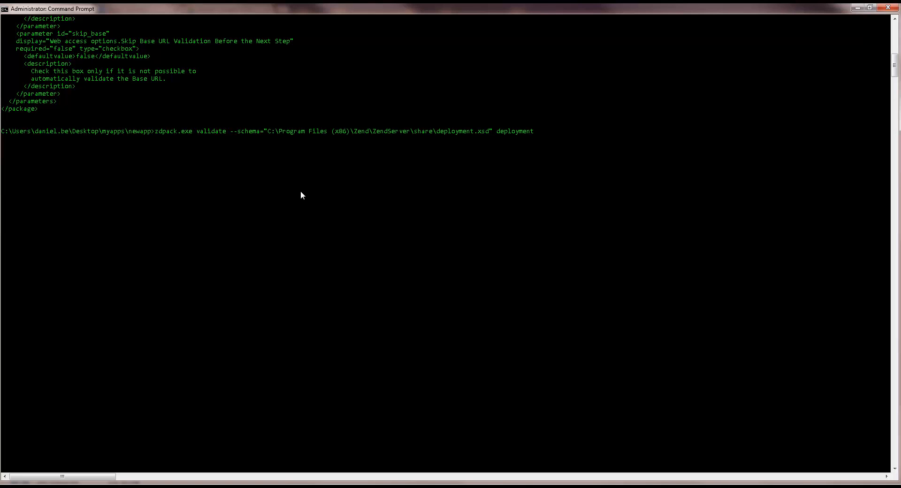
{"action": "key", "text": "Enter"}
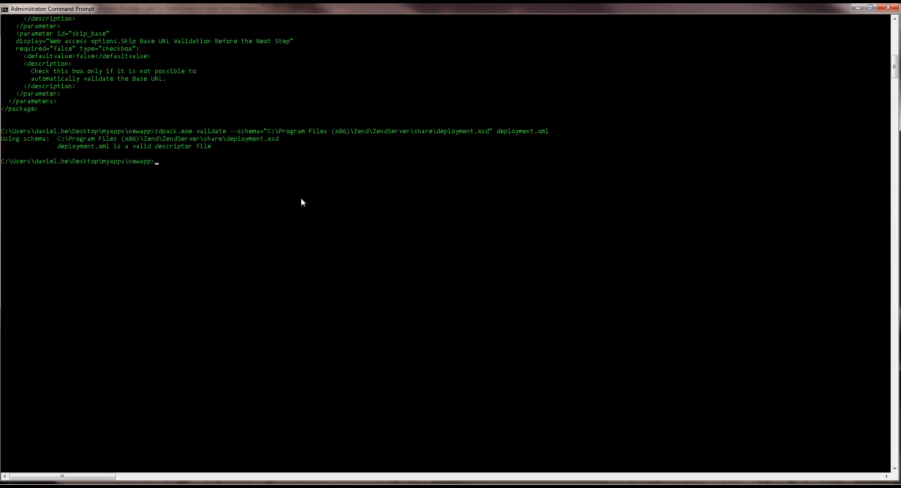
Move up to myapps and start packaging with zdpack.exe pack newapp.
{"action": "type", "text": "cd.."}
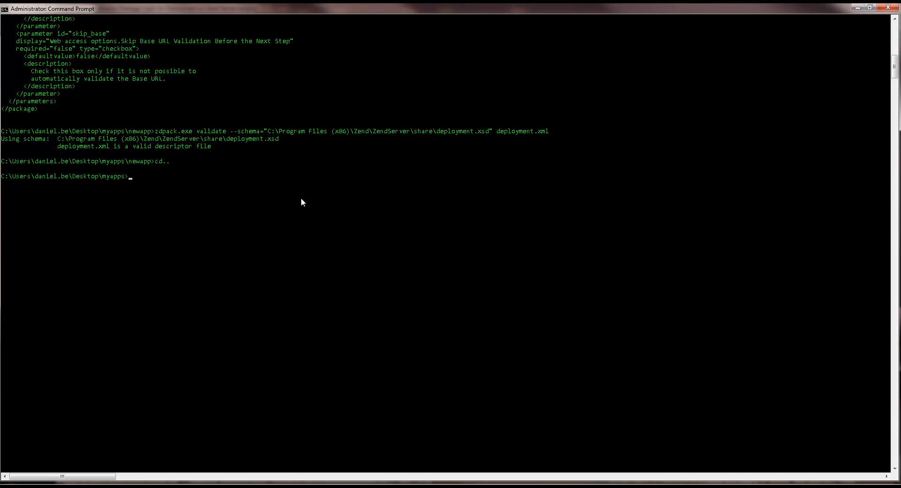
{"action": "type", "text": "zdpa"}
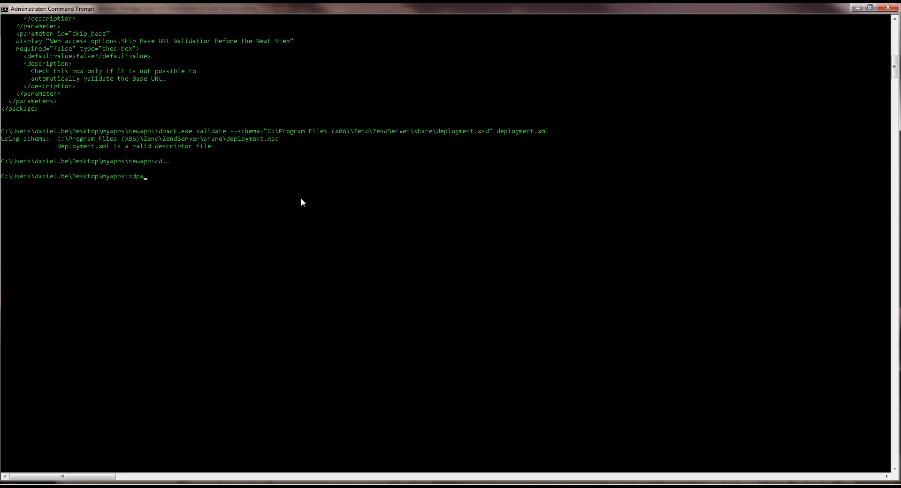
{"action": "type", "text": "ck.exe"}
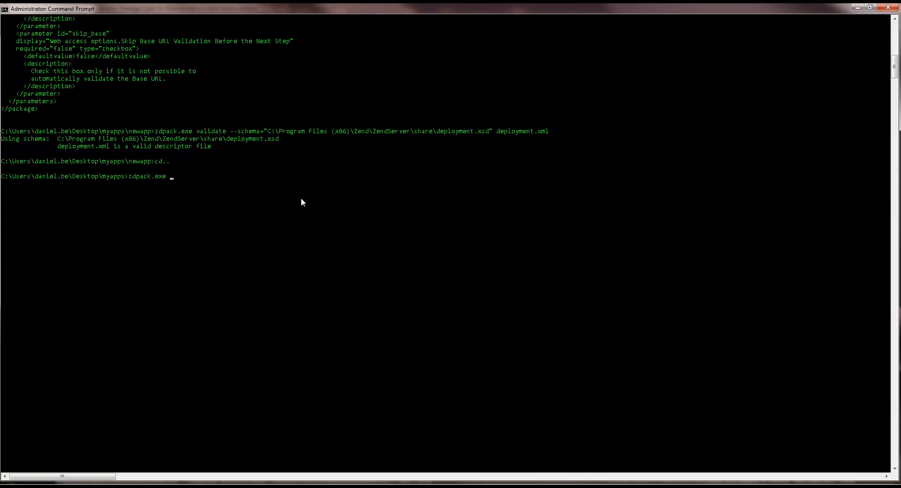
{"action": "type", "text": "pack new"}
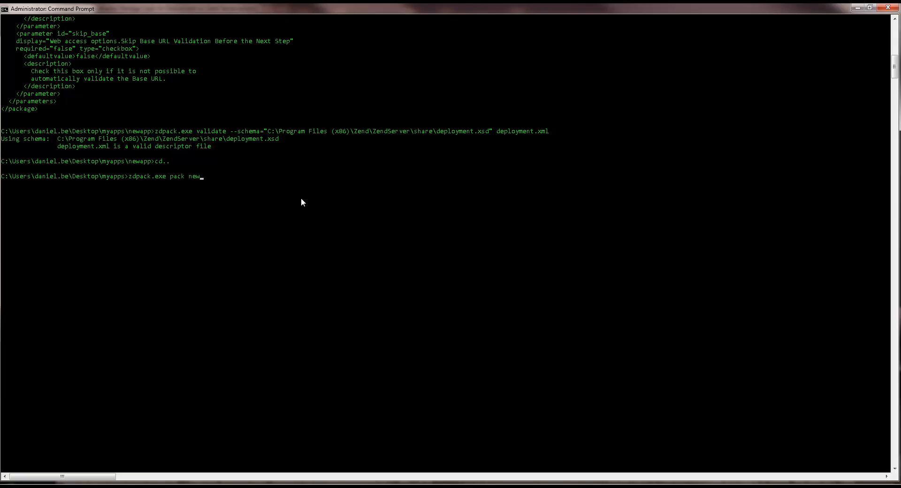
{"action": "type", "text": "app"}
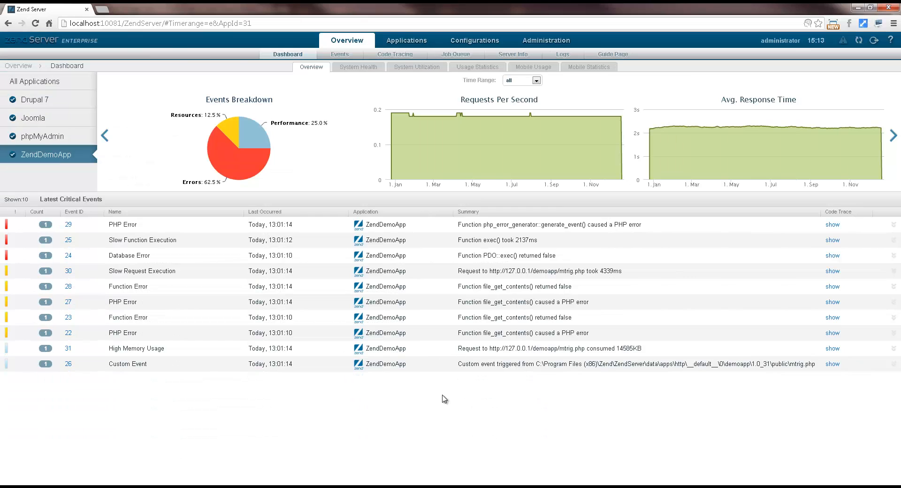
Start the Deploy Application wizard from Zend Server's Applications list.
{"action": "left_click", "coordinate": [405, 40]}
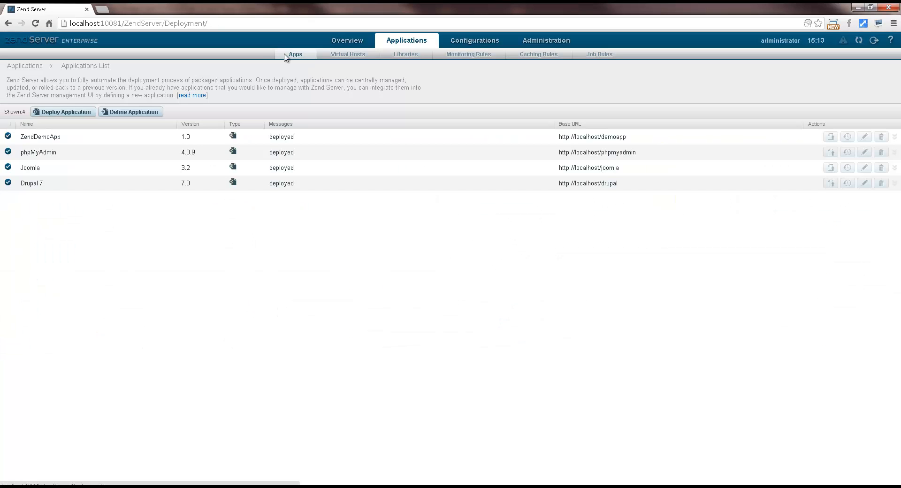
{"action": "left_click", "coordinate": [63, 112]}
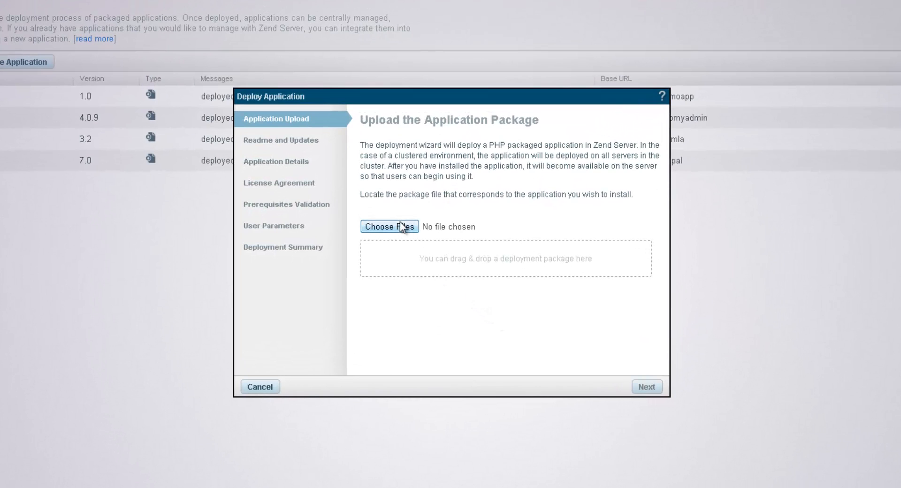
Upload newapp.zpk from myapps and continue to the readme step.
{"action": "left_click", "coordinate": [389, 226]}
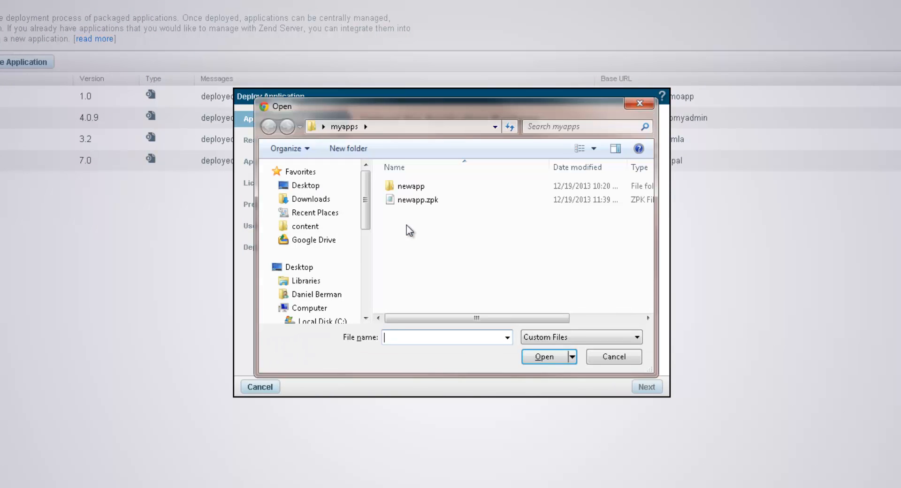
{"action": "left_click", "coordinate": [417, 200]}
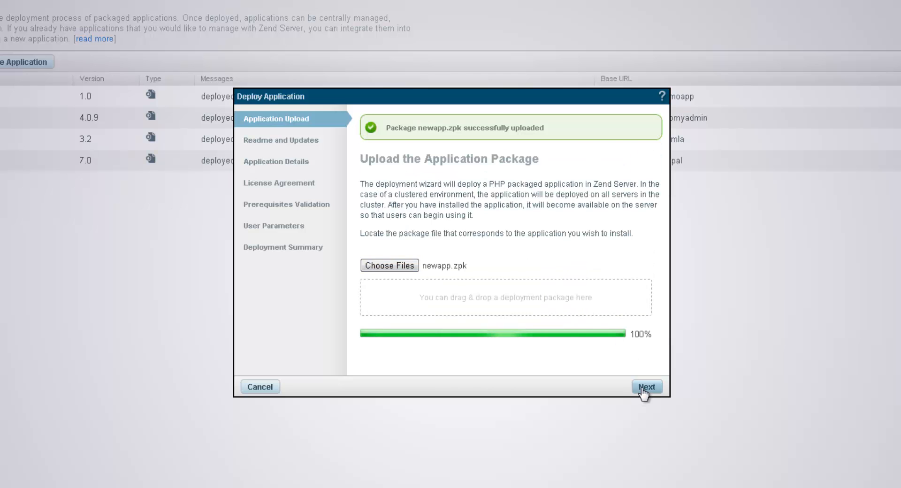
{"action": "left_click", "coordinate": [646, 387]}
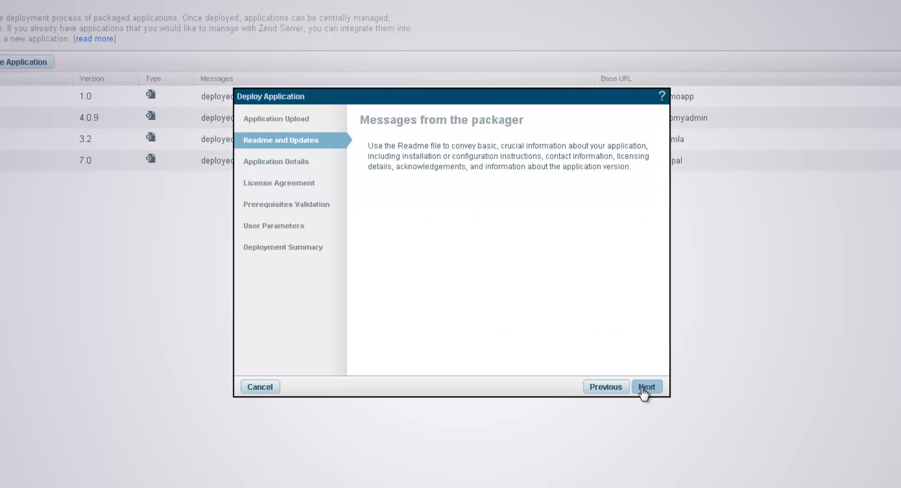
Set the application path to newapp, accept the license and pass prerequisites validation.
{"action": "left_click", "coordinate": [646, 387]}
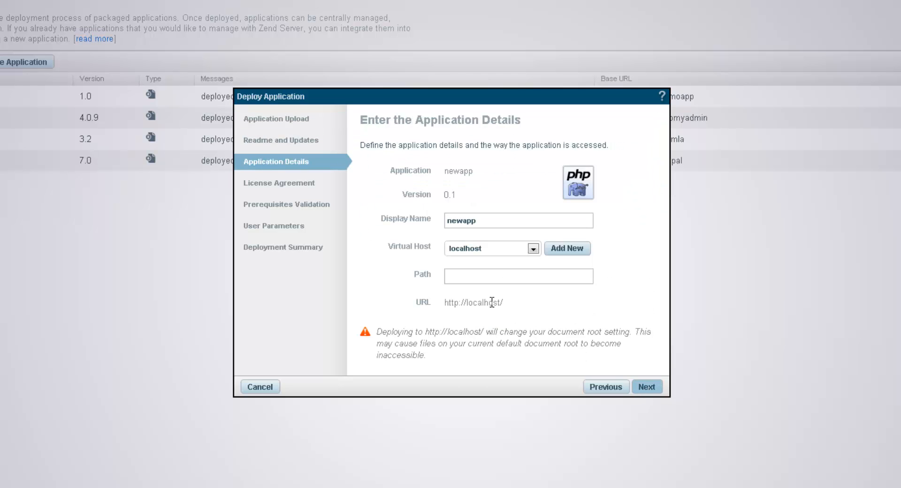
{"action": "type", "text": "newapp"}
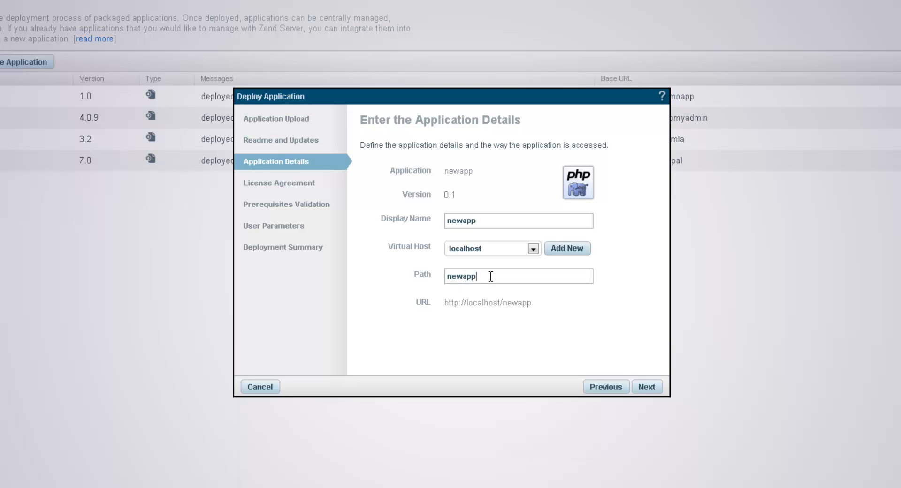
{"action": "mouse_move", "coordinate": [647, 386]}
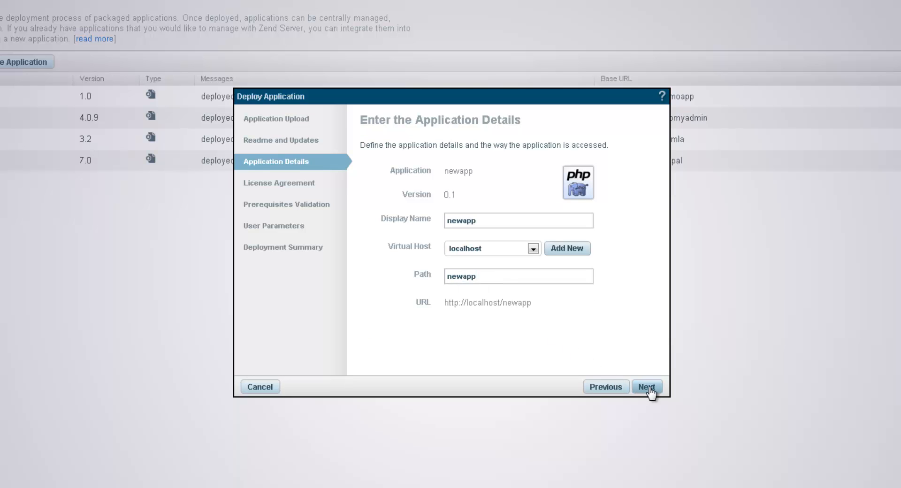
{"action": "left_click", "coordinate": [646, 387]}
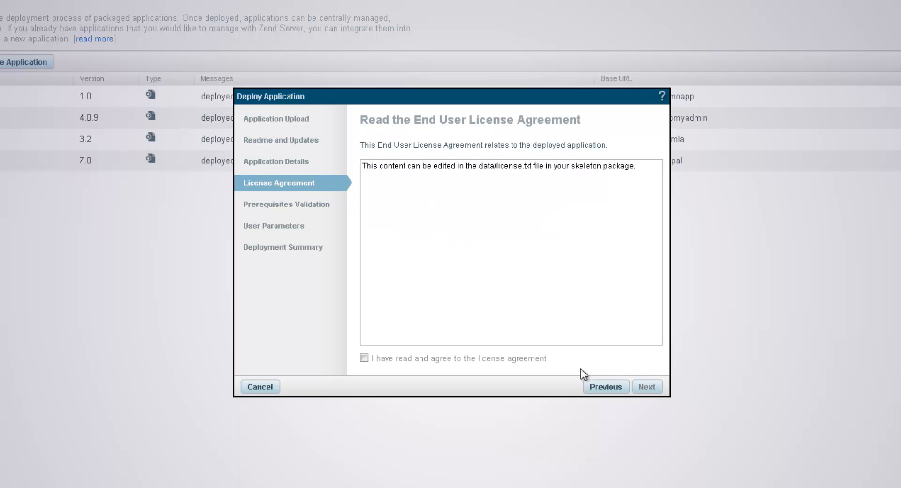
{"action": "left_click", "coordinate": [365, 358]}
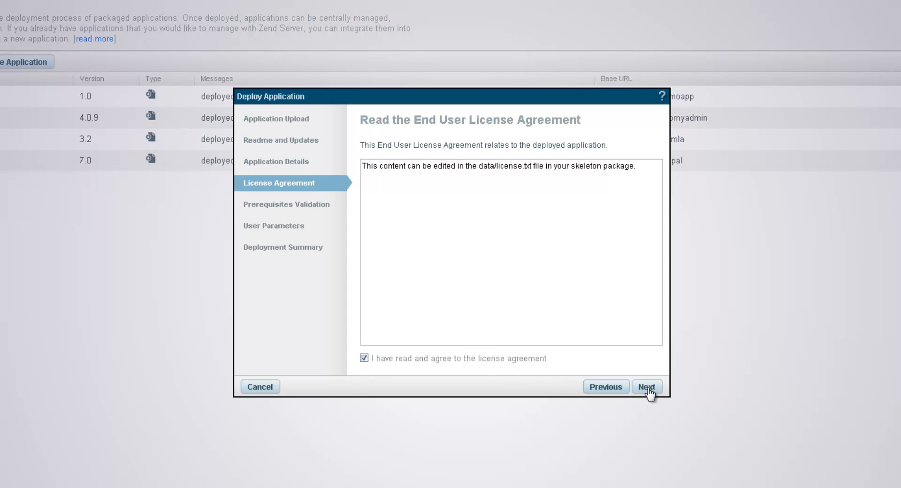
{"action": "left_click", "coordinate": [647, 387]}
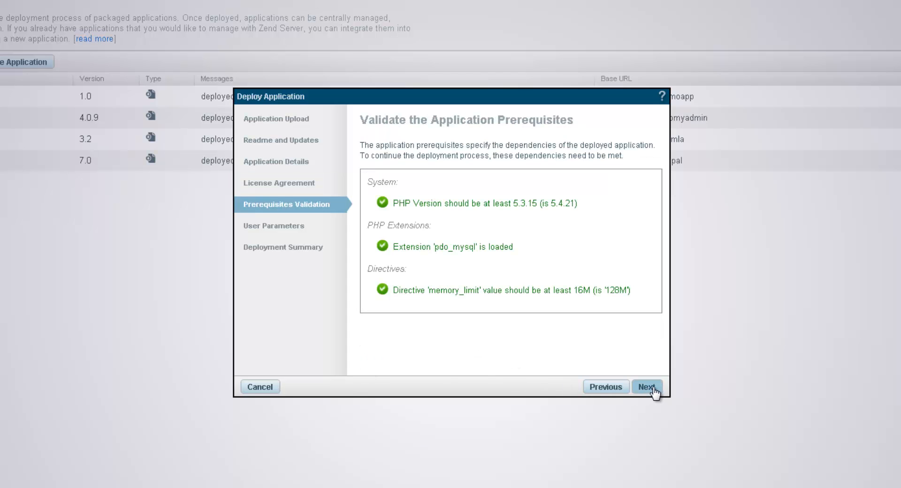
Fill the user parameters with host 127.0.0.1, database newapp, user root and password.
{"action": "left_click", "coordinate": [646, 386]}
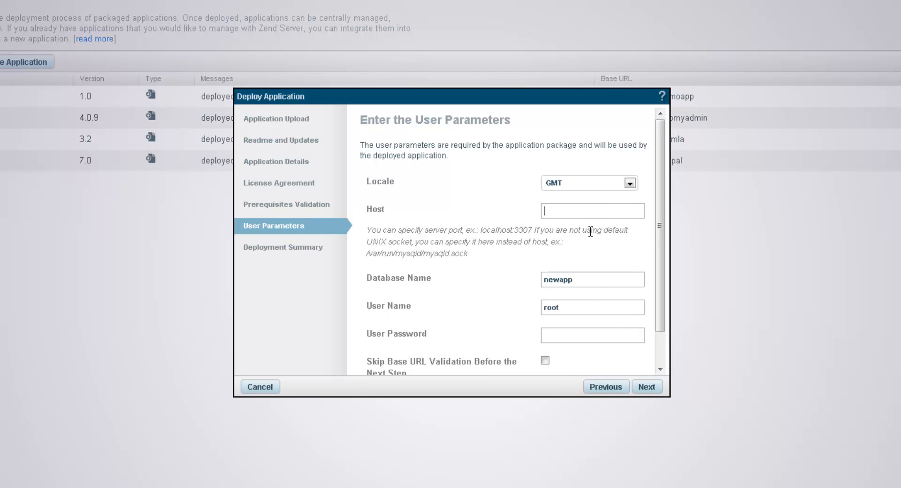
{"action": "type", "text": "127.0.0.1"}
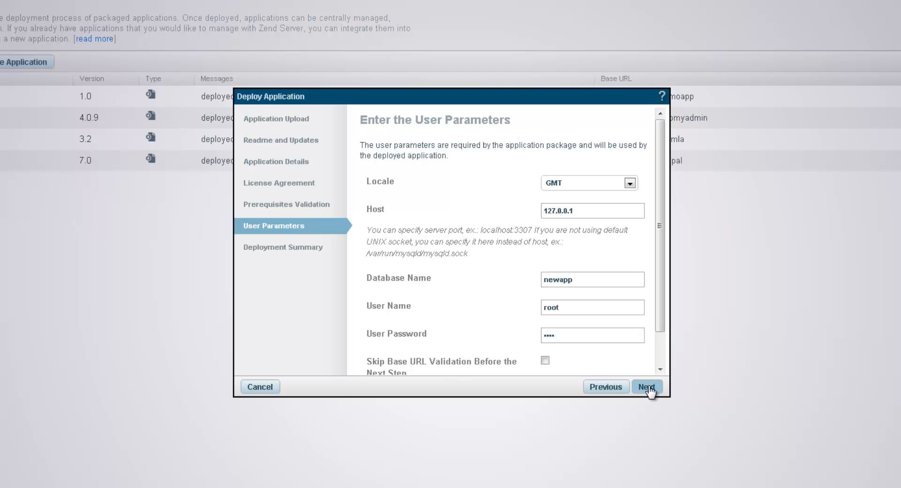
{"action": "left_click", "coordinate": [647, 387]}
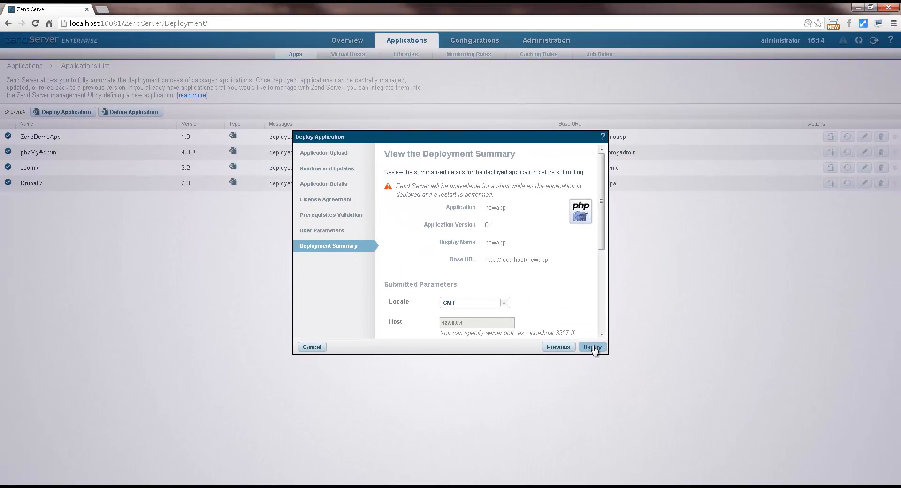
{"action": "left_click", "coordinate": [592, 347]}
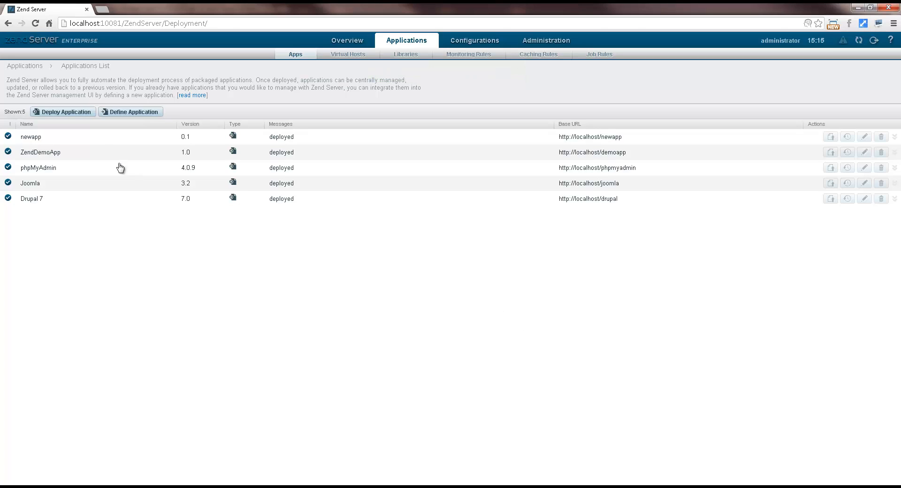
{"action": "left_click", "coordinate": [30, 137]}
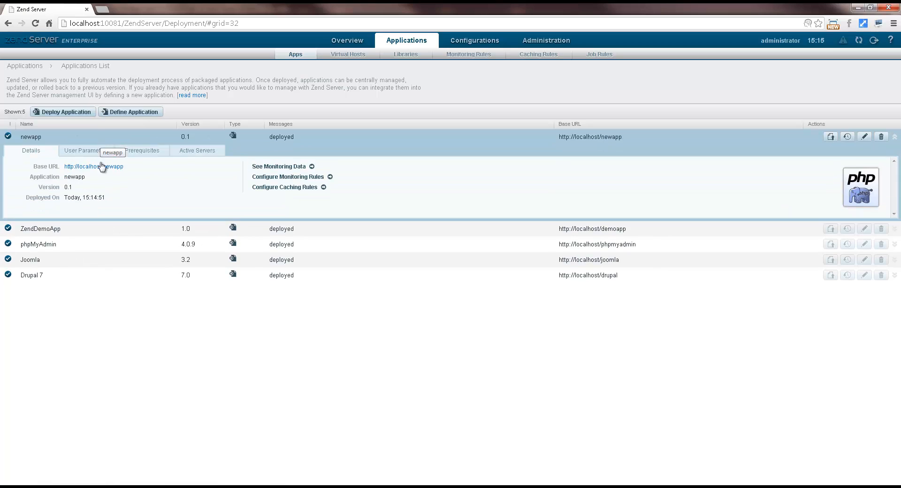
{"action": "left_click", "coordinate": [94, 166]}
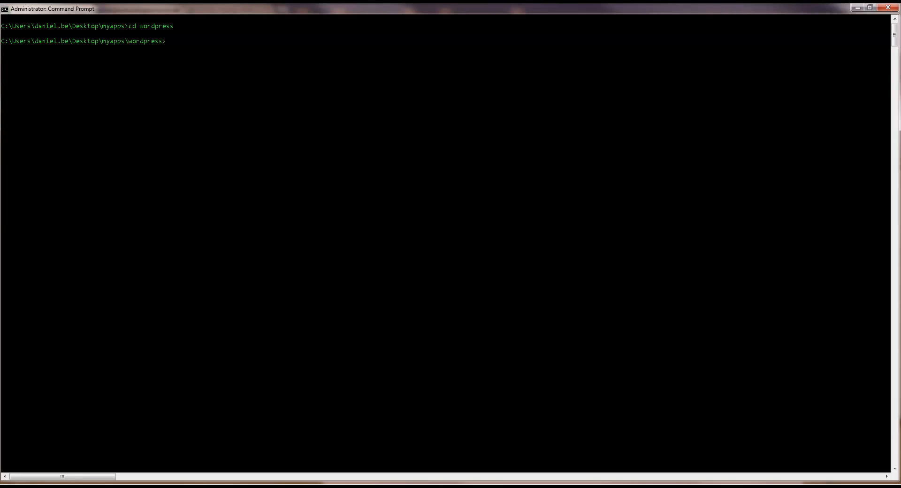
List the wordpress folder and the contents of its data and scripts folders.
{"action": "type", "text": "dir"}
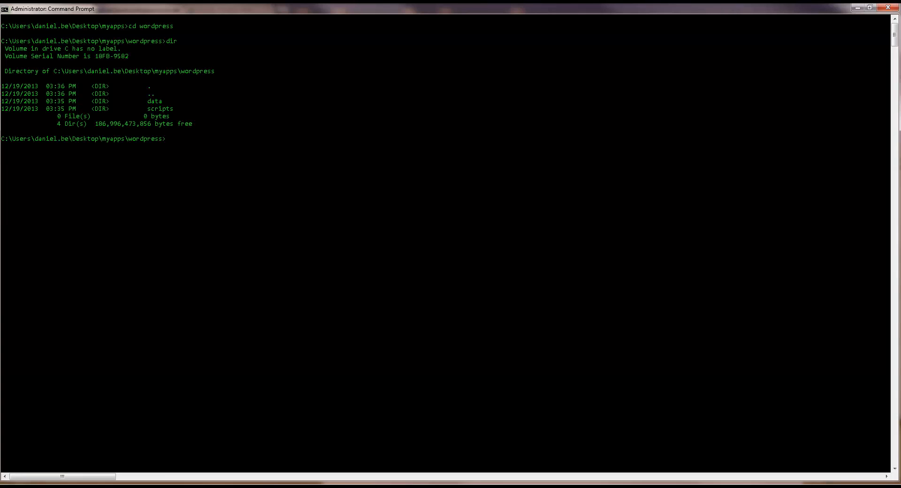
{"action": "type", "text": "cd data"}
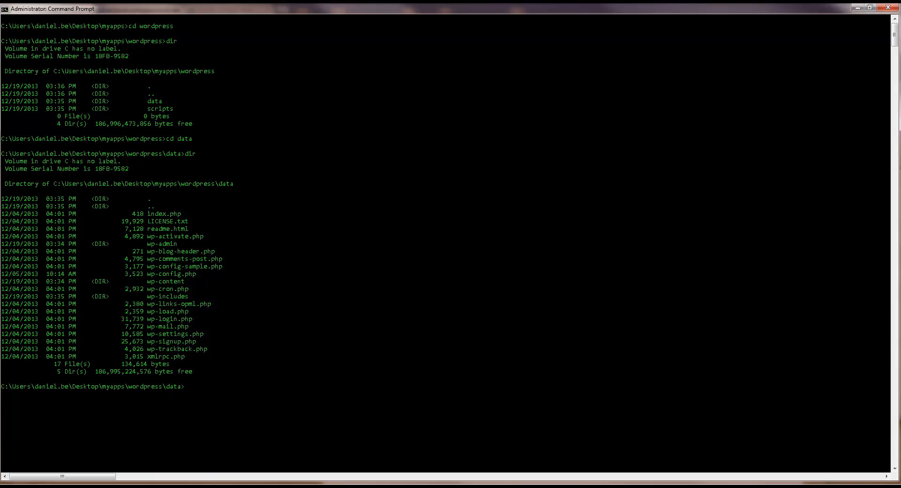
{"action": "type", "text": "c"}
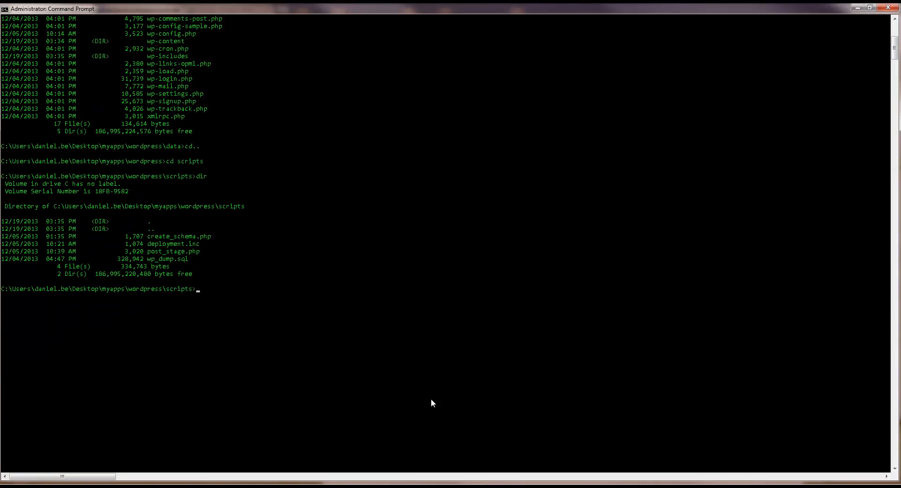
{"action": "type", "text": "post"}
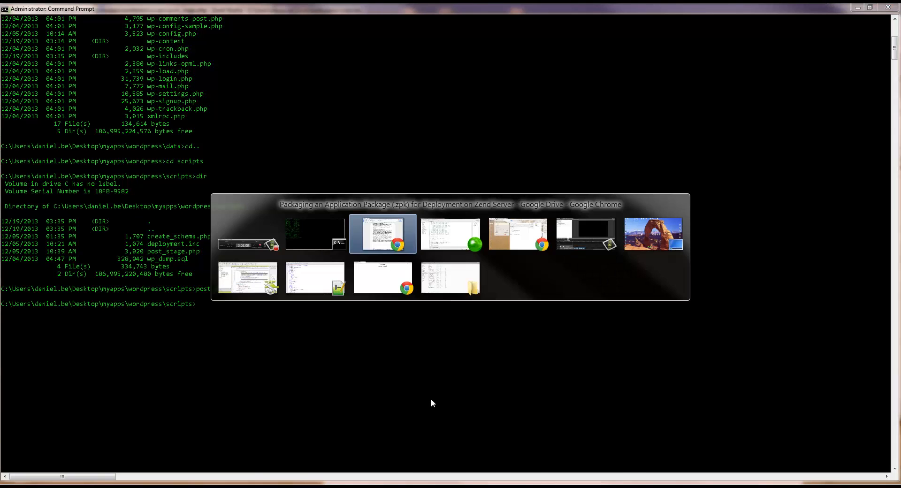
Review post_stage.php, which rewrites wp-config.php settings and creates the database schema.
{"action": "left_click", "coordinate": [452, 233]}
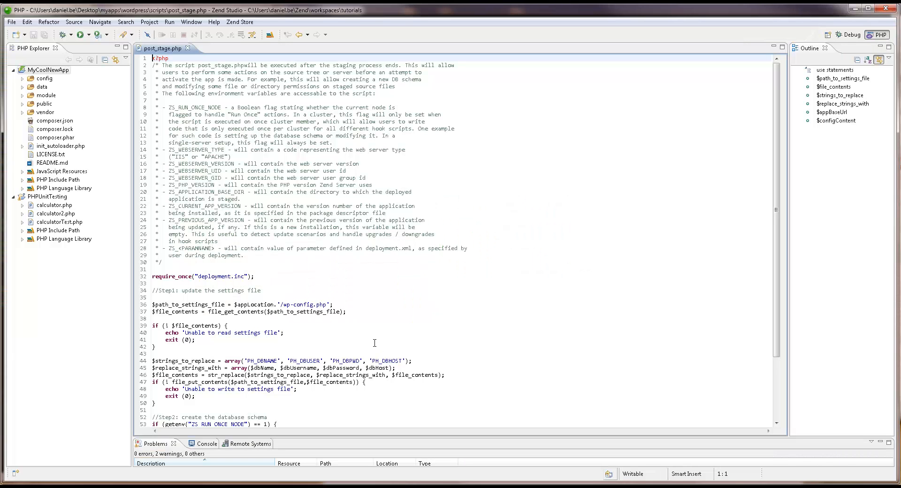
{"action": "scroll", "scroll_direction": "down", "scroll_amount": 3}
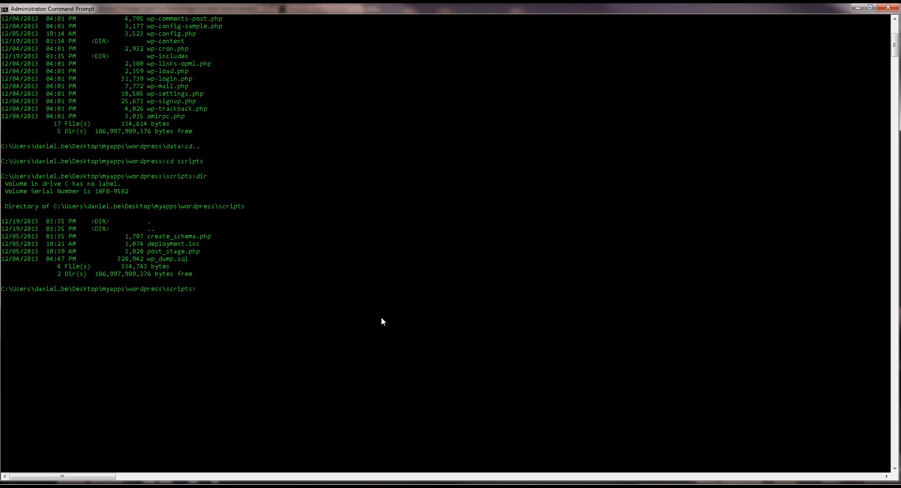
Copy the 17 files from wordpress\data into newapp\data, overwriting all existing files.
{"action": "type", "text": "copy"}
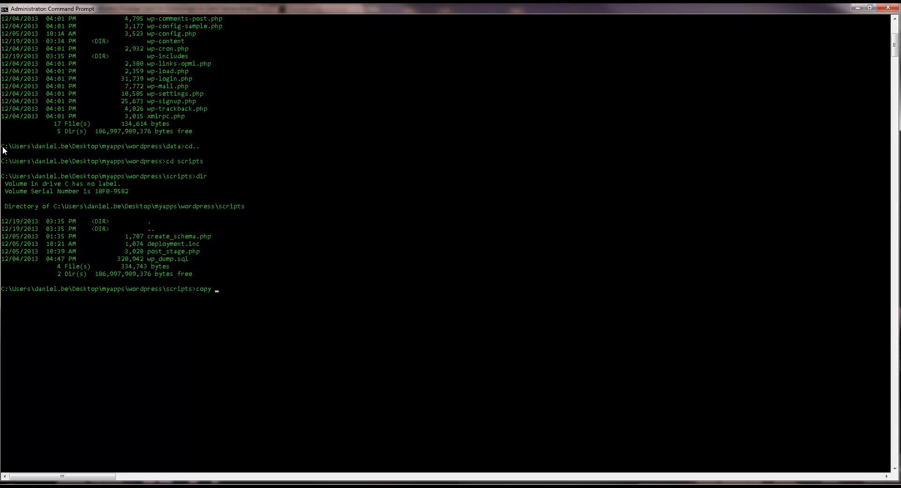
{"action": "left_click_drag", "start_coordinate": [2, 146], "coordinate": [178, 146]}
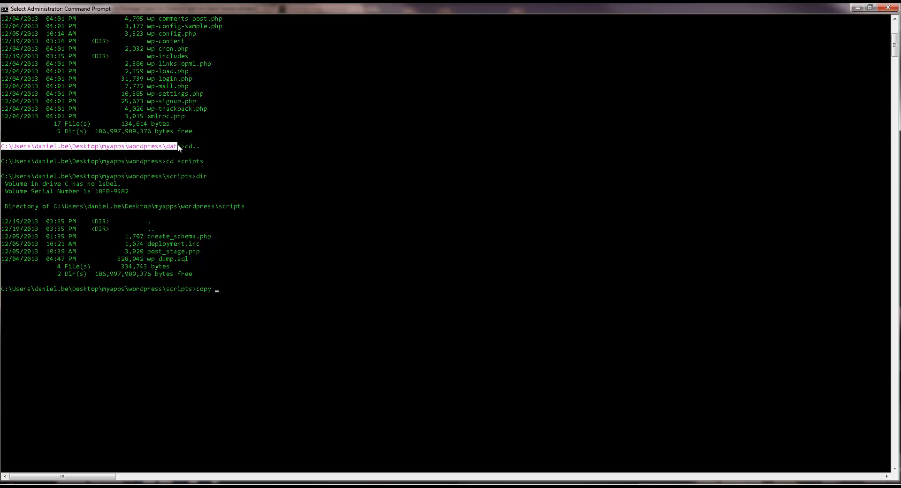
{"action": "mouse_move", "coordinate": [217, 290]}
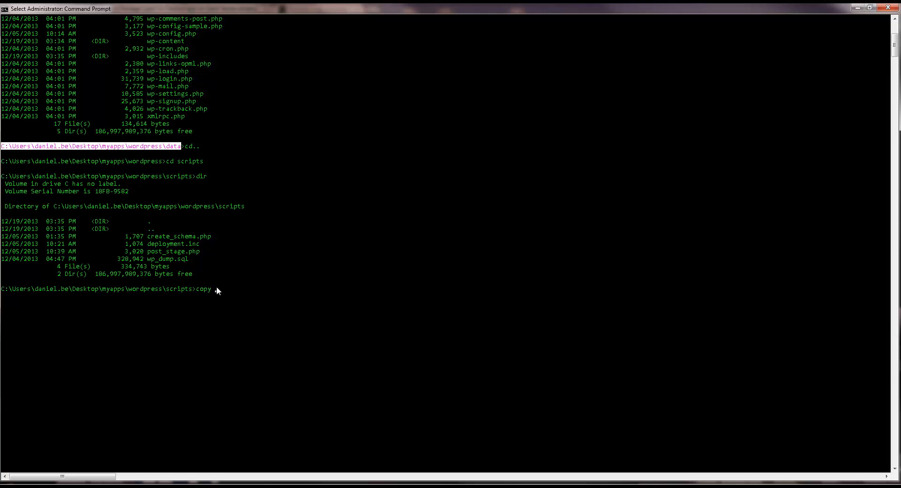
{"action": "type", "text": "C:\\Users\\daniel.be\\Desktop\\myapps\\wordpress\\data"}
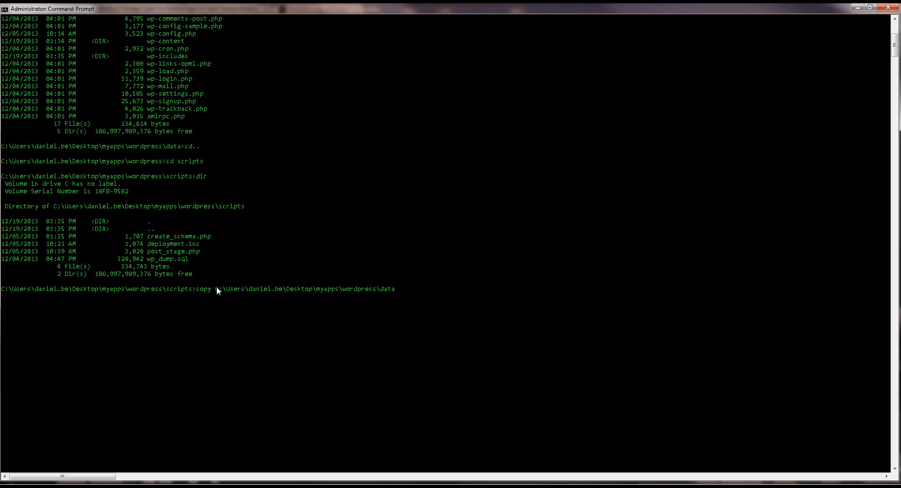
{"action": "type", "text": "C:\\Users\\daniel.be\\Desktop\\myapps\\wordpress\\data"}
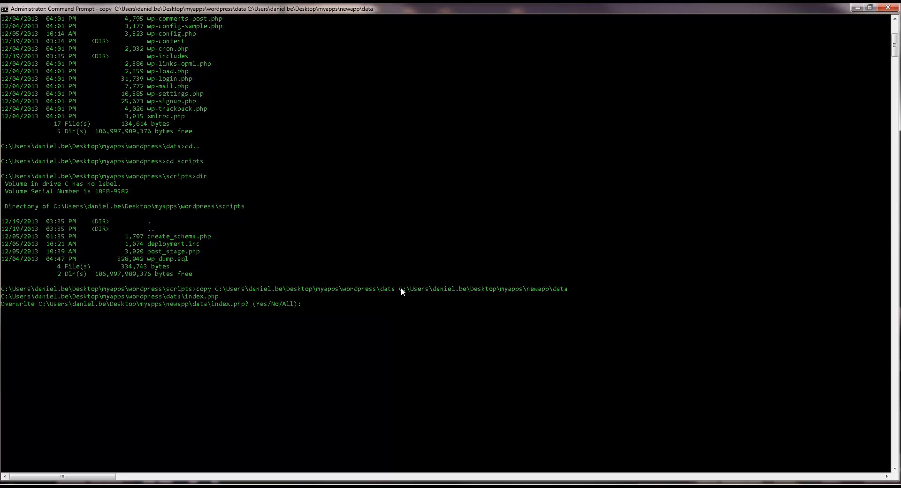
{"action": "type", "text": "a"}
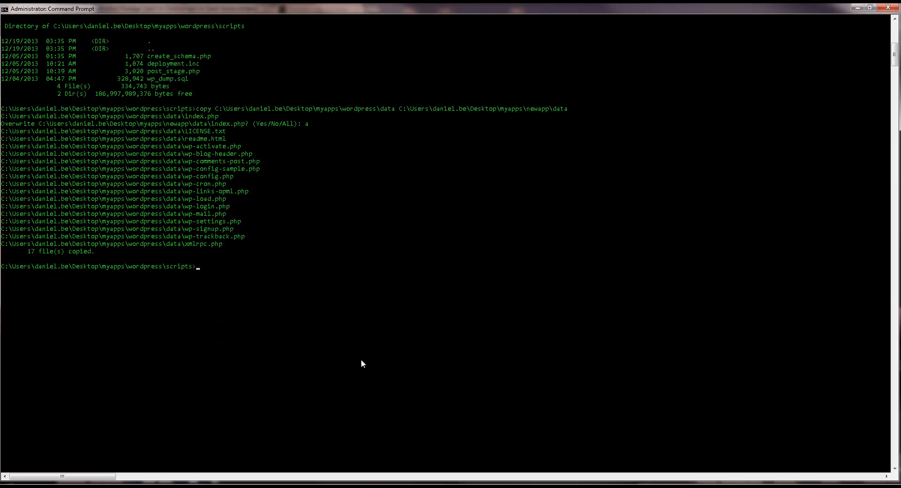
Copy the wordpress scripts folder into the newapp scripts folder.
{"action": "type", "text": "a"}
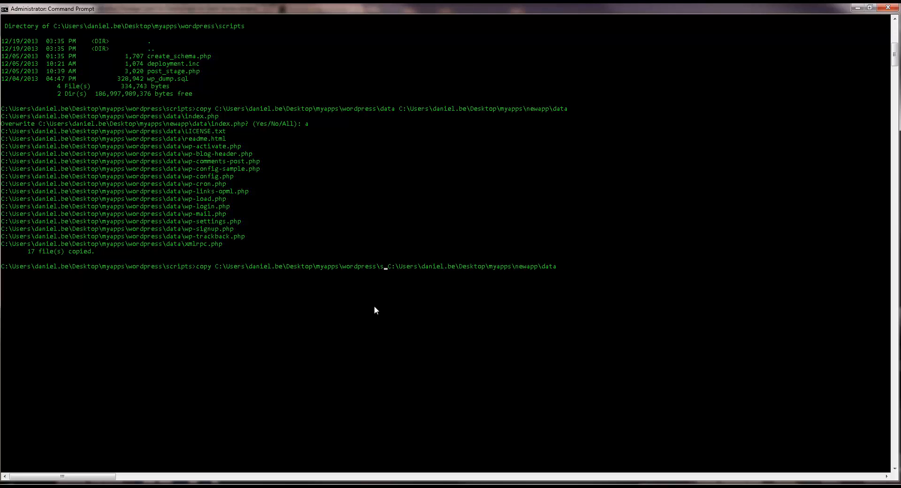
{"action": "type", "text": "cripts"}
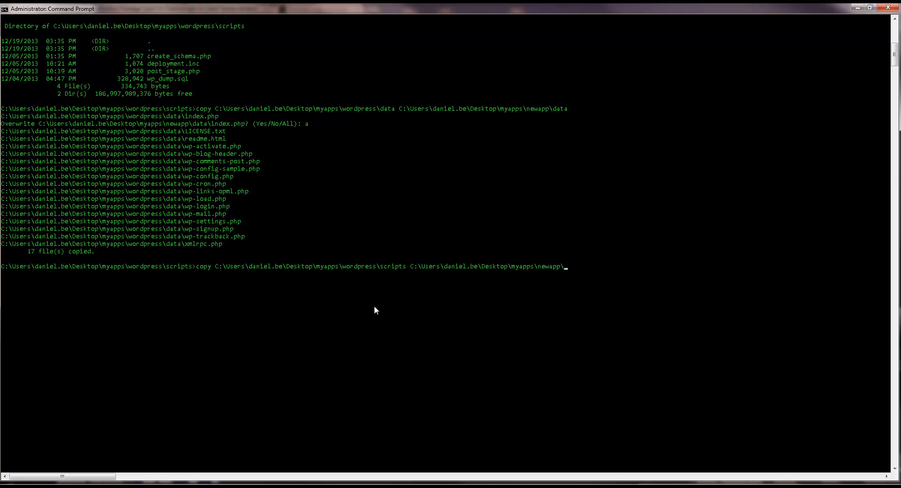
{"action": "type", "text": "scripts"}
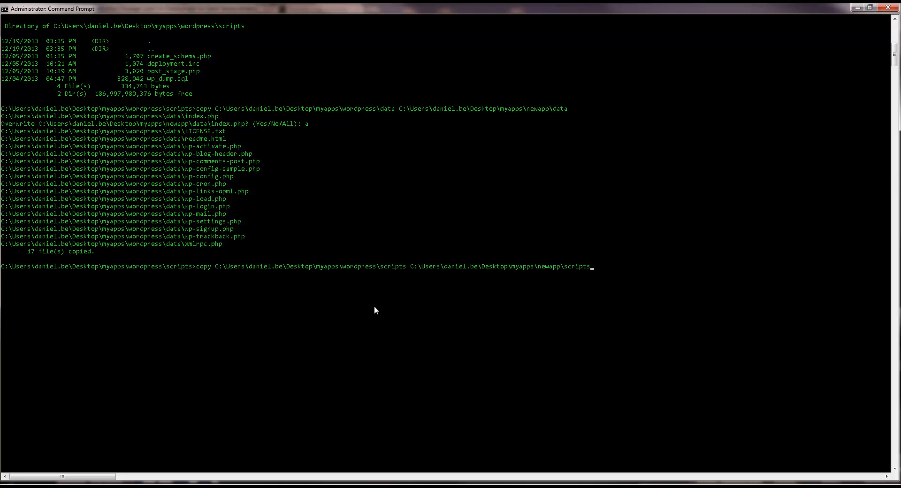
{"action": "key", "text": "enter"}
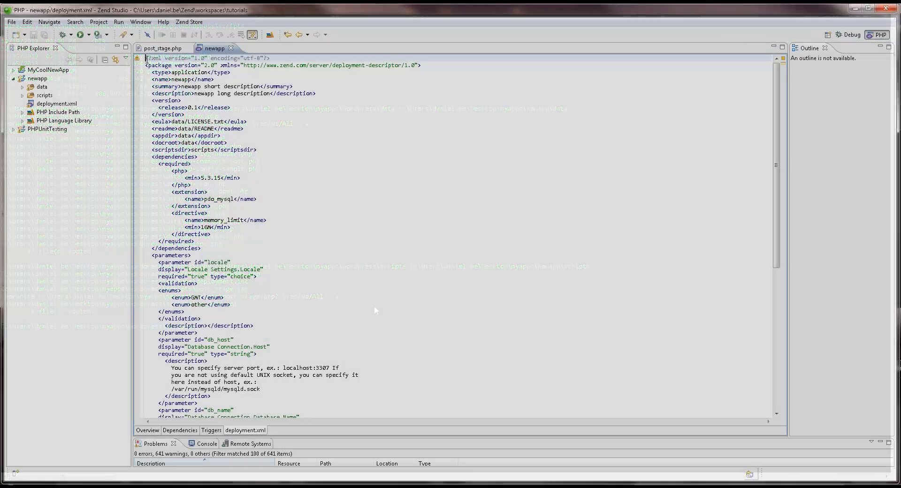
Rename the application to wordpress with summary 'My Wordpress Blog'.
{"action": "double_click", "coordinate": [214, 48]}
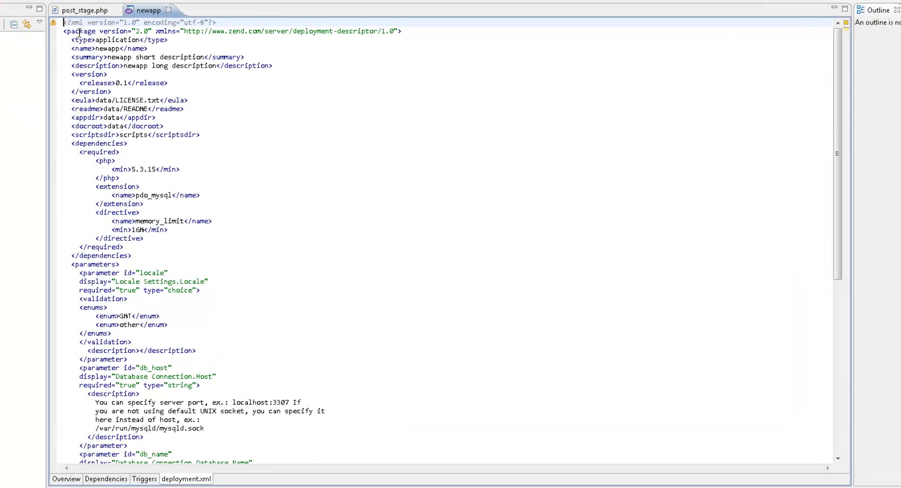
{"action": "double_click", "coordinate": [106, 48]}
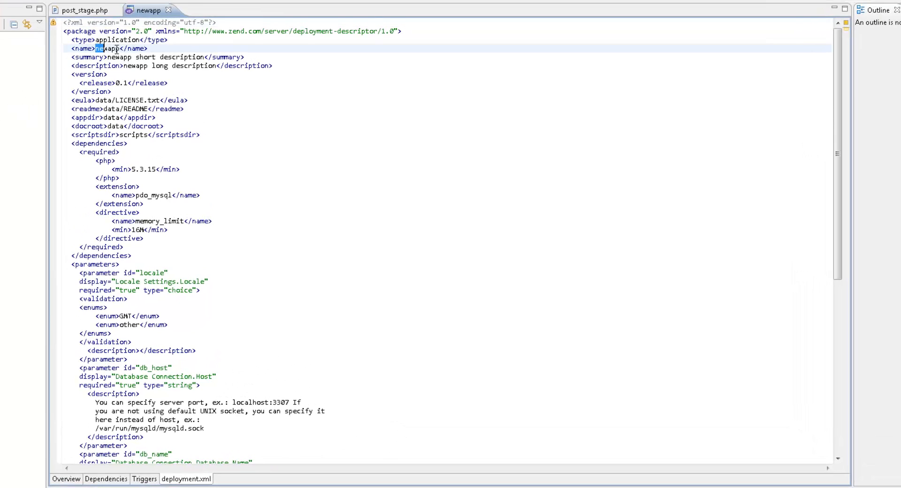
{"action": "type", "text": "work"}
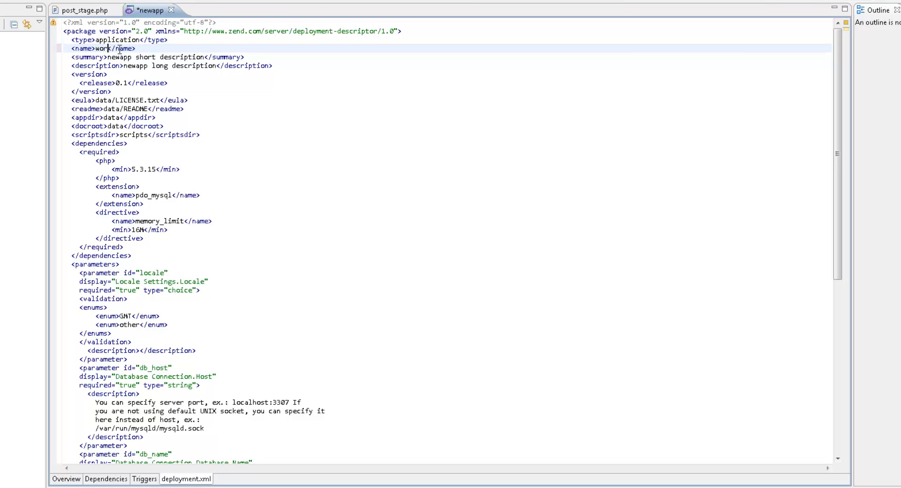
{"action": "type", "text": "wordpress"}
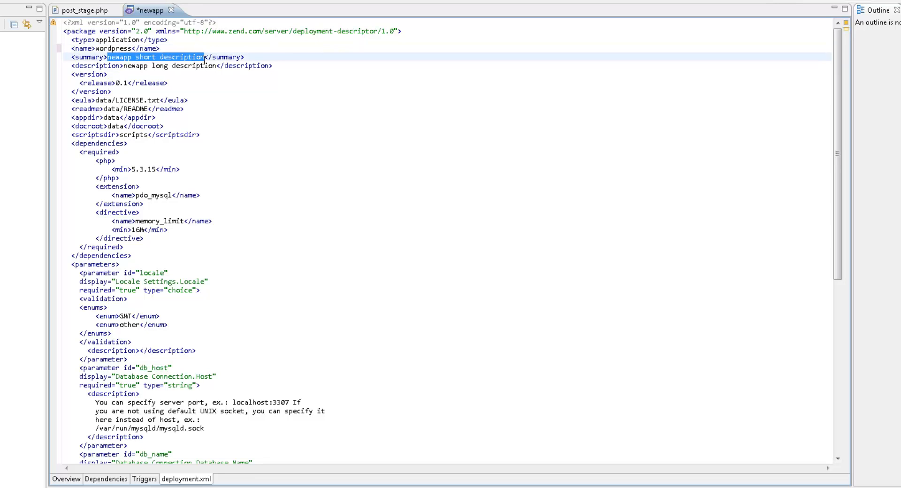
{"action": "type", "text": "My Wordpress"}
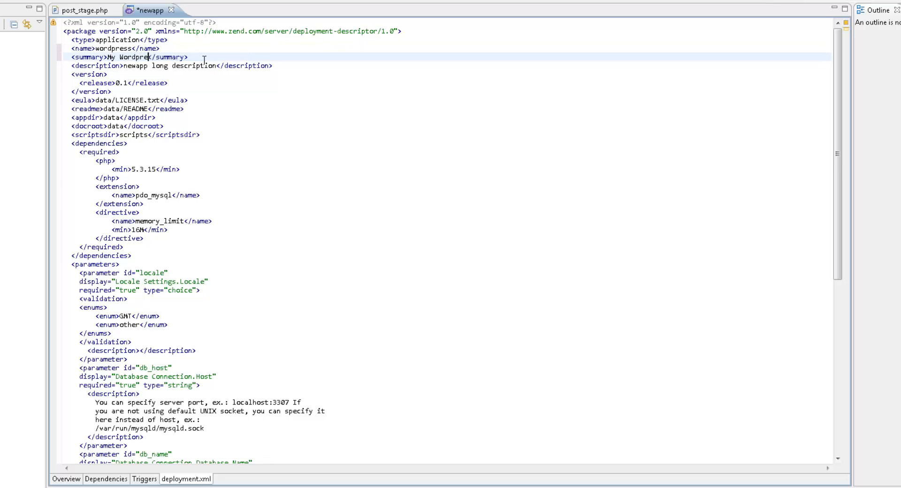
{"action": "type", "text": "Bl"}
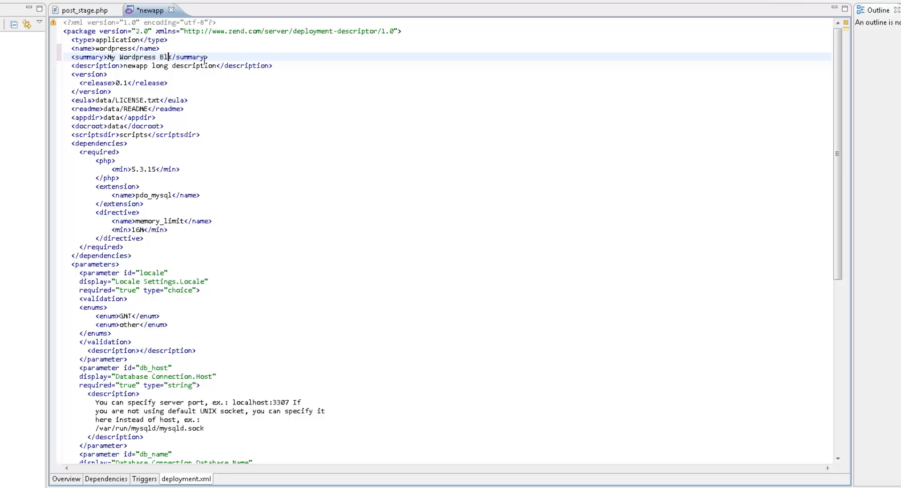
{"action": "type", "text": "og"}
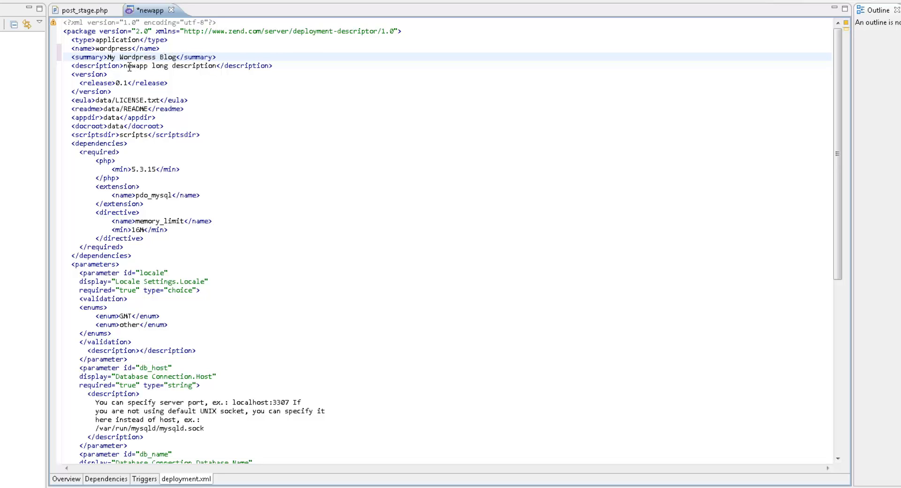
Set the description to 'My very cool new Wordpress blog' and the release to 1.0.
{"action": "double_click", "coordinate": [167, 66]}
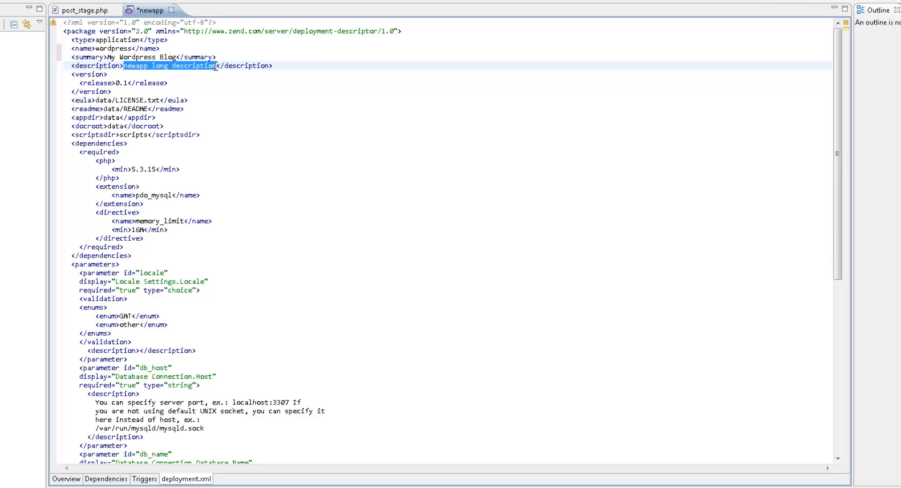
{"action": "type", "text": "My very cool"}
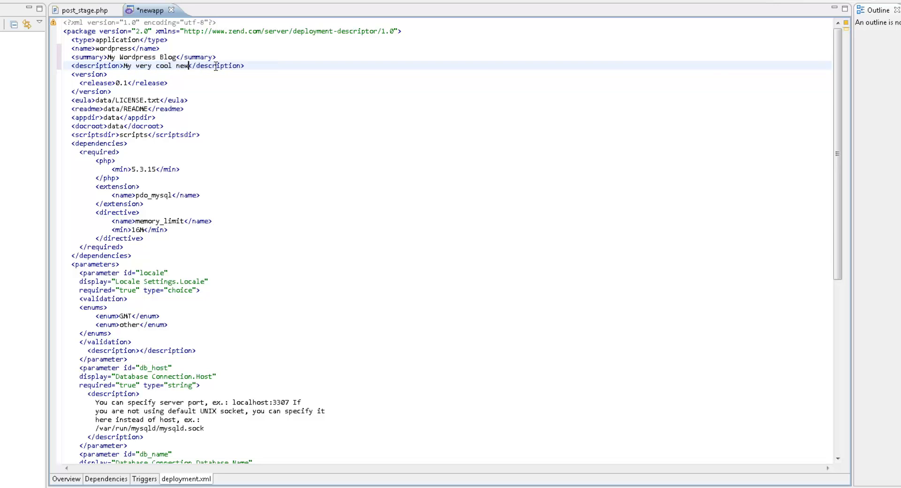
{"action": "type", "text": "Wordpress"}
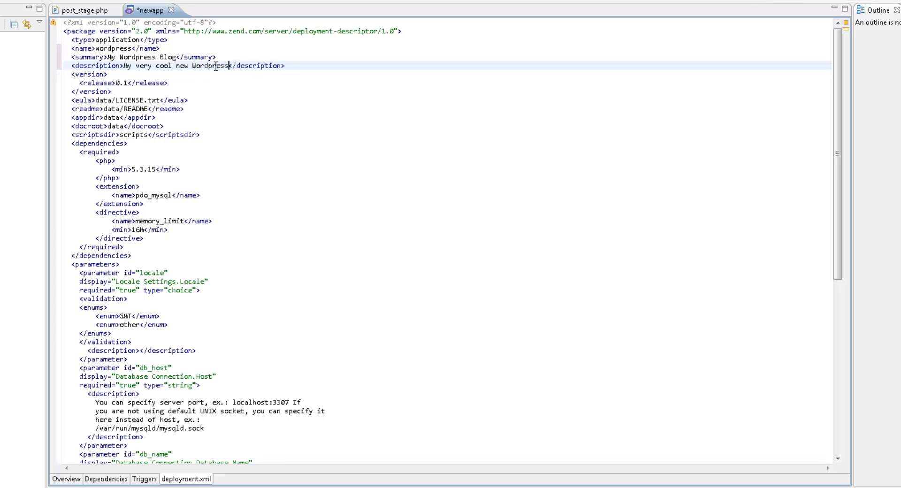
{"action": "type", "text": "blog"}
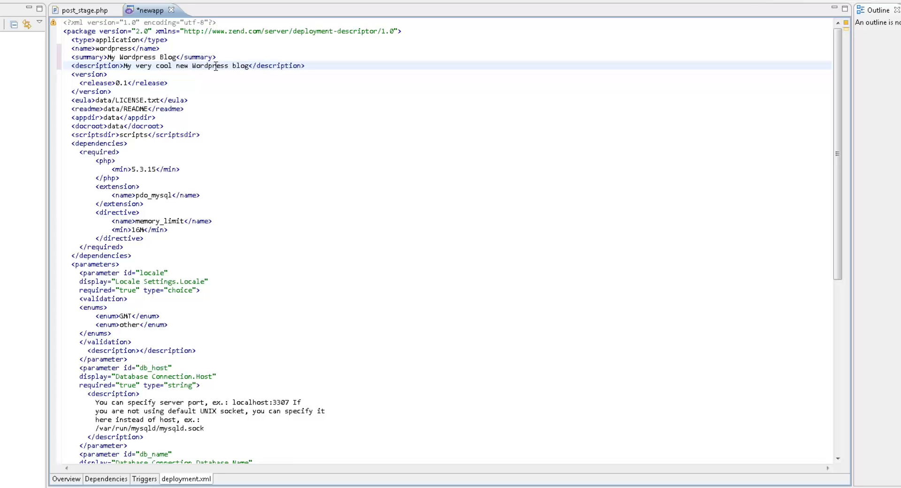
{"action": "left_click", "coordinate": [129, 83]}
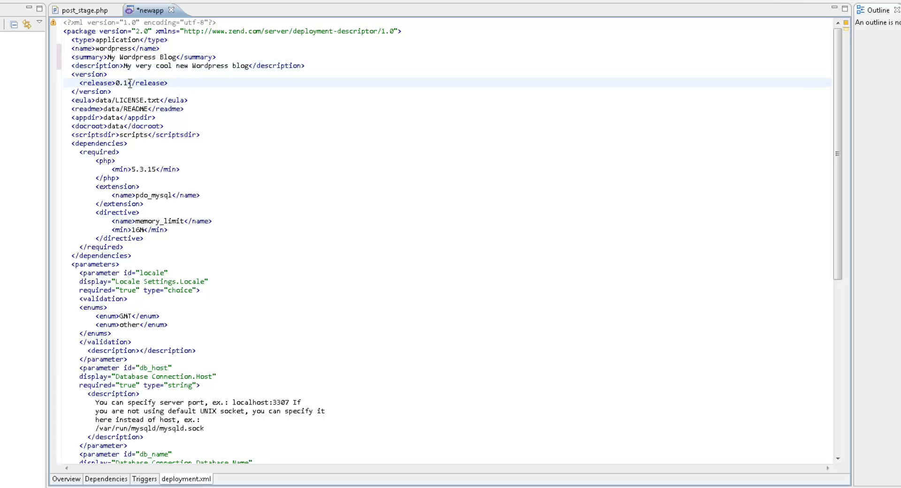
{"action": "type", "text": "1"}
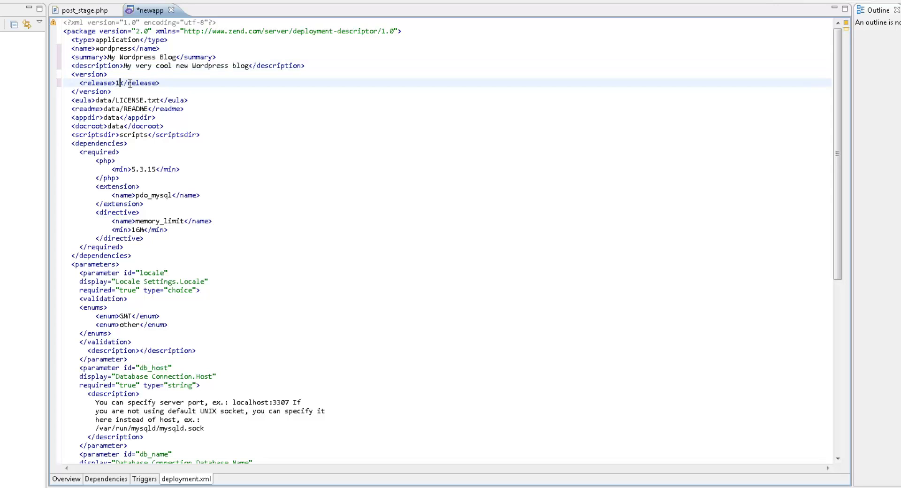
{"action": "type", "text": ".0"}
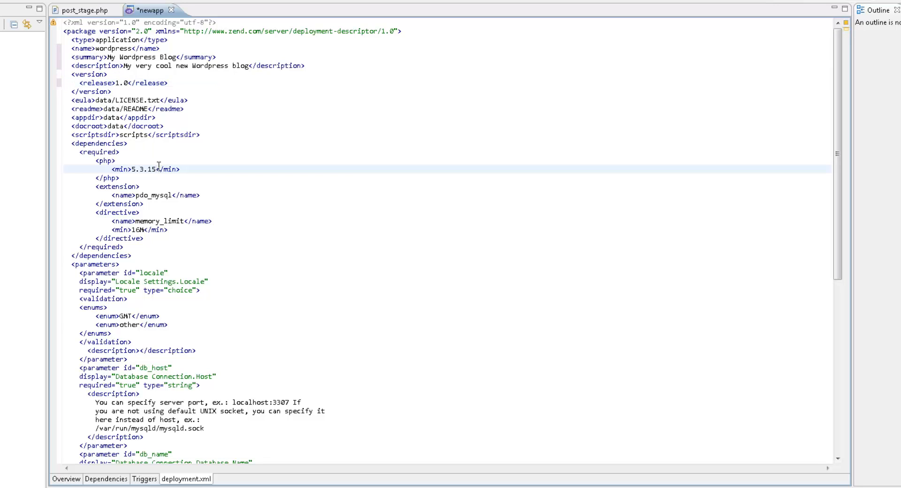
Require PHP 5.2.4 minimum and the mbstring extension instead of pdo_mysql.
{"action": "key", "text": "BackSpace"}
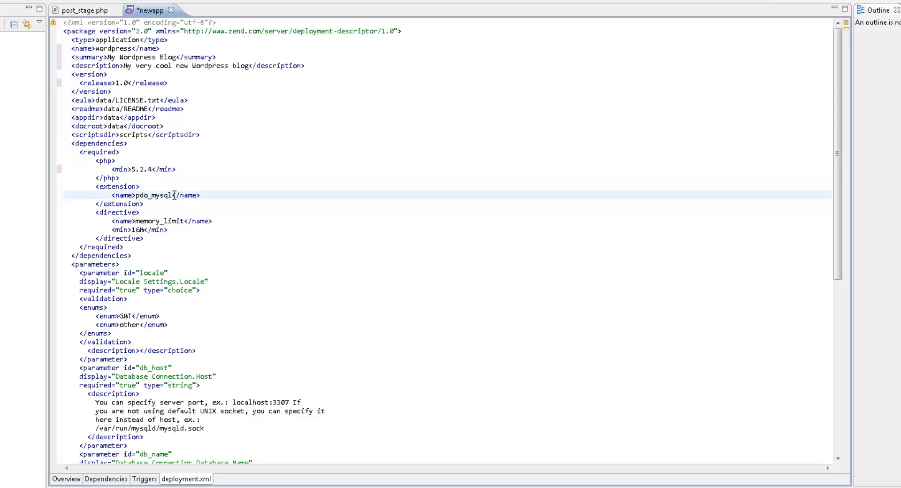
{"action": "key", "text": "Delete"}
{"action": "type", "text": "bstr"}
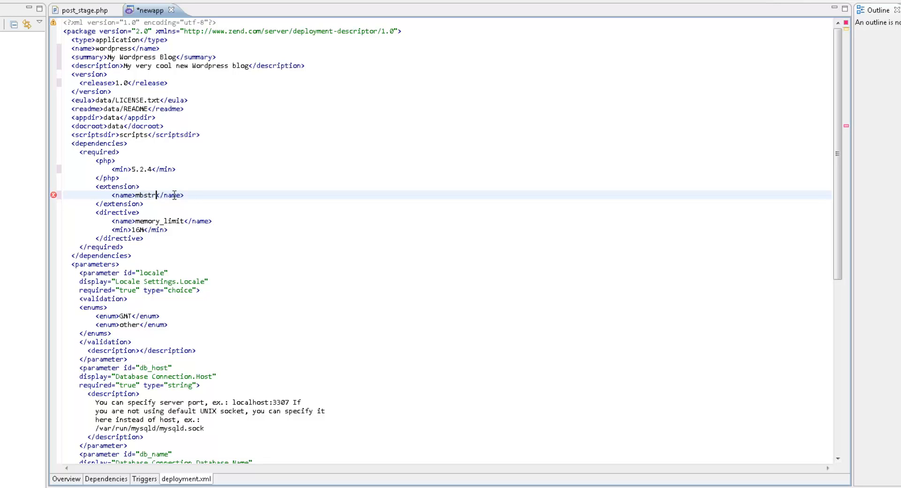
{"action": "type", "text": "ing"}
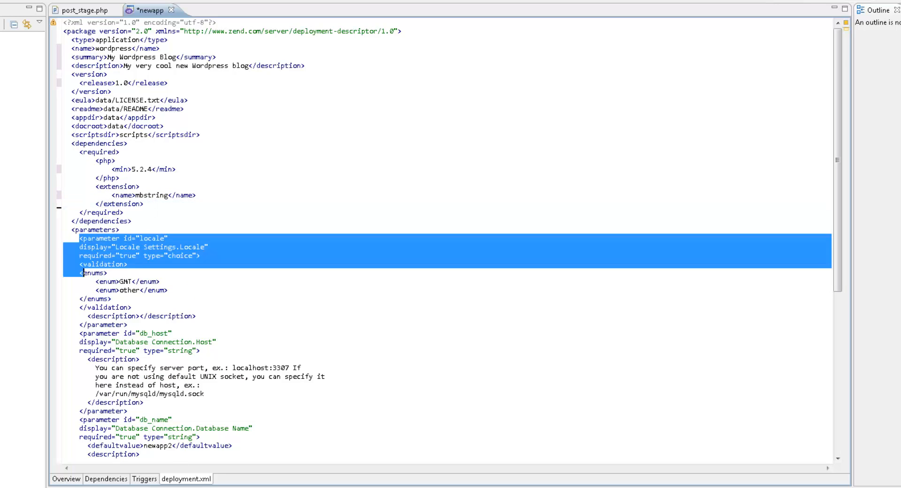
Replace the old parameters with a required db_host string parameter defaulting to localhost.
{"action": "key", "text": "Delete"}
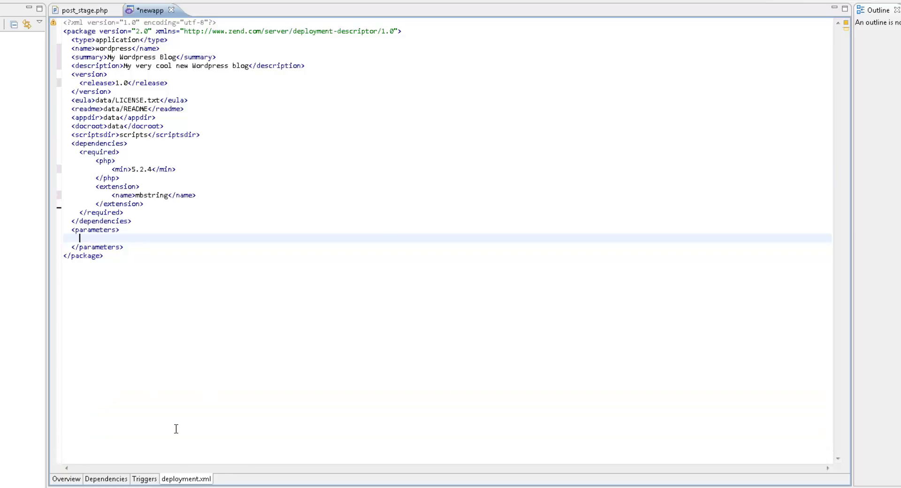
{"action": "type", "text": "<parame"}
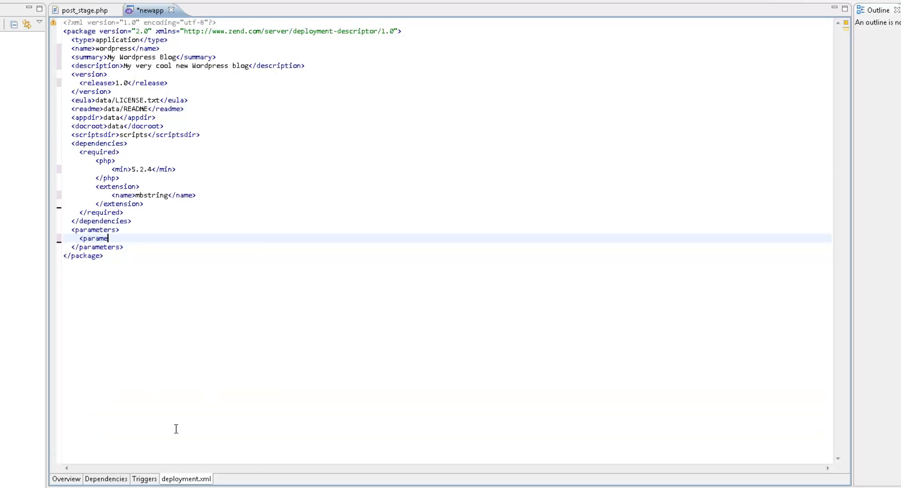
{"action": "type", "text": "ter displ"}
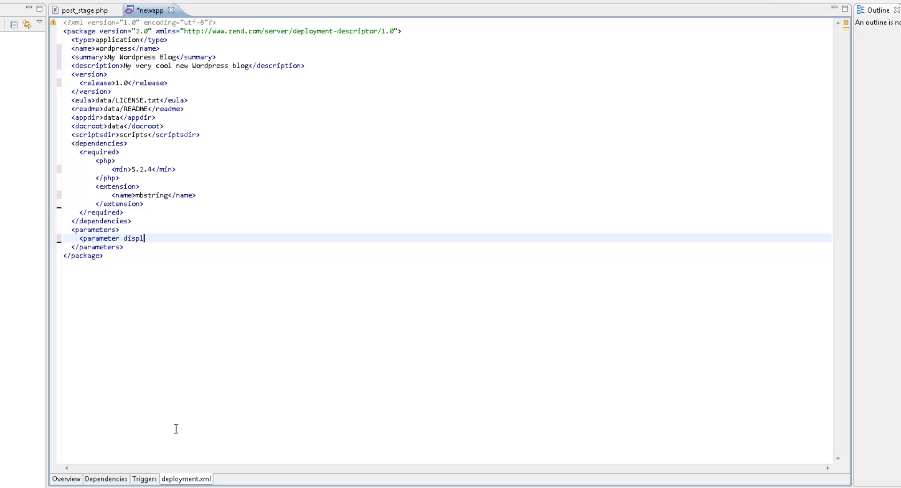
{"action": "type", "text": "ay=\"Data"}
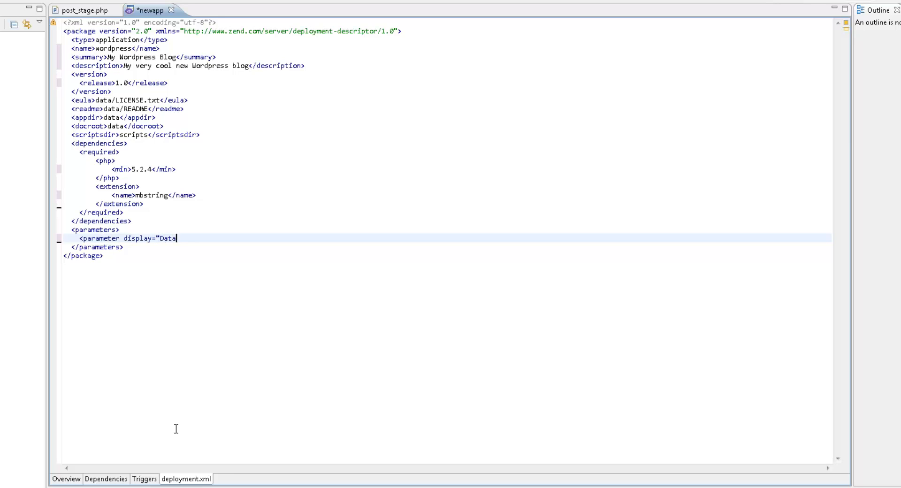
{"action": "type", "text": "base"}
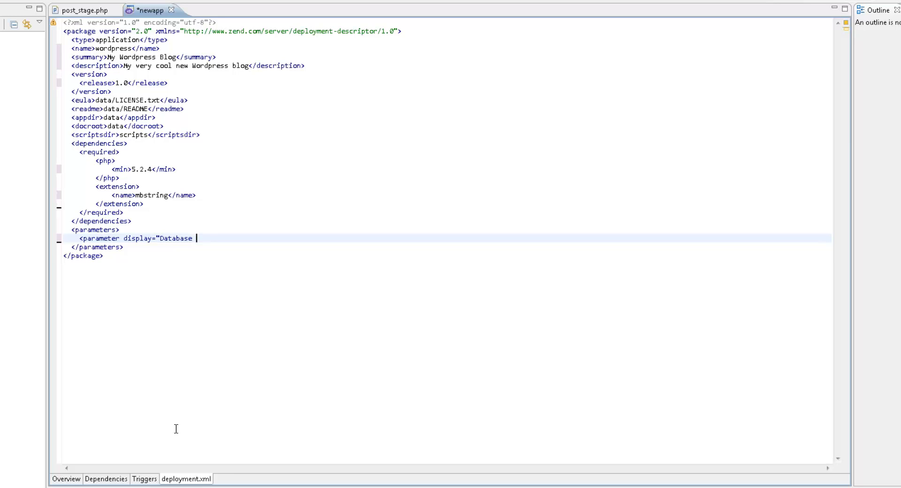
{"action": "type", "text": "host\""}
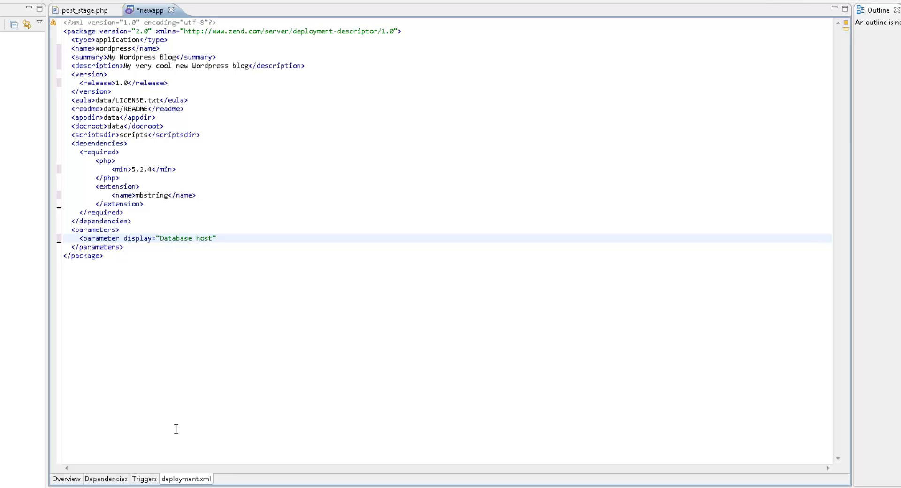
{"action": "type", "text": "id=\""}
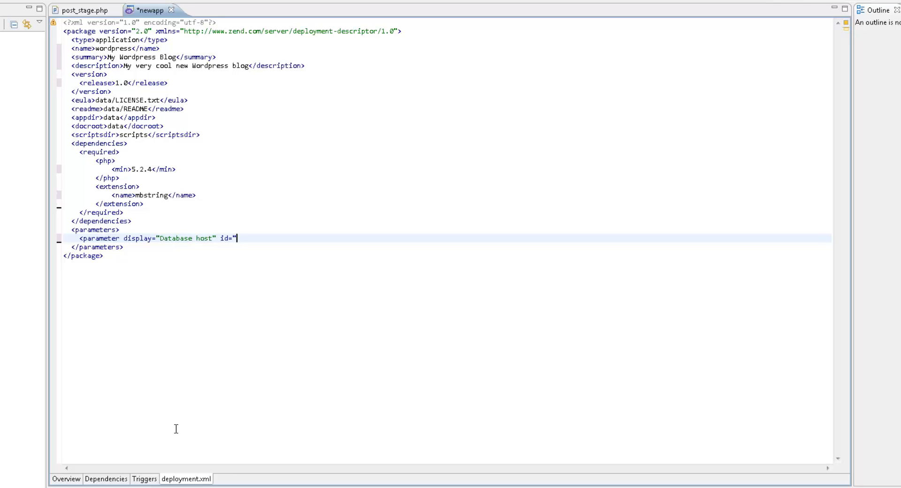
{"action": "type", "text": "db_host\" reado"}
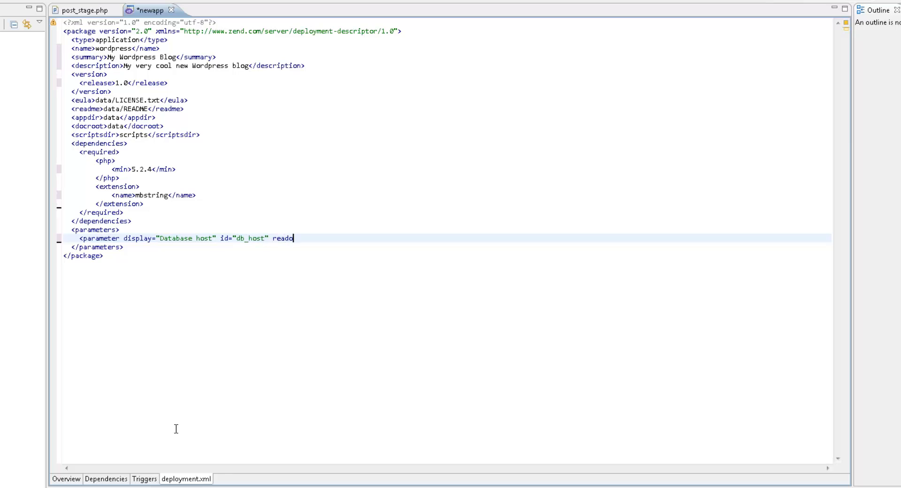
{"action": "type", "text": "nly=\"false\" requ"}
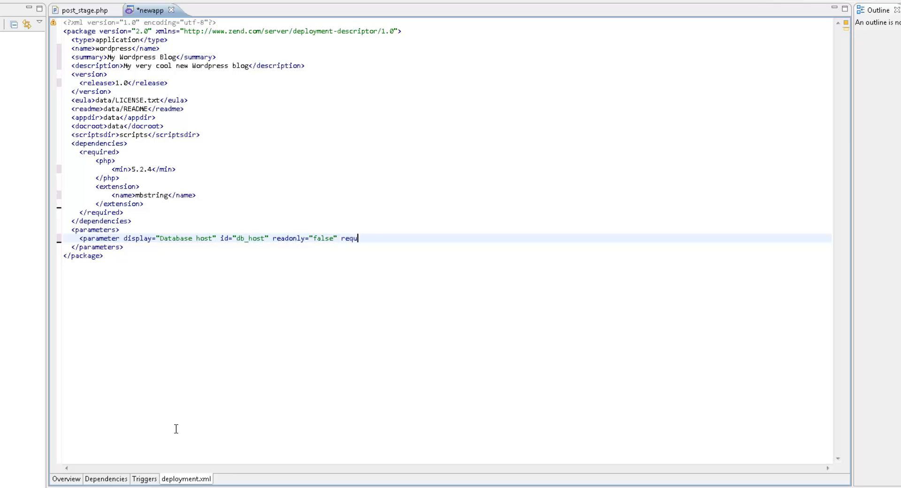
{"action": "type", "text": "ired=\"true\" typ"}
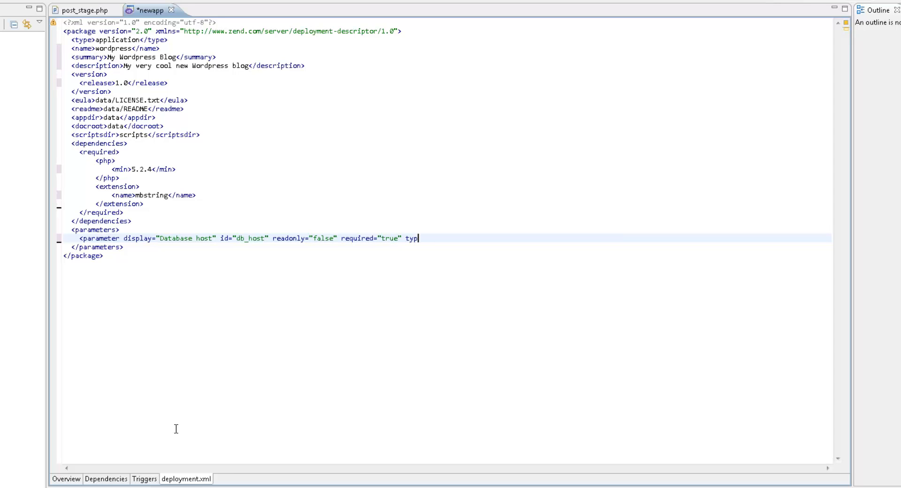
{"action": "type", "text": "e=\"string"}
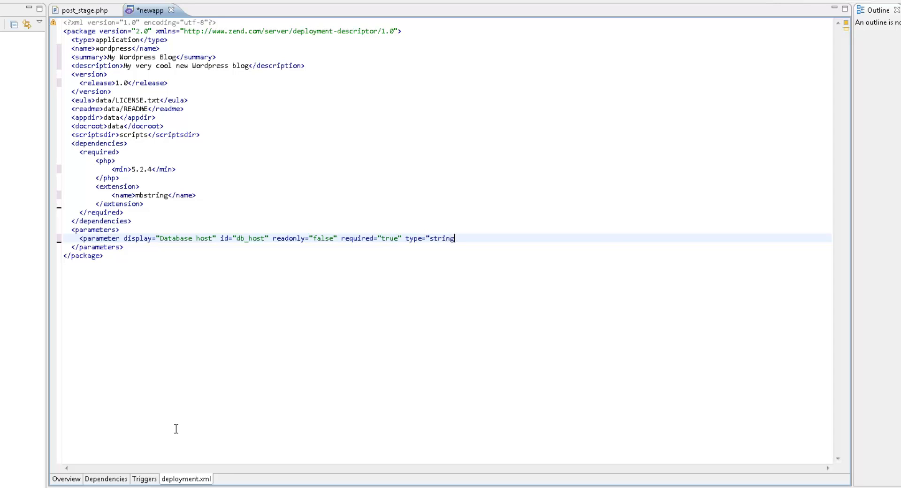
{"action": "type", "text": ">"}
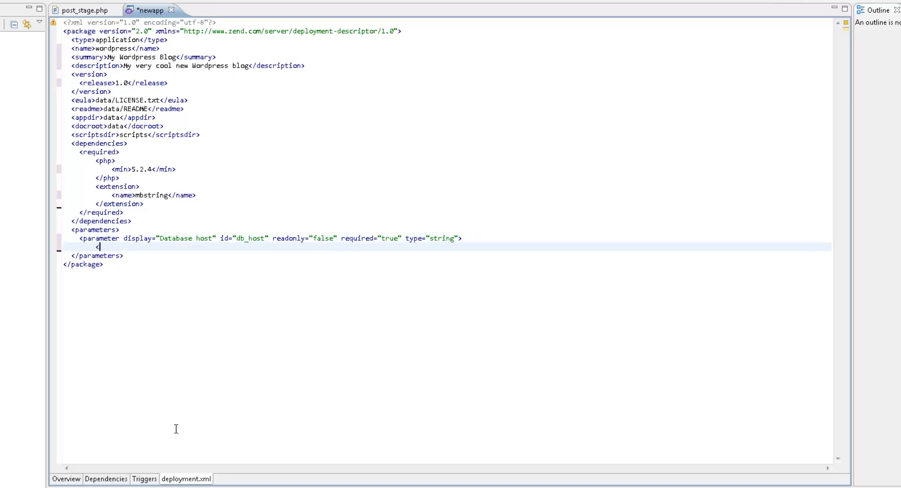
{"action": "type", "text": "default"}
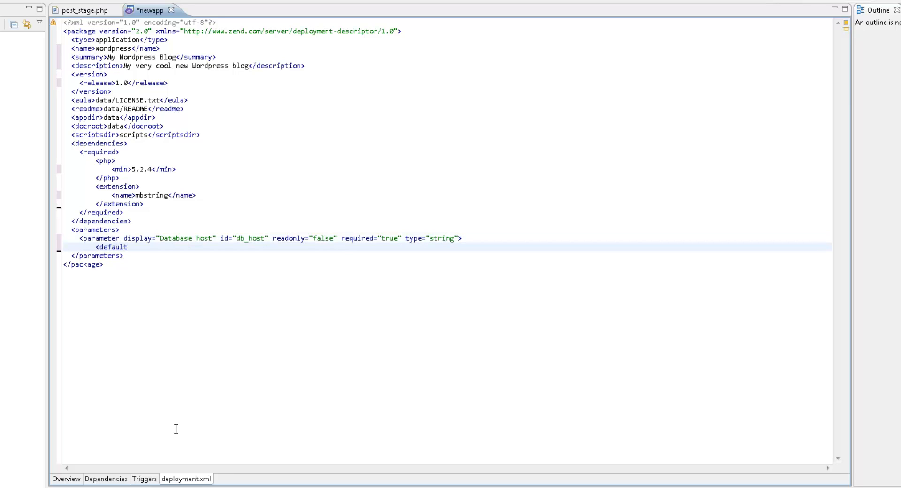
{"action": "type", "text": "value>localhost</defaultvalue>"}
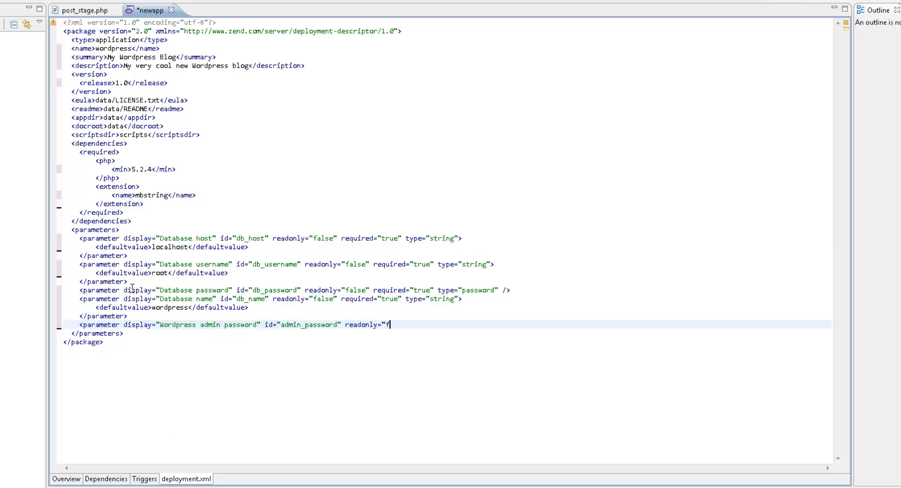
Add the remaining required password-type parameters for the database and Wordpress admin.
{"action": "type", "text": "alse\" req"}
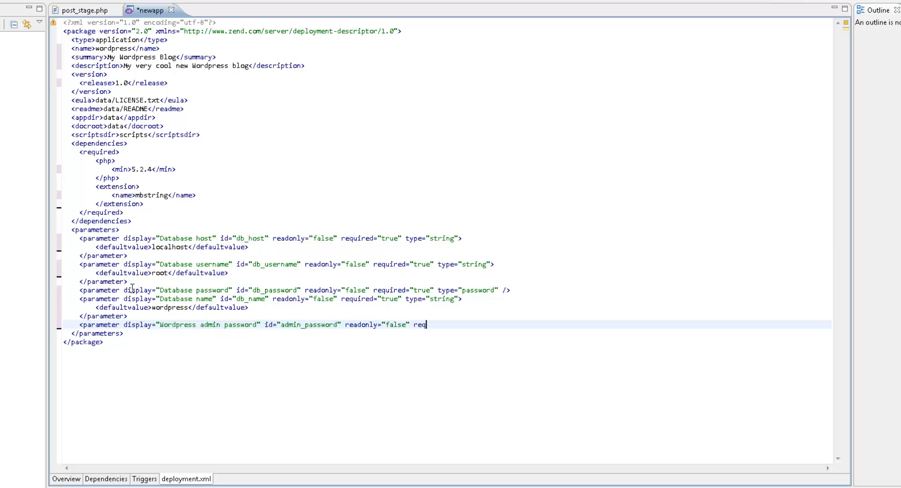
{"action": "type", "text": "uired=\""}
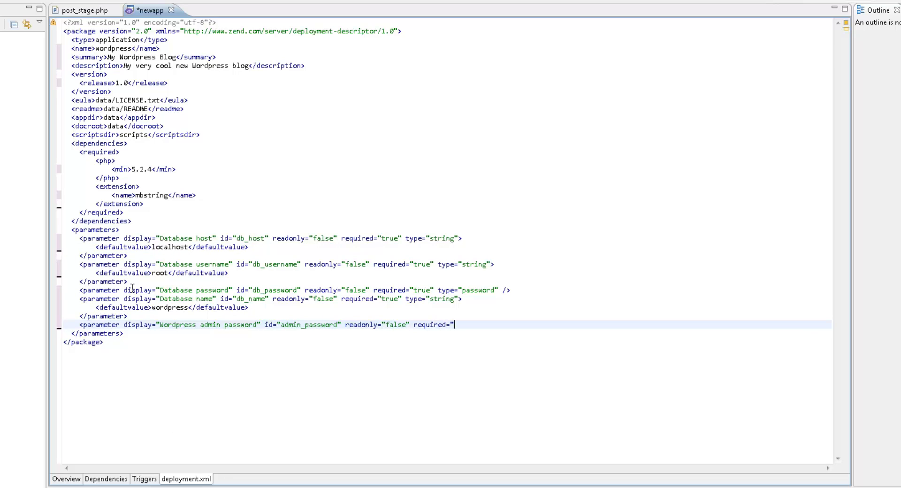
{"action": "type", "text": "true\" ty"}
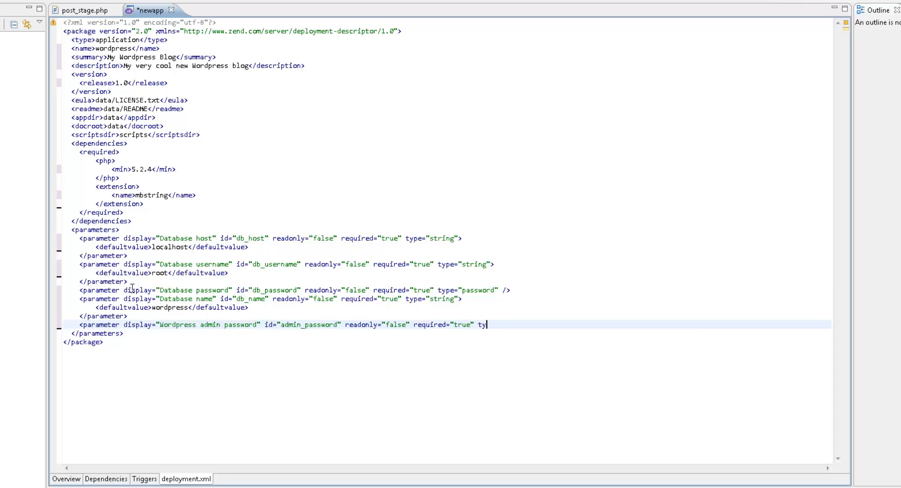
{"action": "type", "text": "pe="}
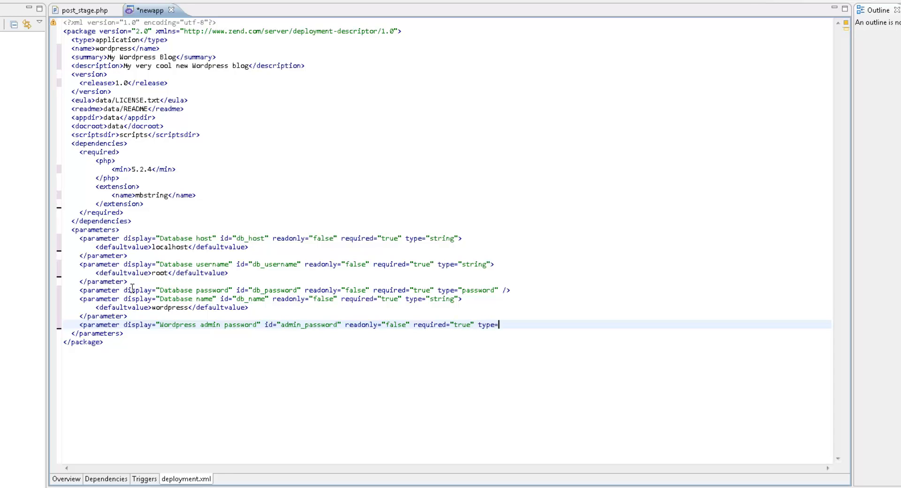
{"action": "type", "text": "\"password"}
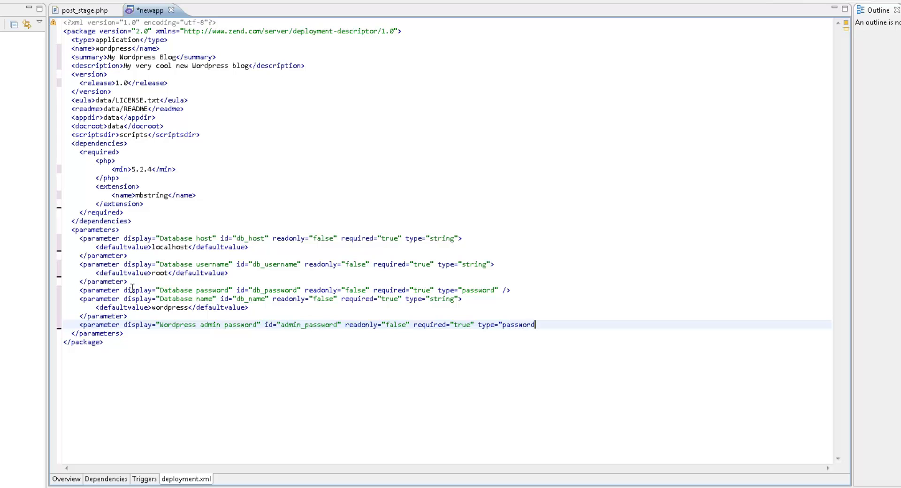
{"action": "type", "text": "\" />"}
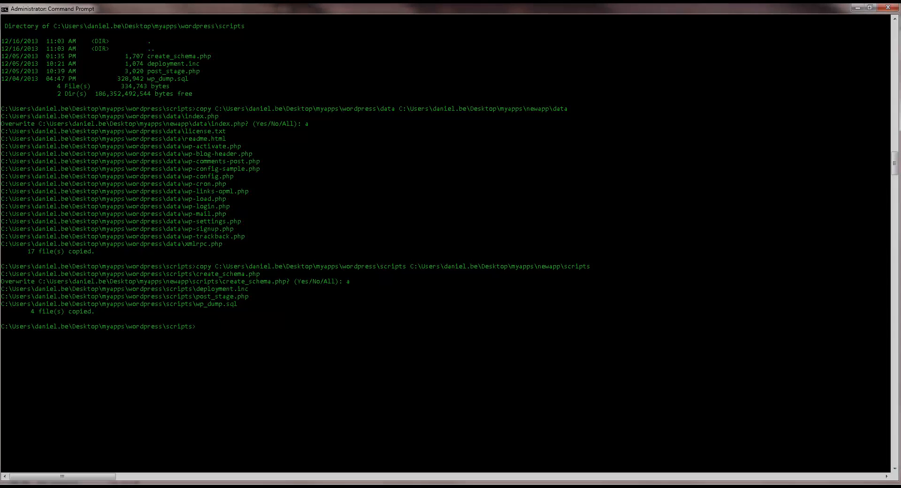
Enter zdpack.exe validate with the Zend Server deployment.xsd schema path as --schema.
{"action": "type", "text": "z"}
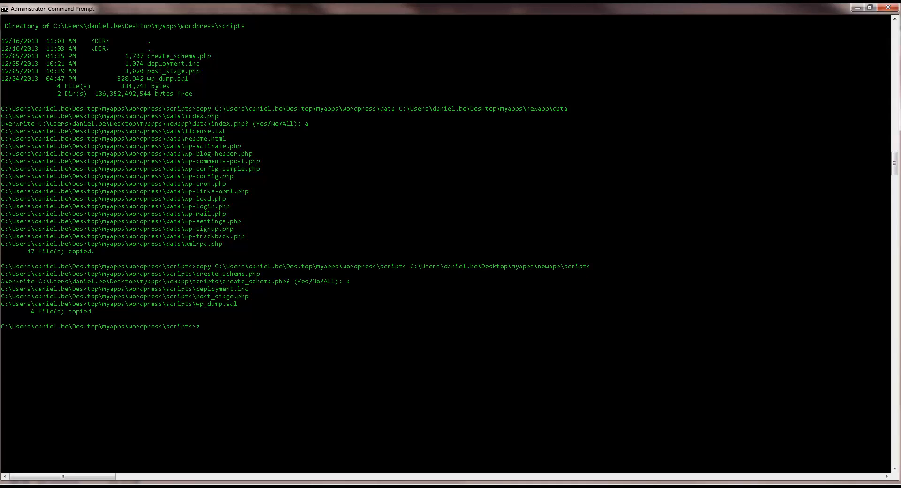
{"action": "type", "text": "dpack"}
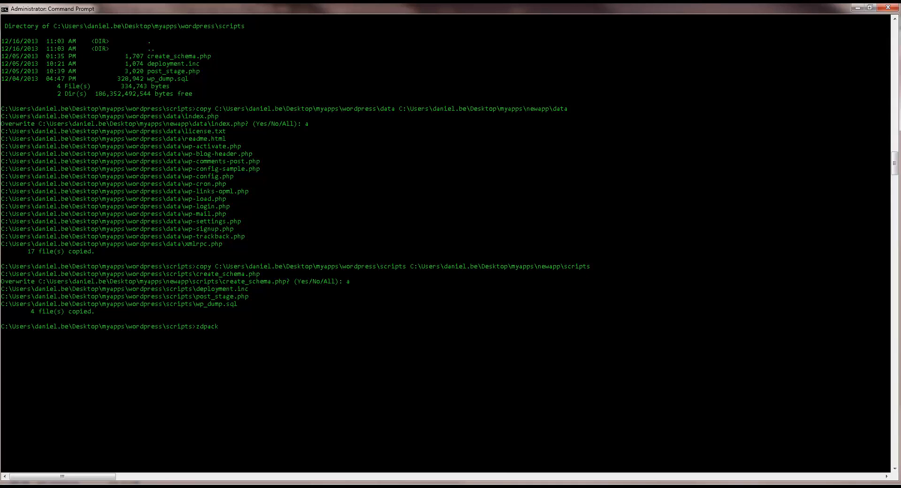
{"action": "type", "text": ".exe"}
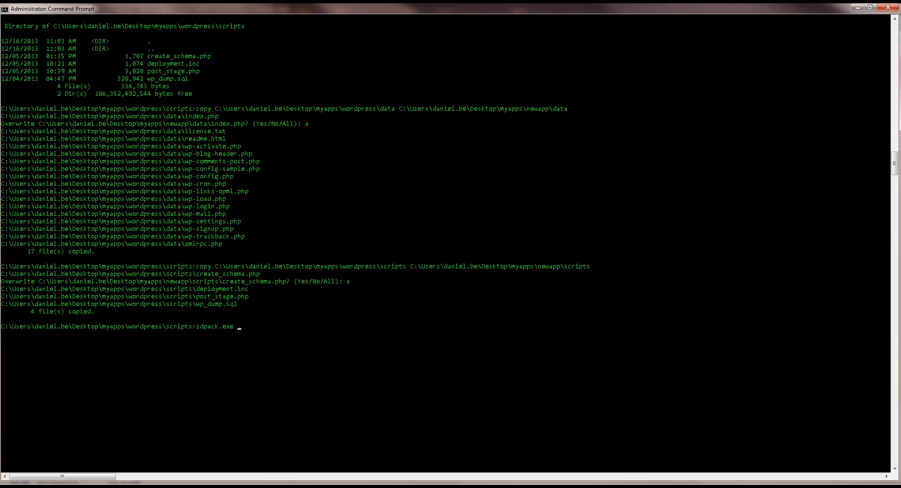
{"action": "type", "text": "validate"}
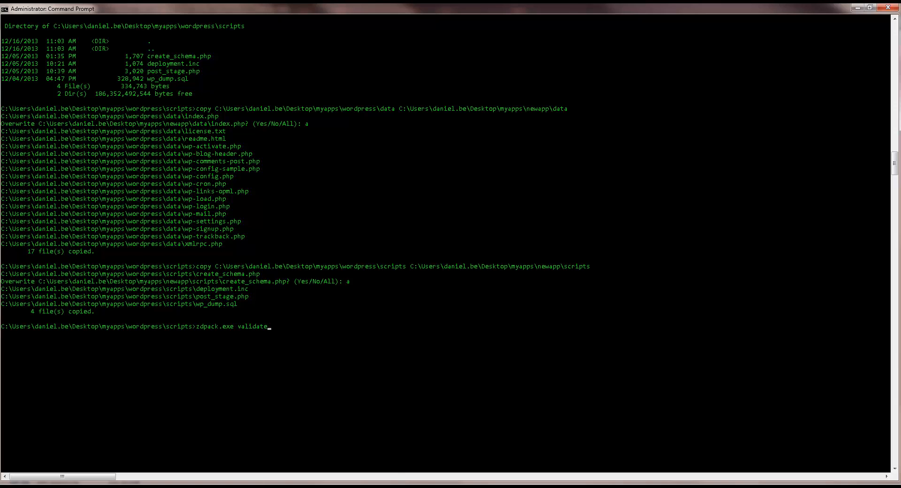
{"action": "type", "text": "--schema"}
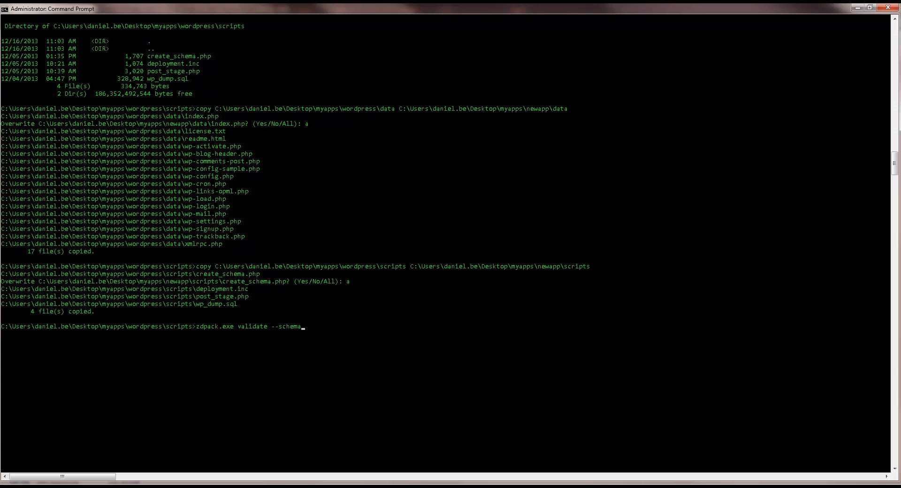
{"action": "type", "text": "="}
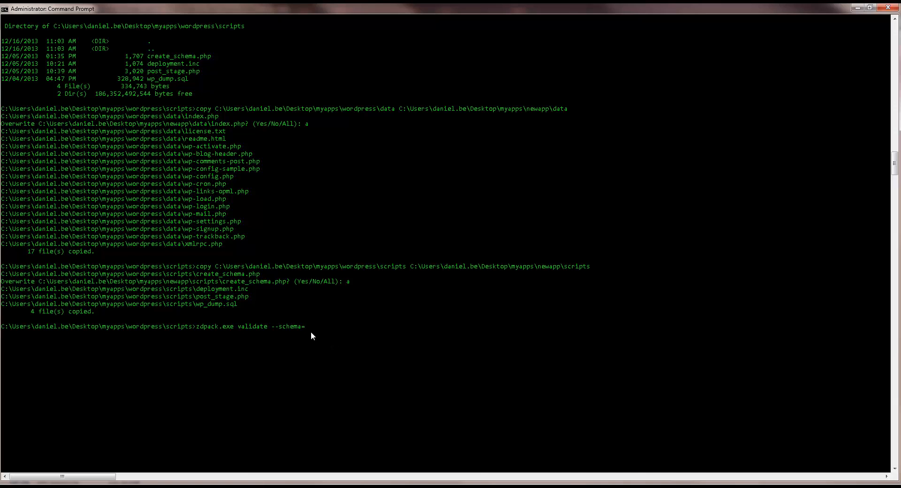
{"action": "type", "text": "\"C:\\Program Files (x86)\\Zend\\ZendServer\\share\\deployment.xsd\""}
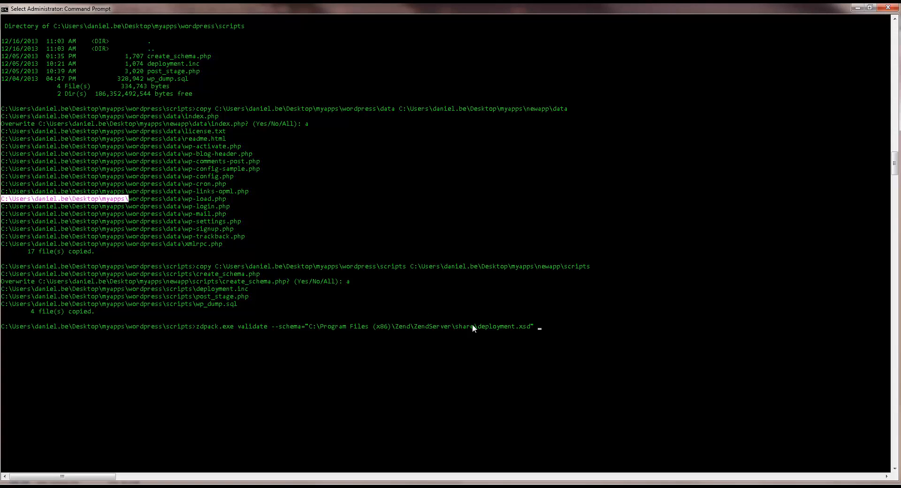
Validate myapps\newapp\deployment.xml as a valid descriptor, then begin changing directory.
{"action": "type", "text": "C:\\Users\\daniel.be\\Desktop\\myapps\\"}
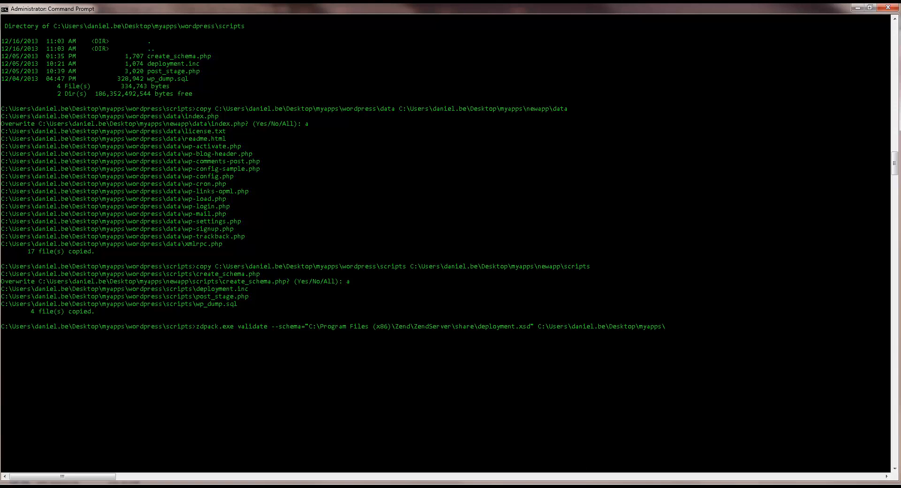
{"action": "type", "text": "newapp"}
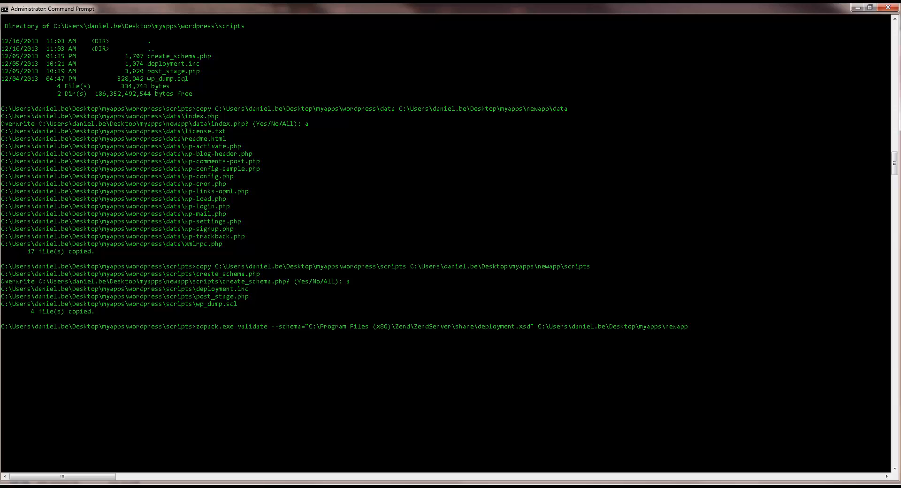
{"action": "type", "text": "\\deployment.xml"}
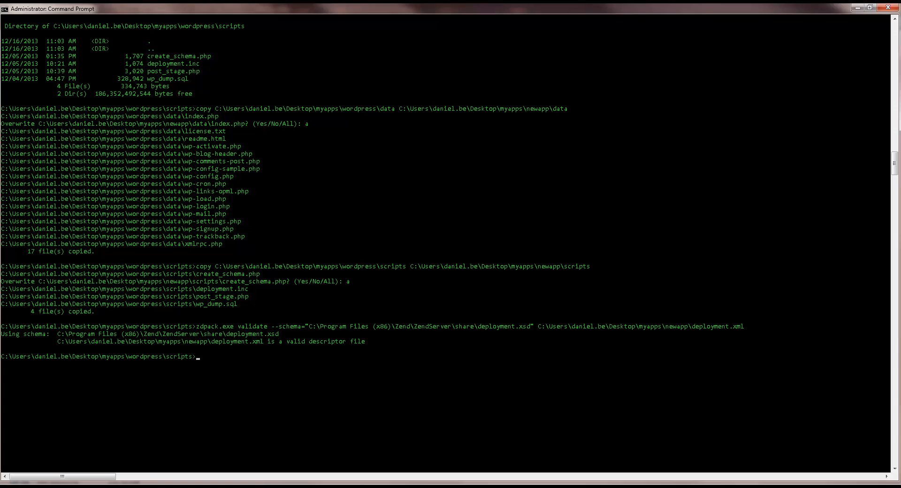
{"action": "type", "text": "cd"}
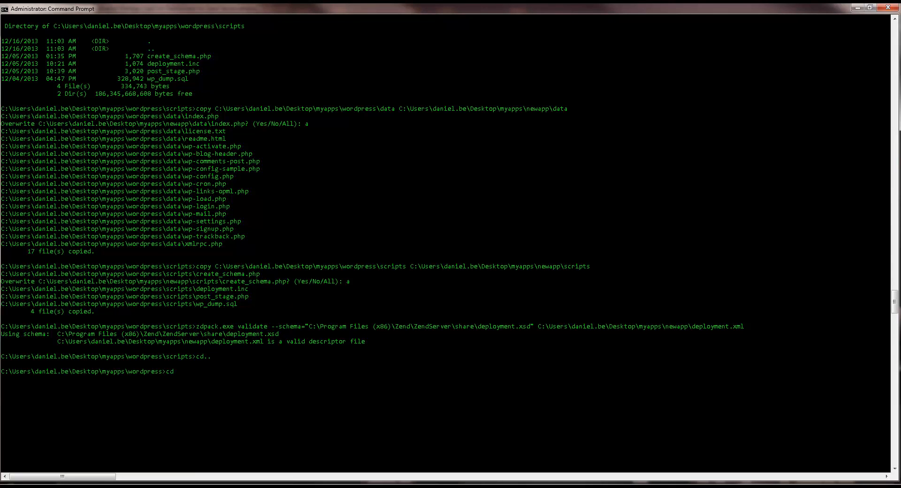
Run zdpack.exe pack newapp from the myapps folder to build the package.
{"action": "type", "text": "zdpack"}
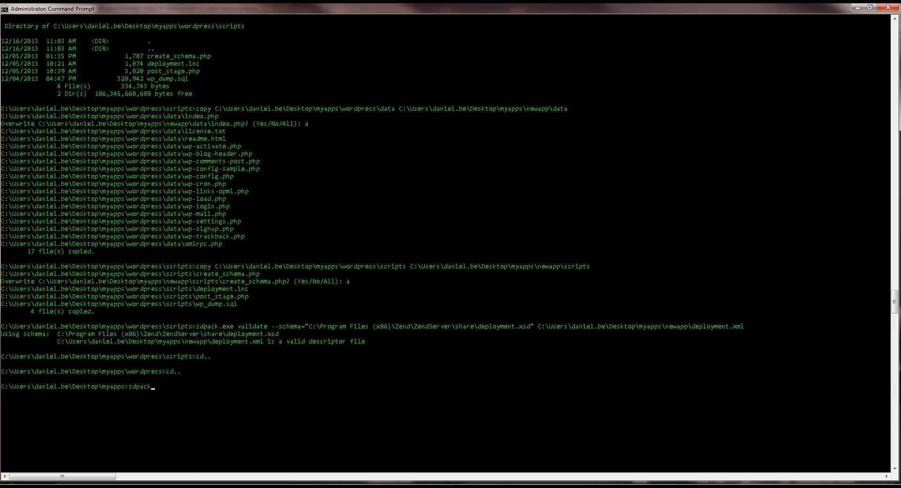
{"action": "type", "text": ".exe pack"}
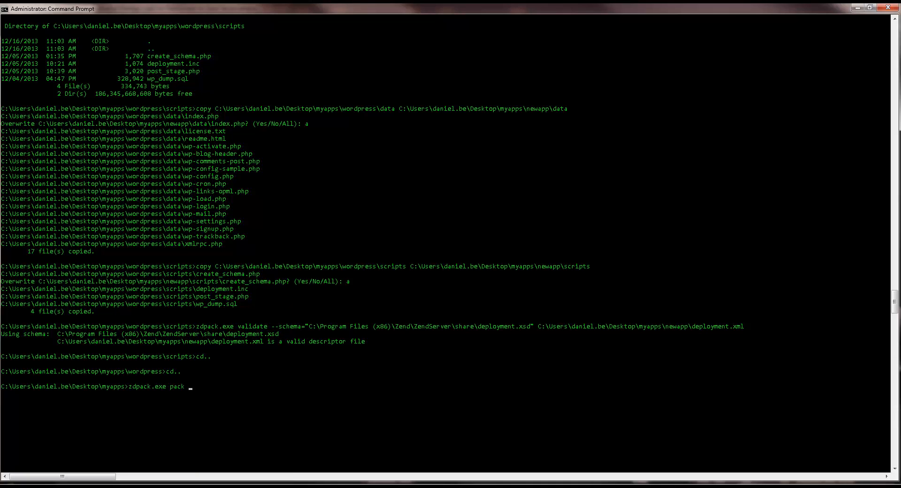
{"action": "type", "text": "newapp"}
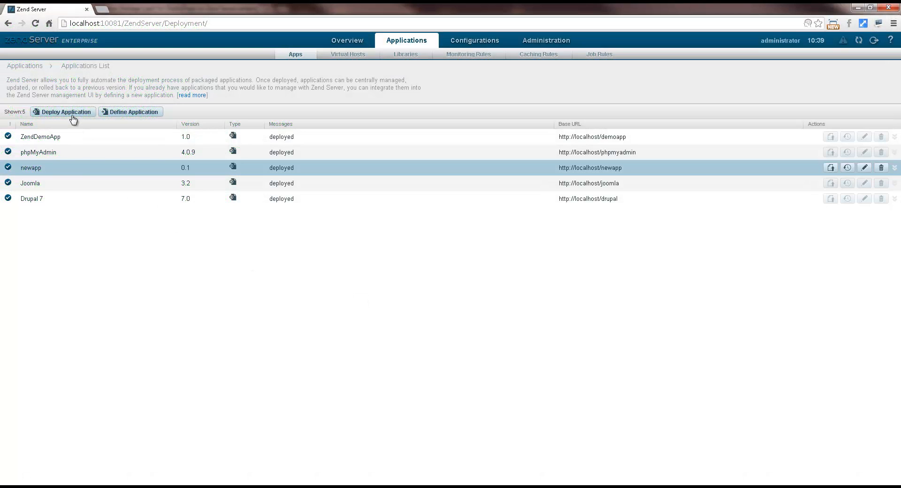
Start Deploy Application and upload wordpress.zpk, continuing past the packager messages.
{"action": "left_click", "coordinate": [63, 112]}
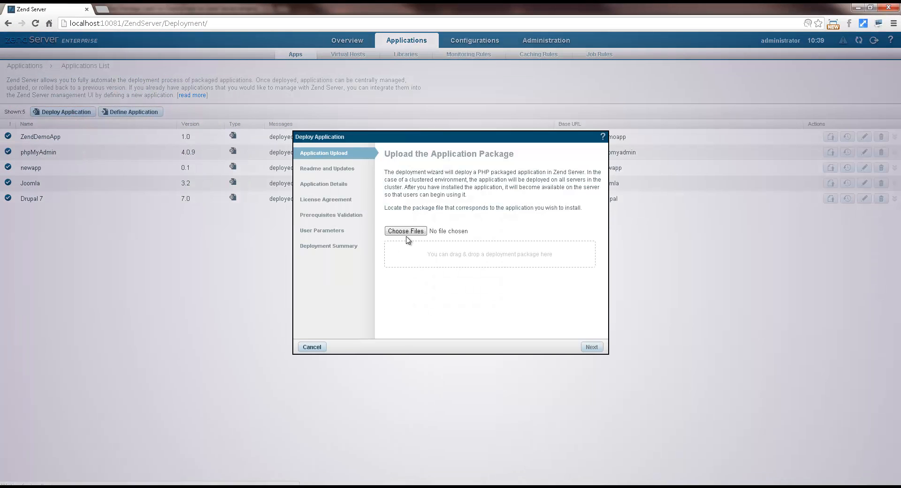
{"action": "left_click", "coordinate": [406, 231]}
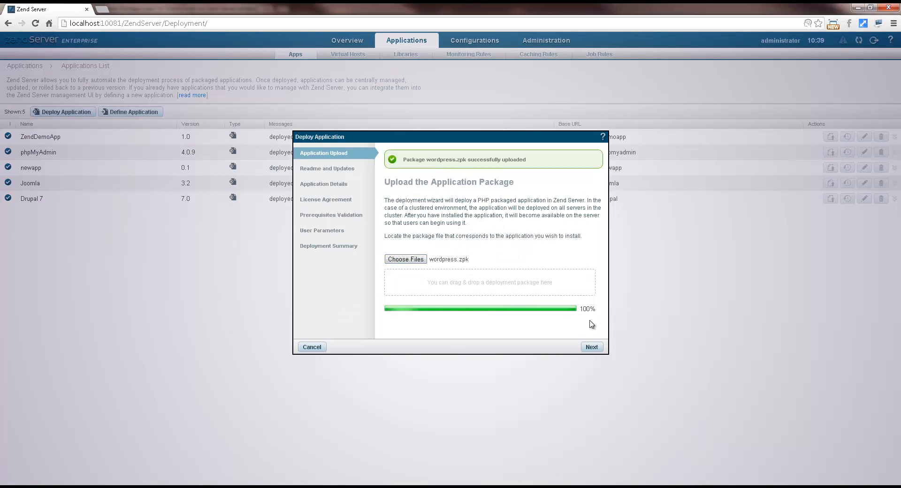
{"action": "left_click", "coordinate": [592, 346]}
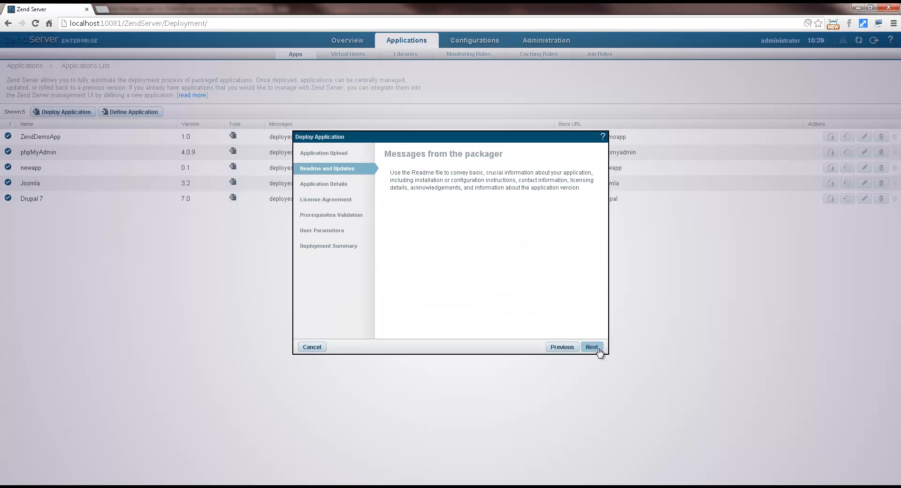
{"action": "left_click", "coordinate": [591, 347]}
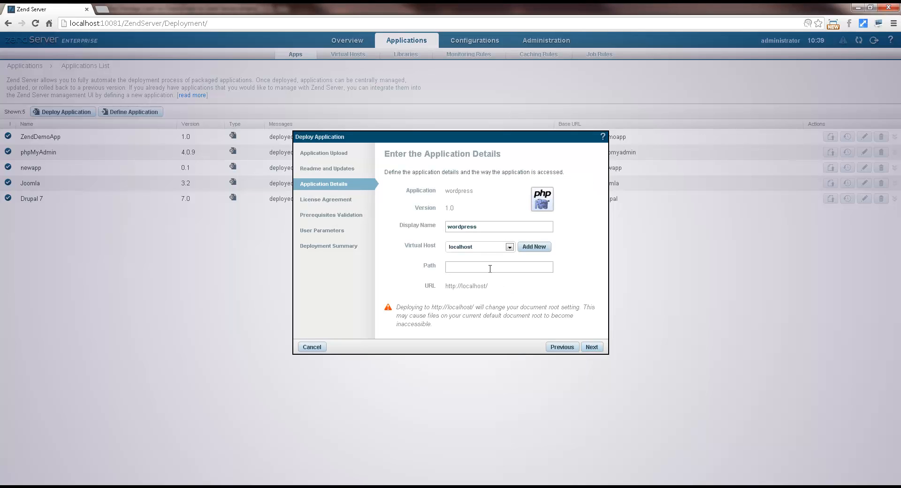
Set the deployment path to wordpress, accept the license, and pass the prerequisites check.
{"action": "type", "text": "wordpress"}
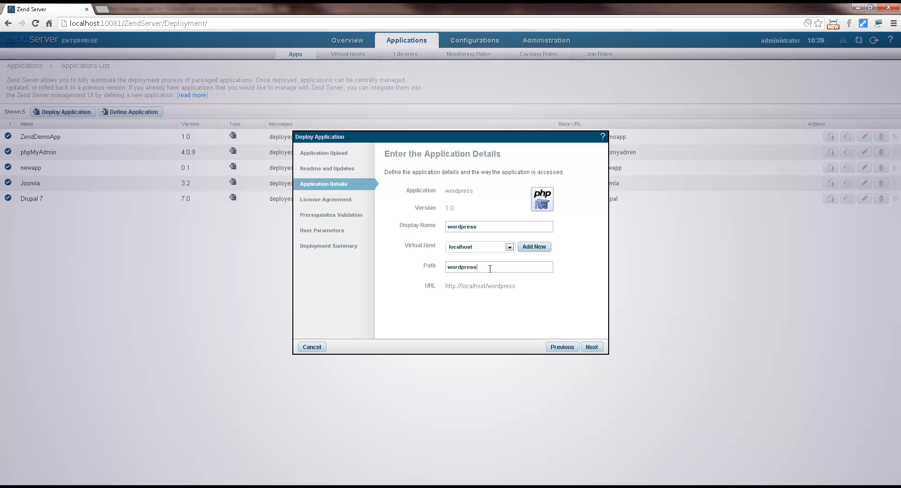
{"action": "left_click", "coordinate": [591, 347]}
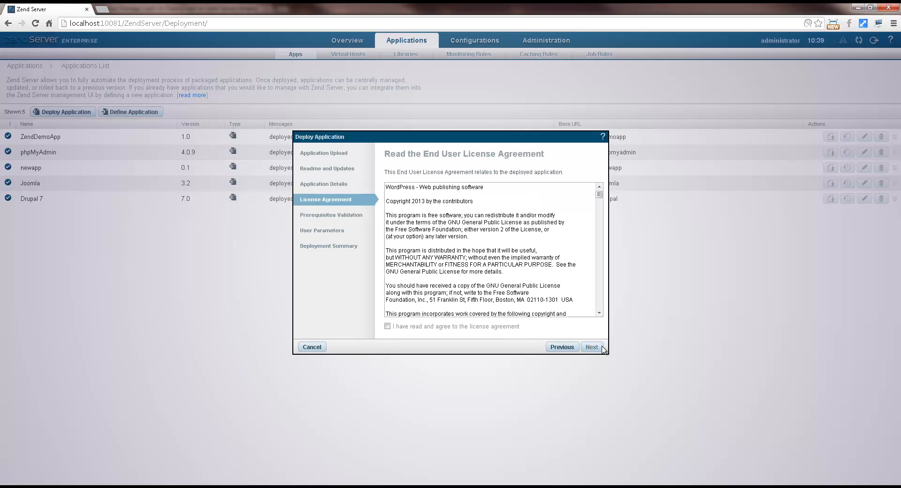
{"action": "left_click", "coordinate": [387, 327]}
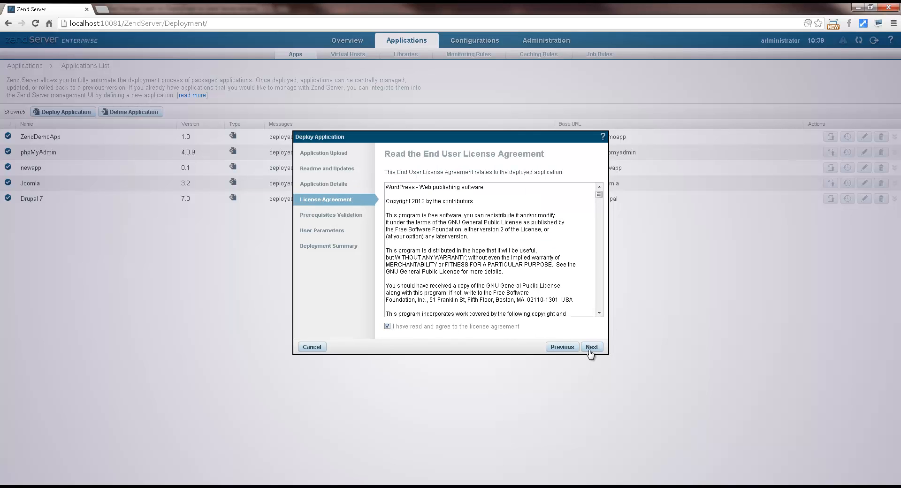
{"action": "left_click", "coordinate": [592, 347]}
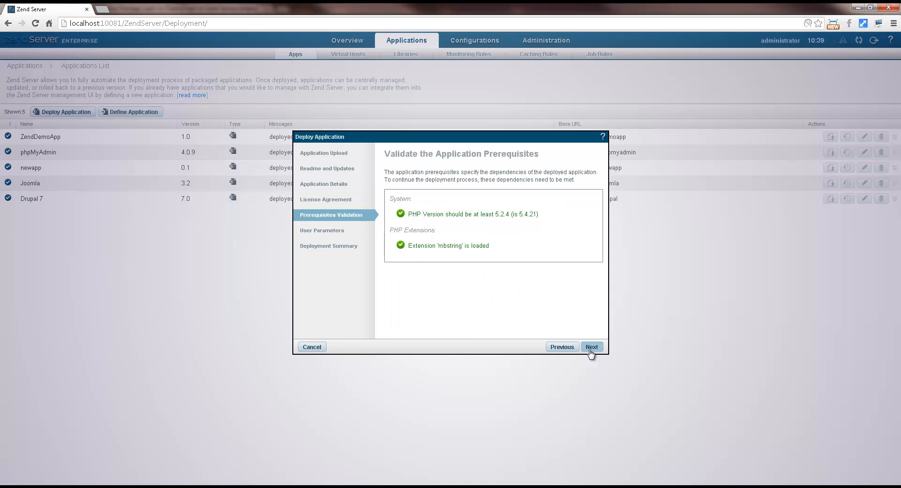
{"action": "left_click", "coordinate": [591, 347]}
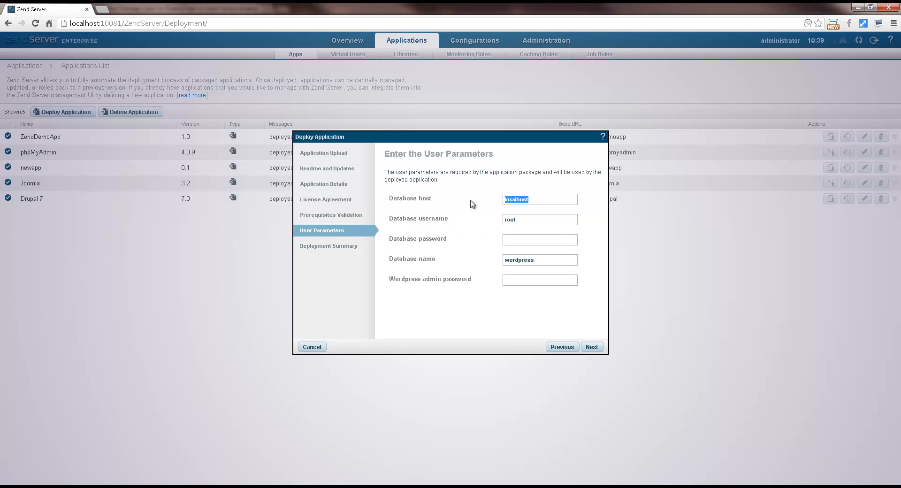
Set database host 127.0.0.1, fill the database and admin passwords, and deploy wordpress.
{"action": "type", "text": "127.0"}
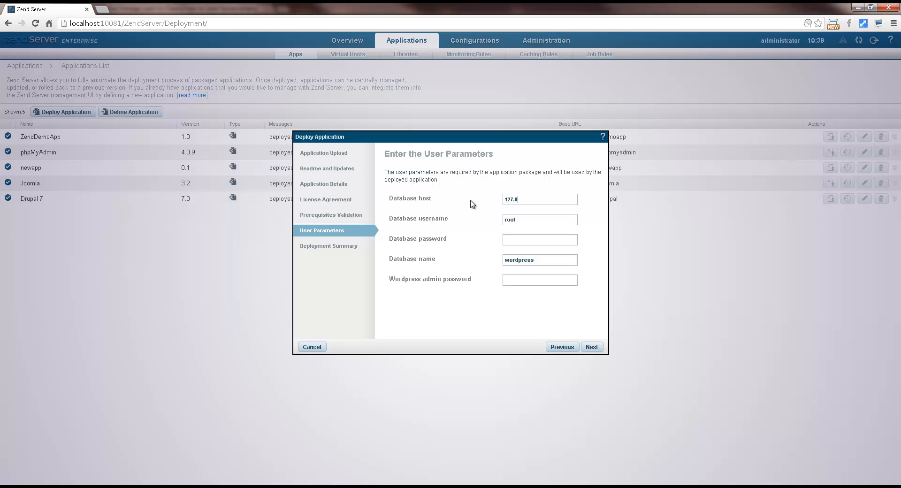
{"action": "type", "text": ".0.1"}
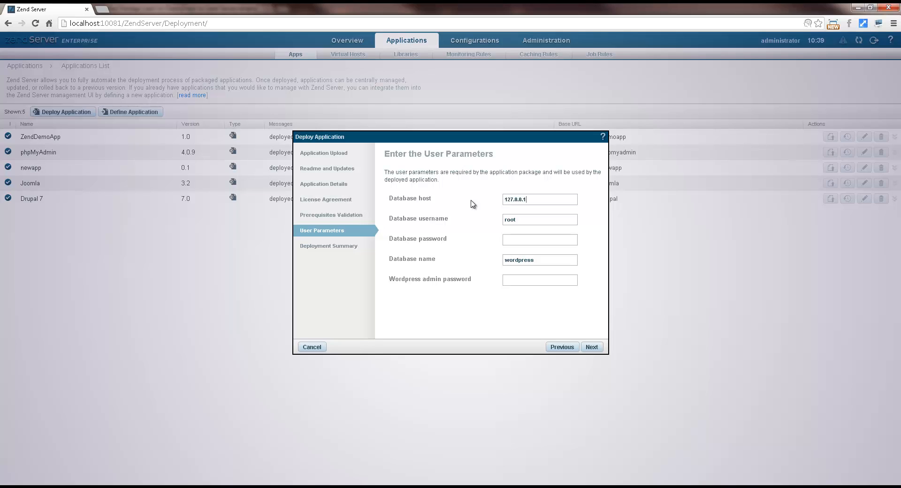
{"action": "left_click", "coordinate": [539, 239]}
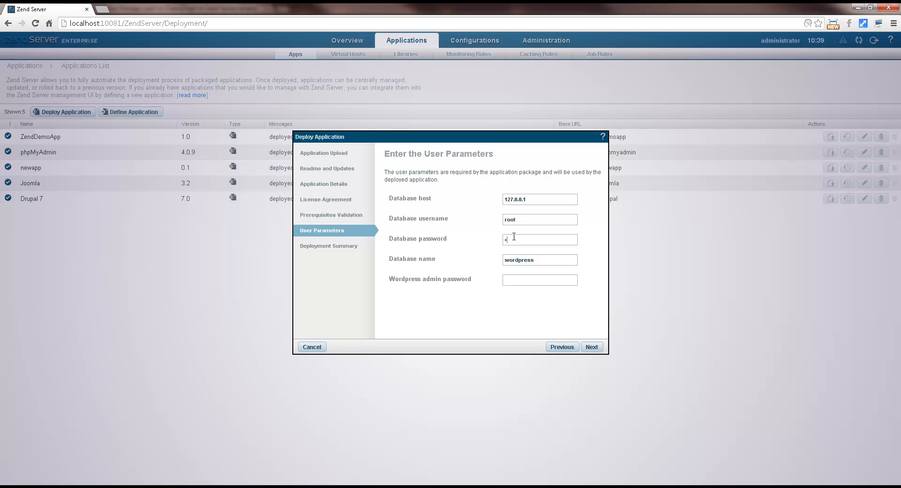
{"action": "left_click", "coordinate": [539, 280]}
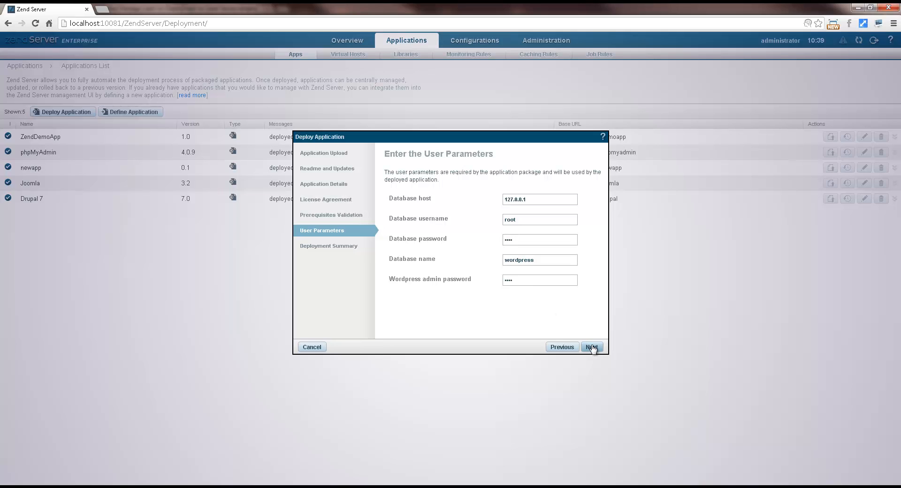
{"action": "left_click", "coordinate": [592, 347]}
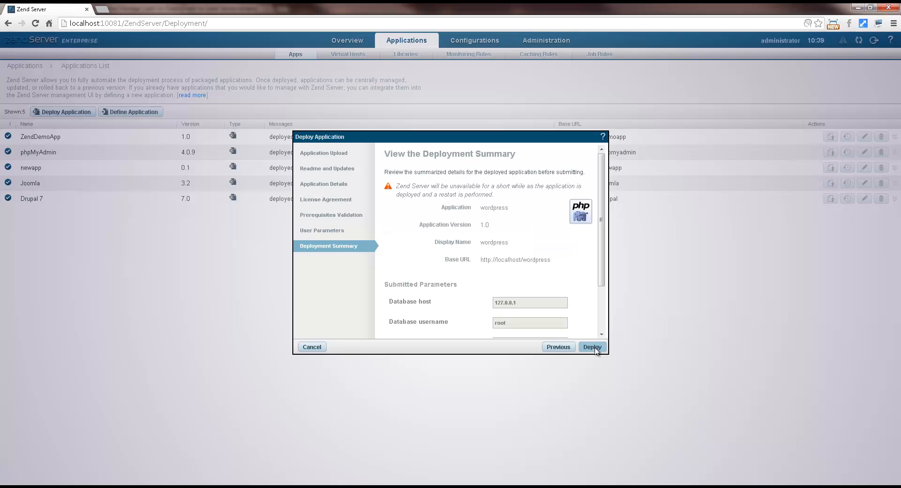
{"action": "left_click", "coordinate": [592, 347]}
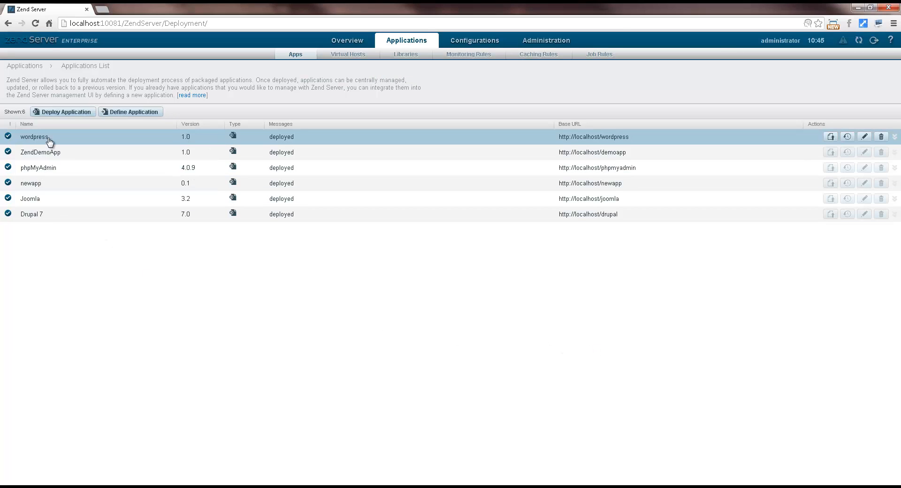
Open the deployed wordpress My Blog site from its Base URL, then the Zend documentation page.
{"action": "left_click", "coordinate": [34, 137]}
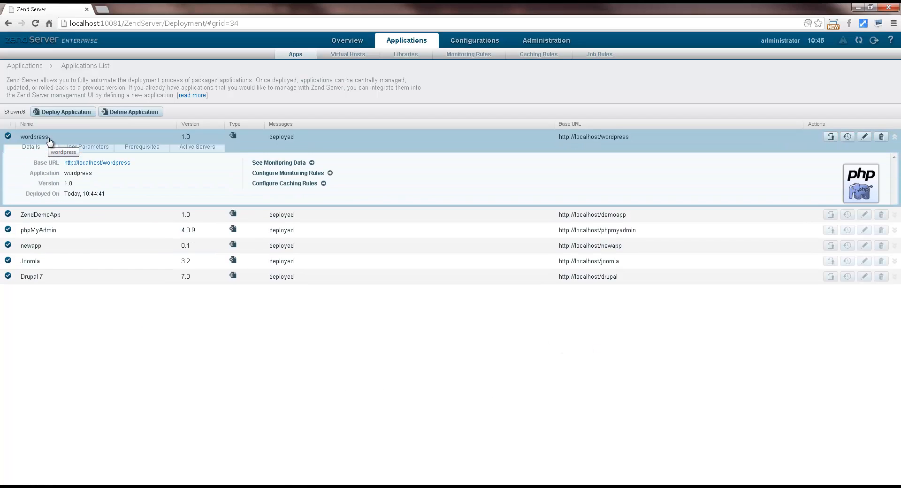
{"action": "left_click", "coordinate": [97, 162]}
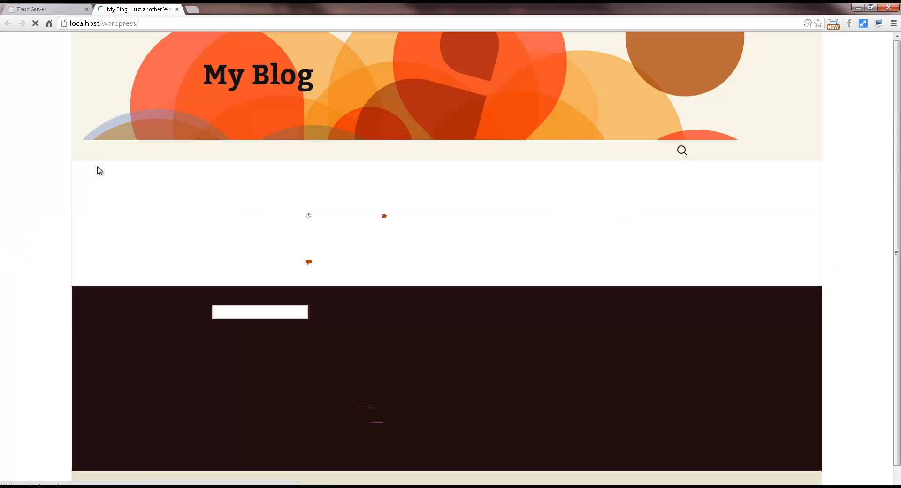
{"action": "left_click", "coordinate": [43, 6]}
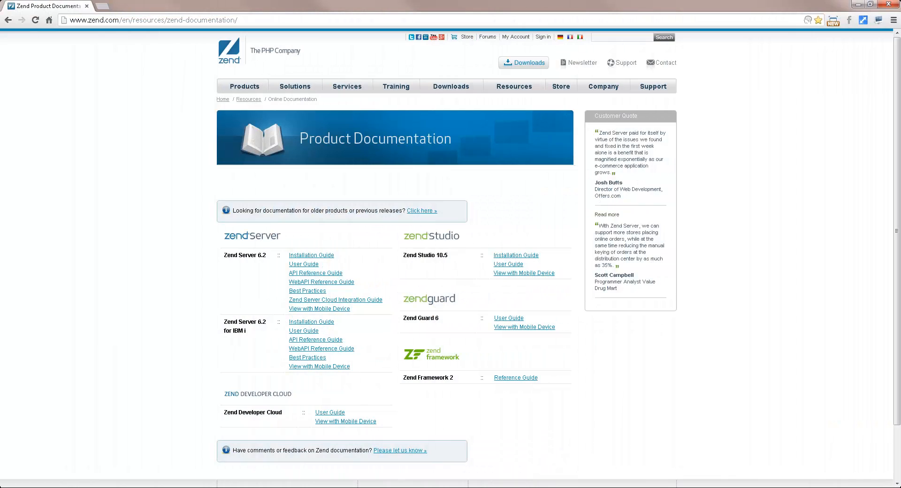